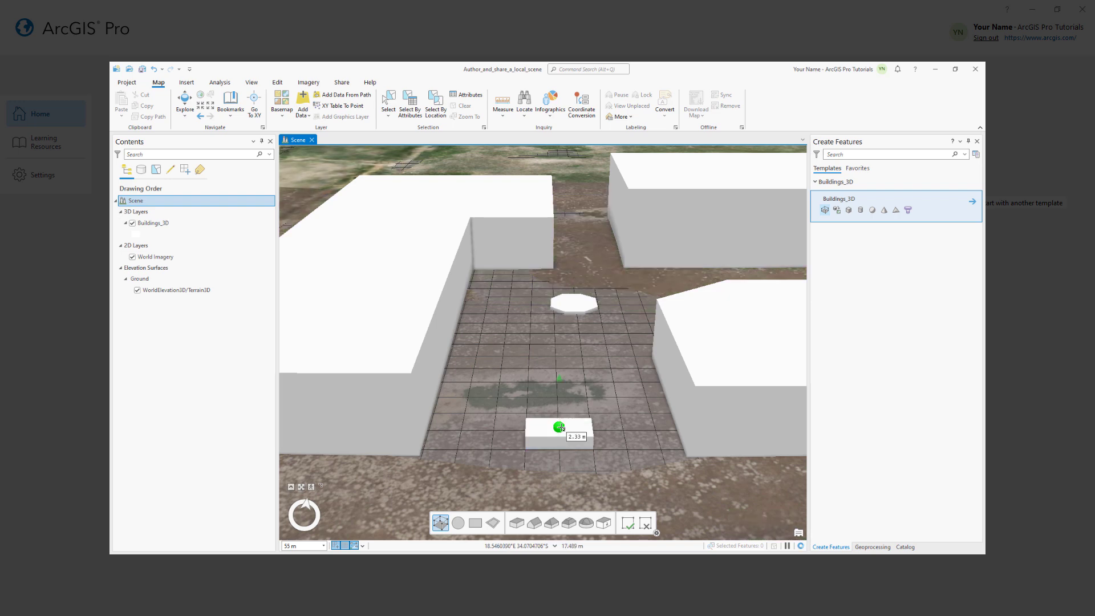
# Scroll the local scene tutorial and return to the ArcGIS Pro start page.
pyautogui.click(282, 105)
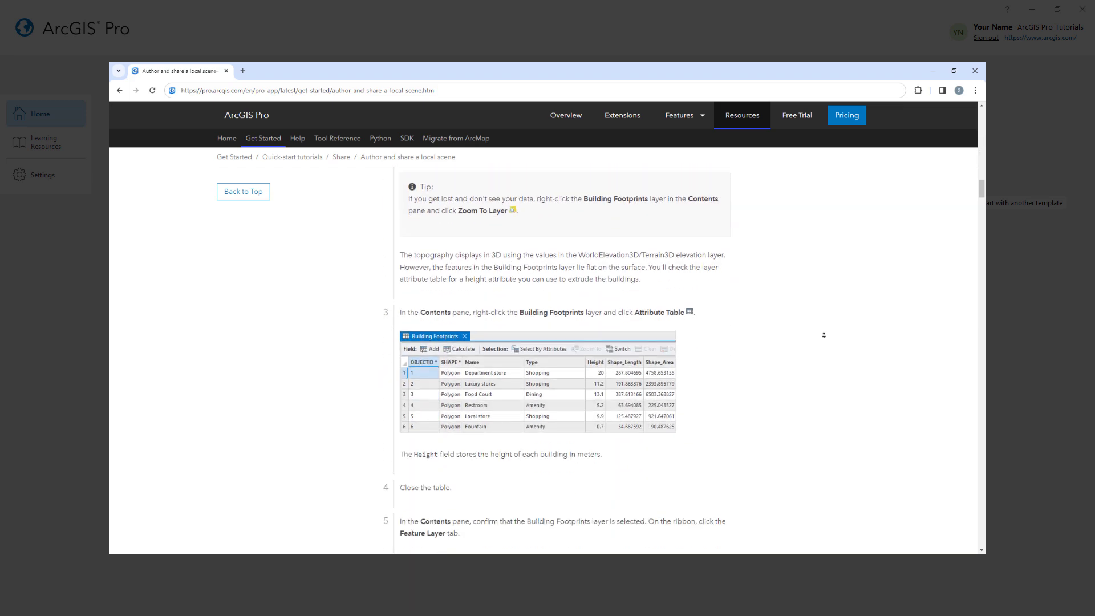
pyautogui.scroll(-3)
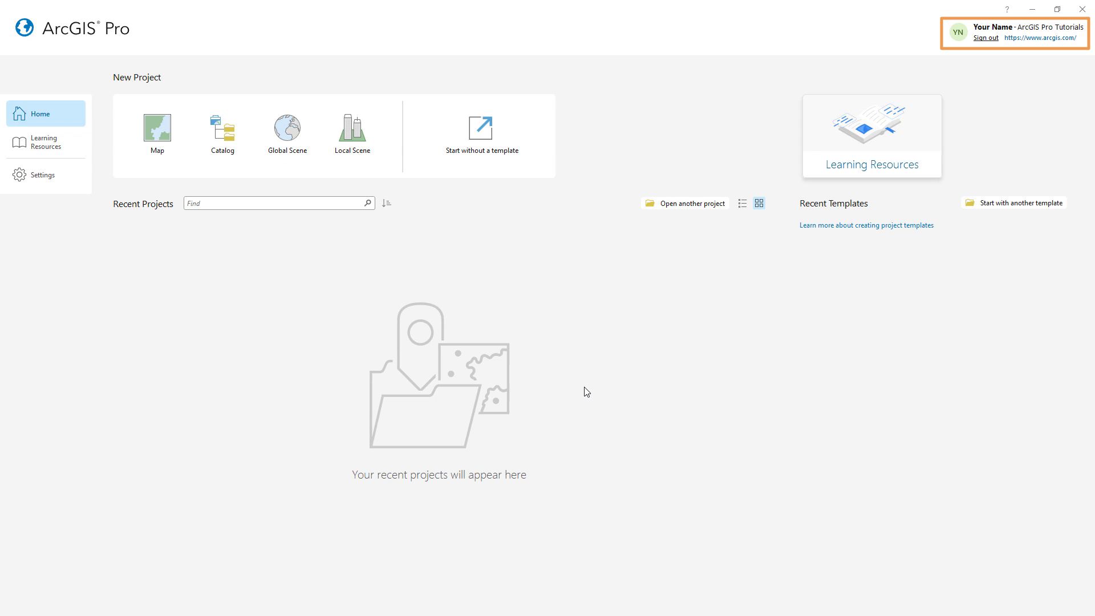
# Search ArcGIS Online for 'author and share a local scene v330' and open that project package.
pyautogui.click(691, 203)
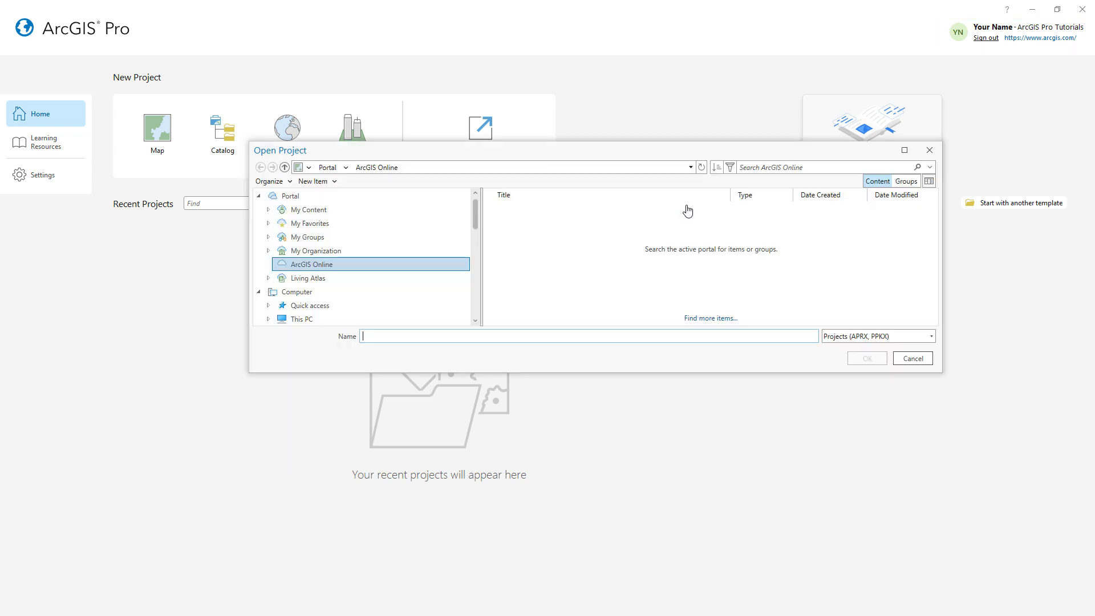
pyautogui.write('au')
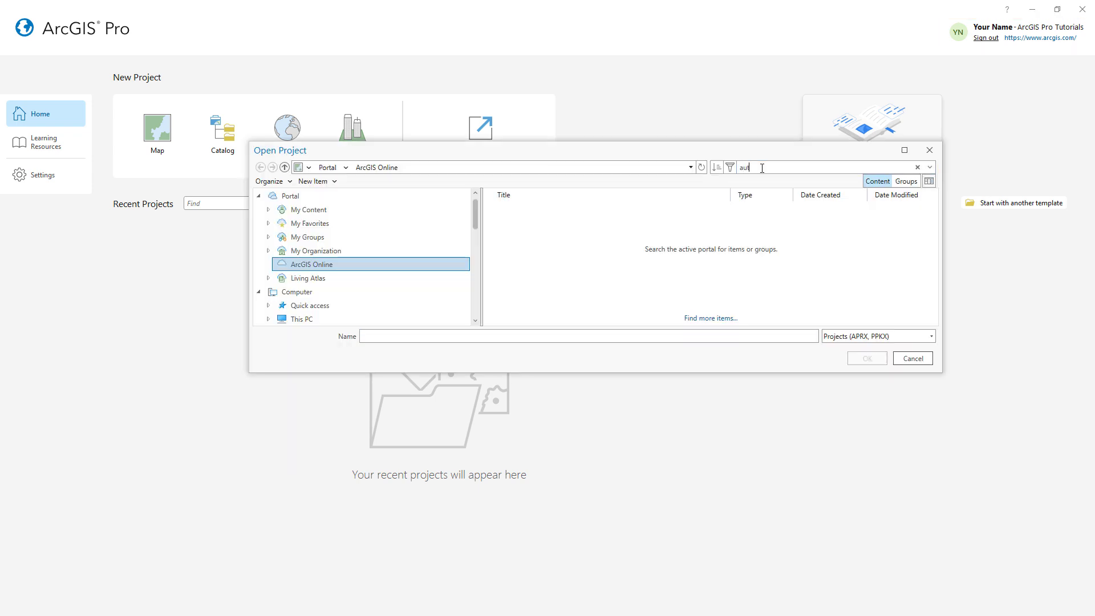
pyautogui.write('author and share a local scene v330')
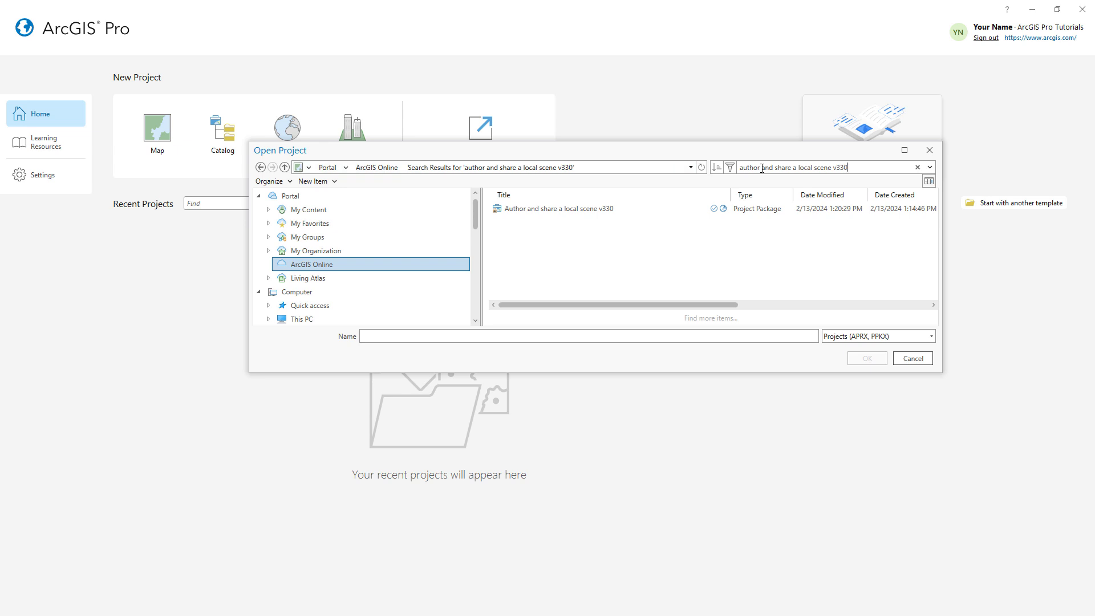
pyautogui.click(559, 207)
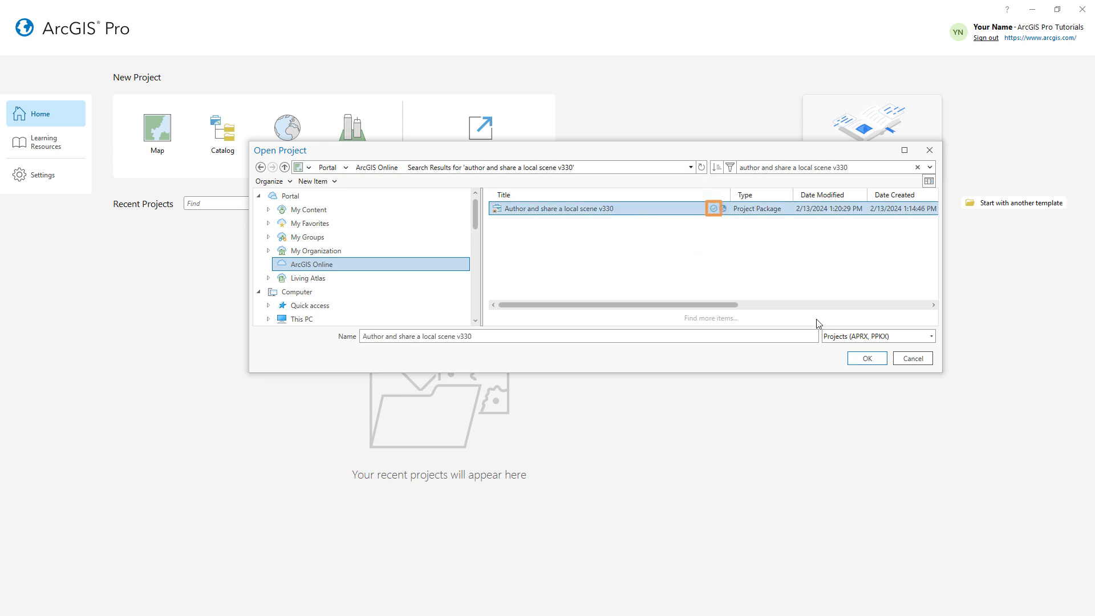
pyautogui.click(865, 358)
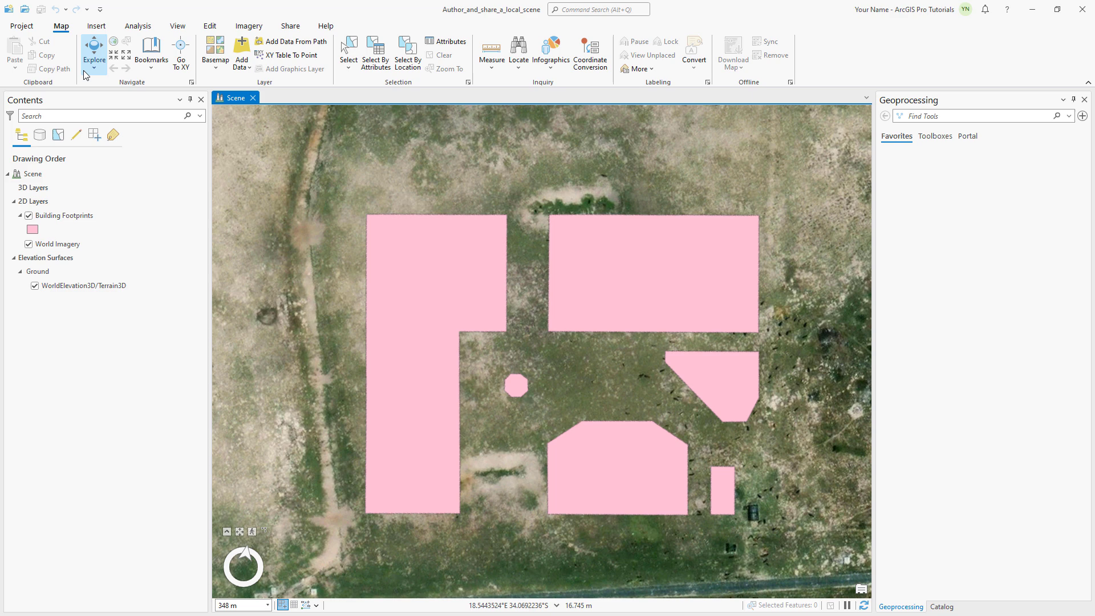
pyautogui.click(22, 26)
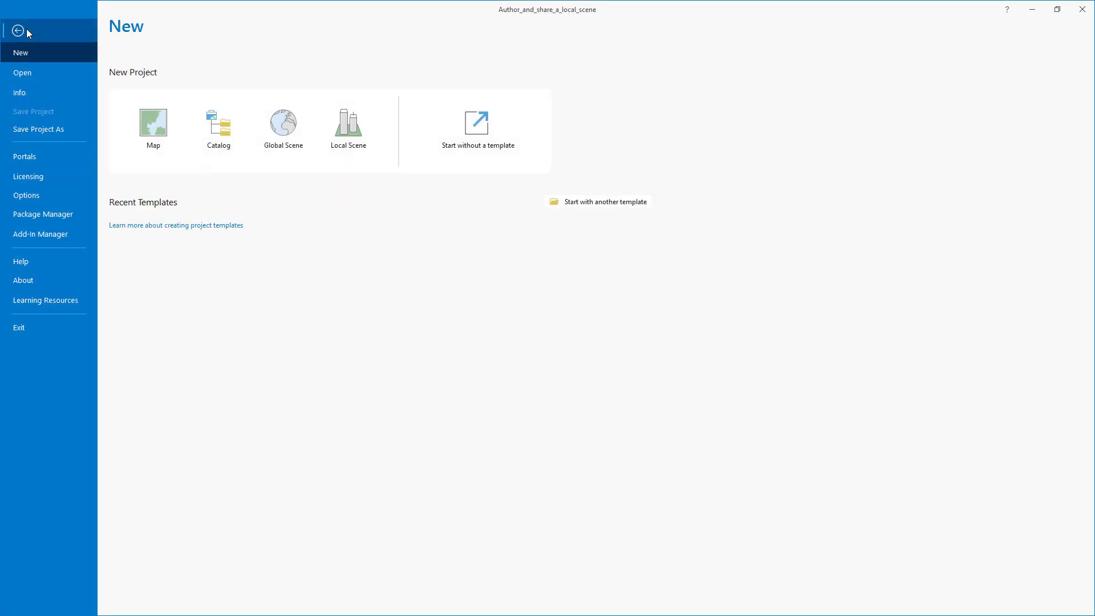
pyautogui.click(26, 195)
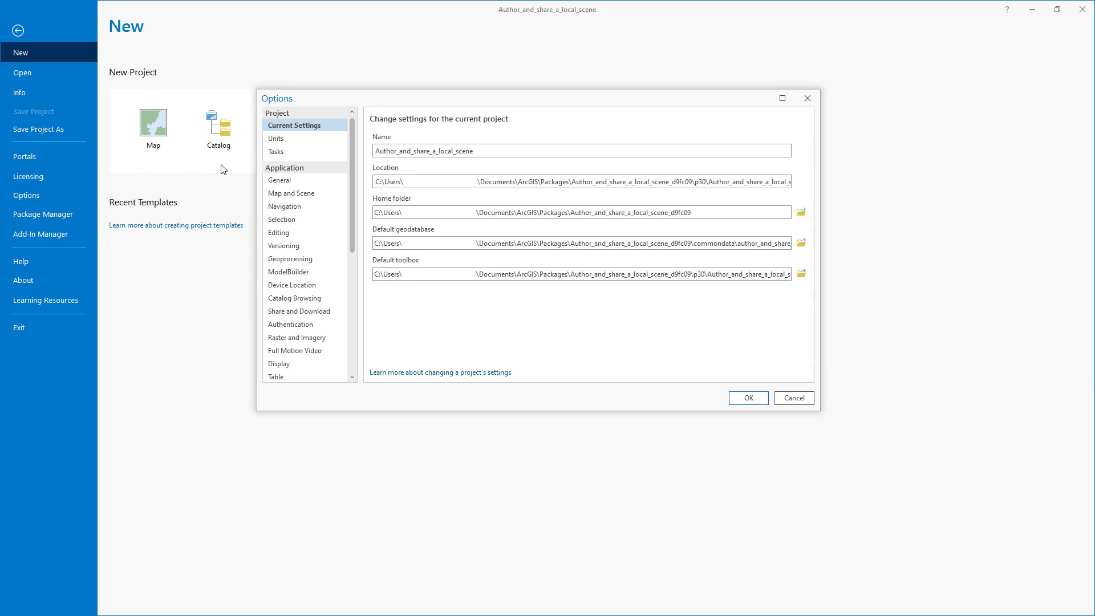
pyautogui.click(276, 138)
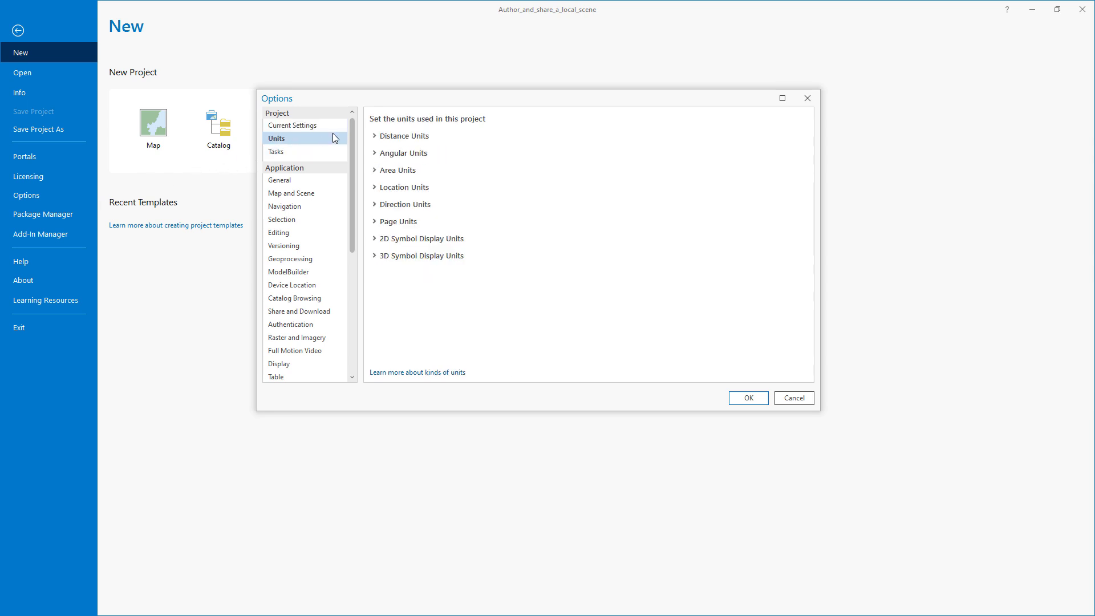
pyautogui.click(376, 135)
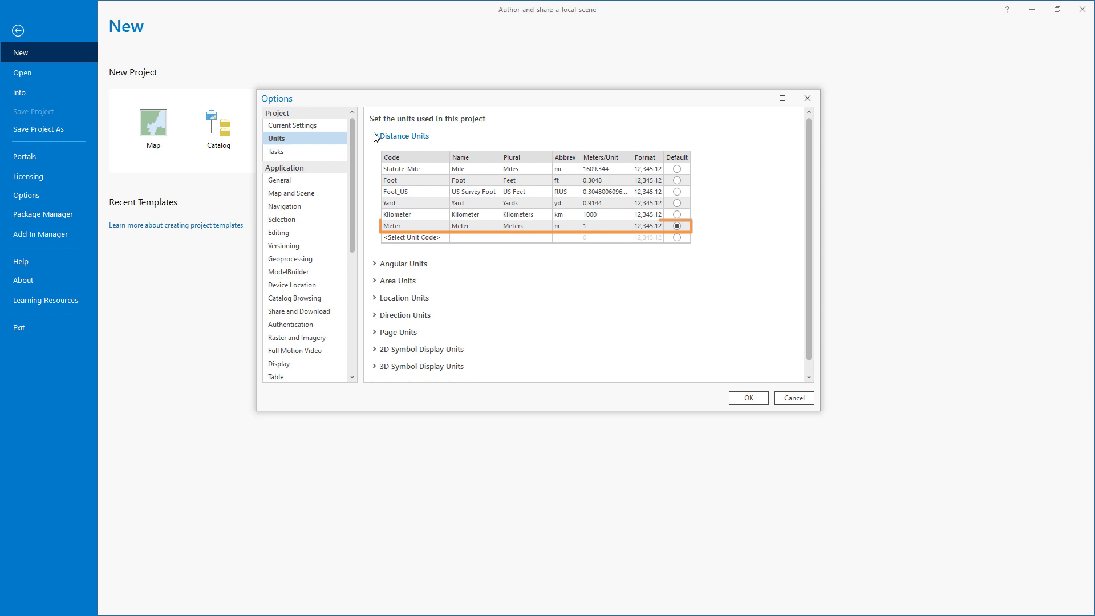
pyautogui.click(746, 398)
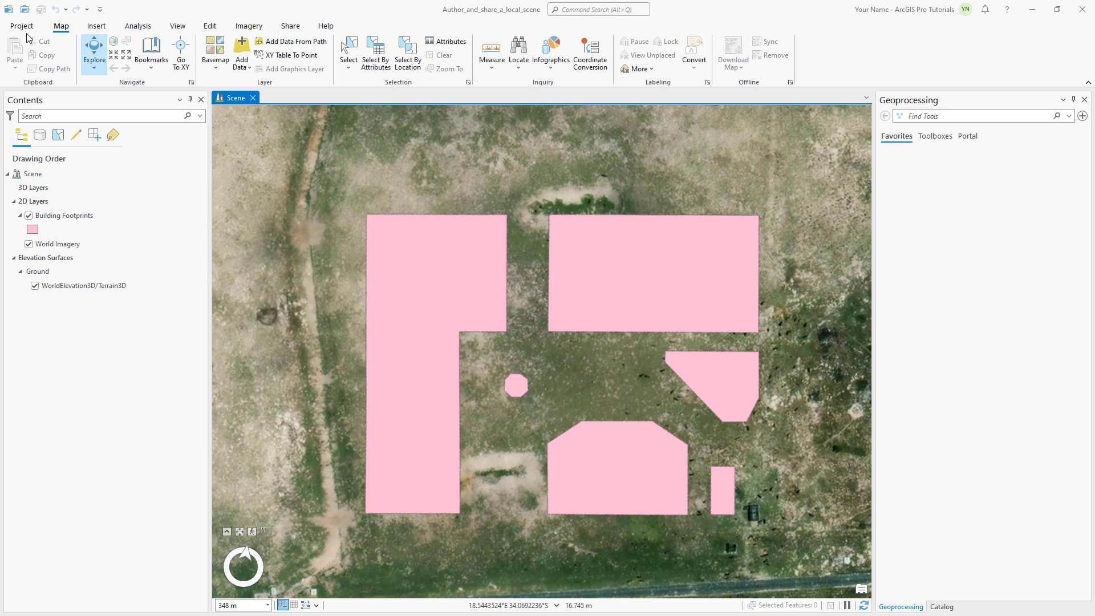
# Select Building Footprints in Contents so its Feature Layer tools appear.
pyautogui.click(65, 215)
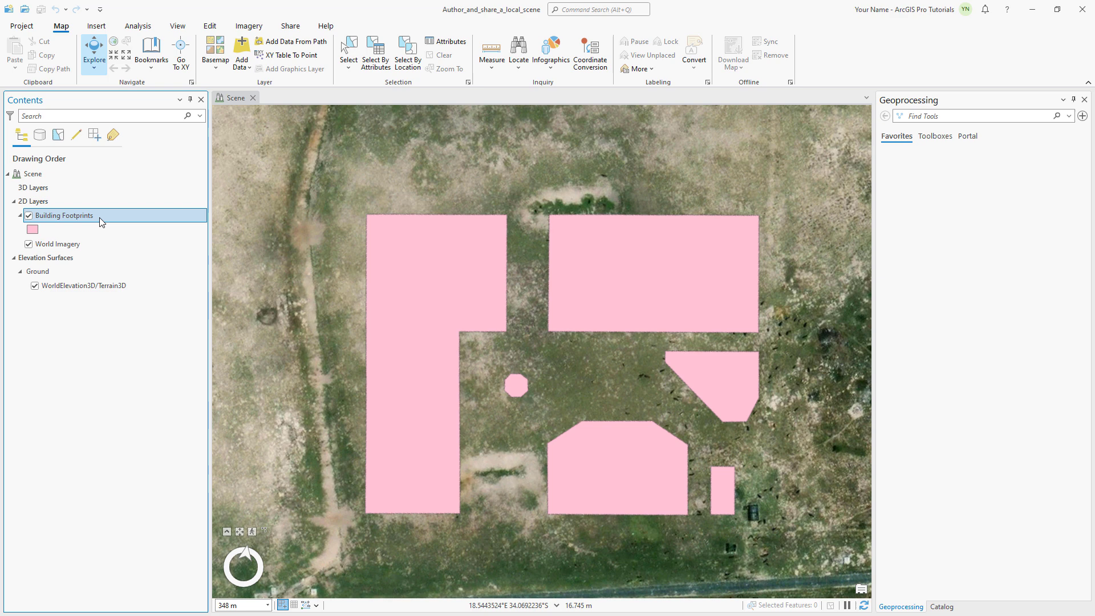
pyautogui.click(63, 216)
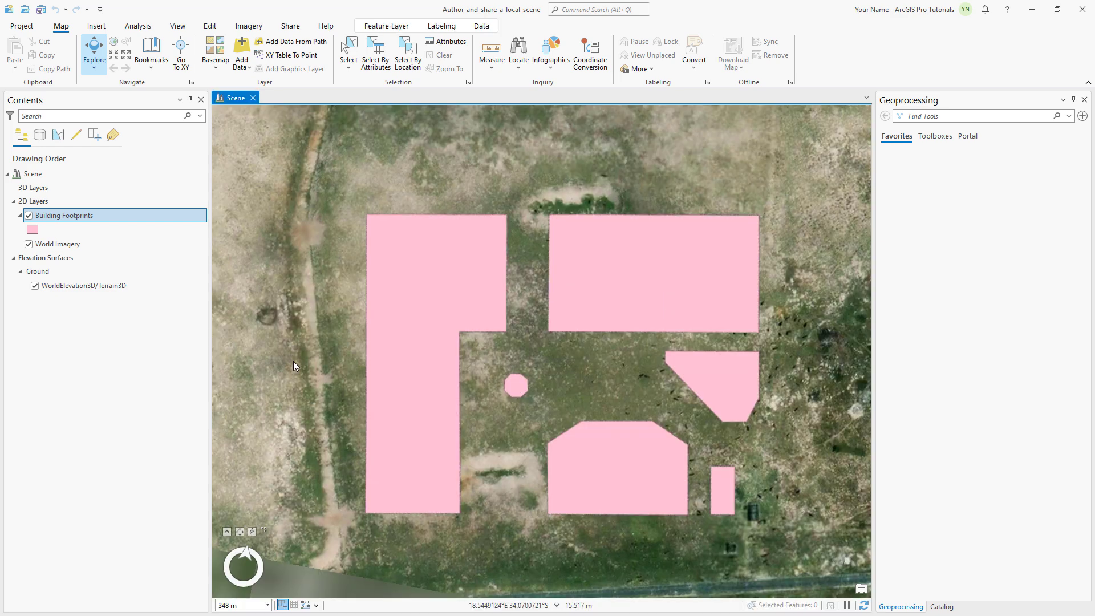
pyautogui.click(64, 215)
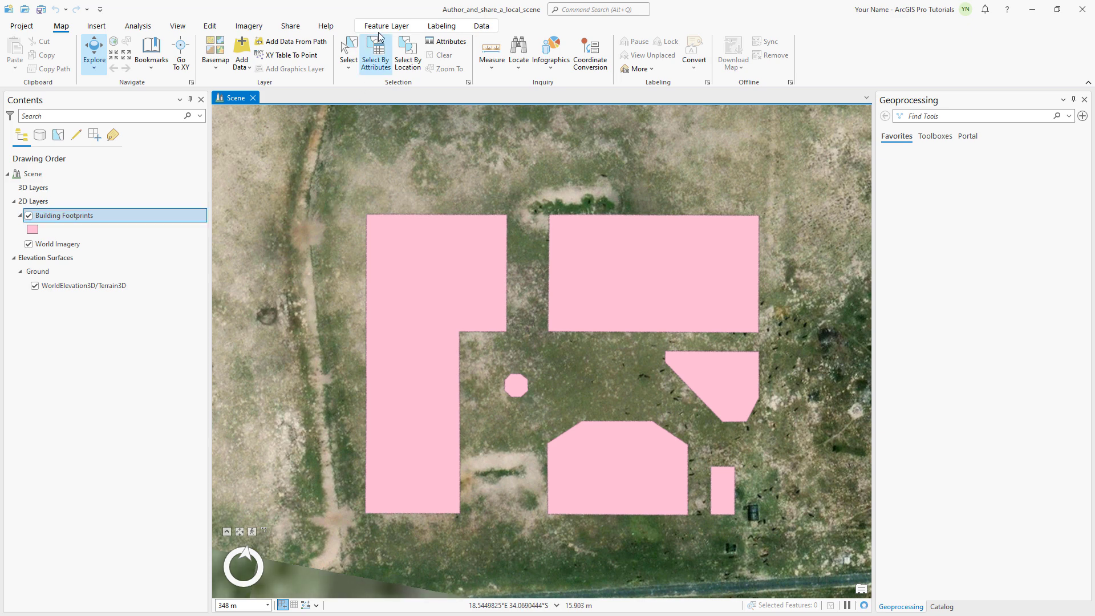
# Extrude Building Footprints as 3D blocks using the Height field in meters.
pyautogui.click(386, 26)
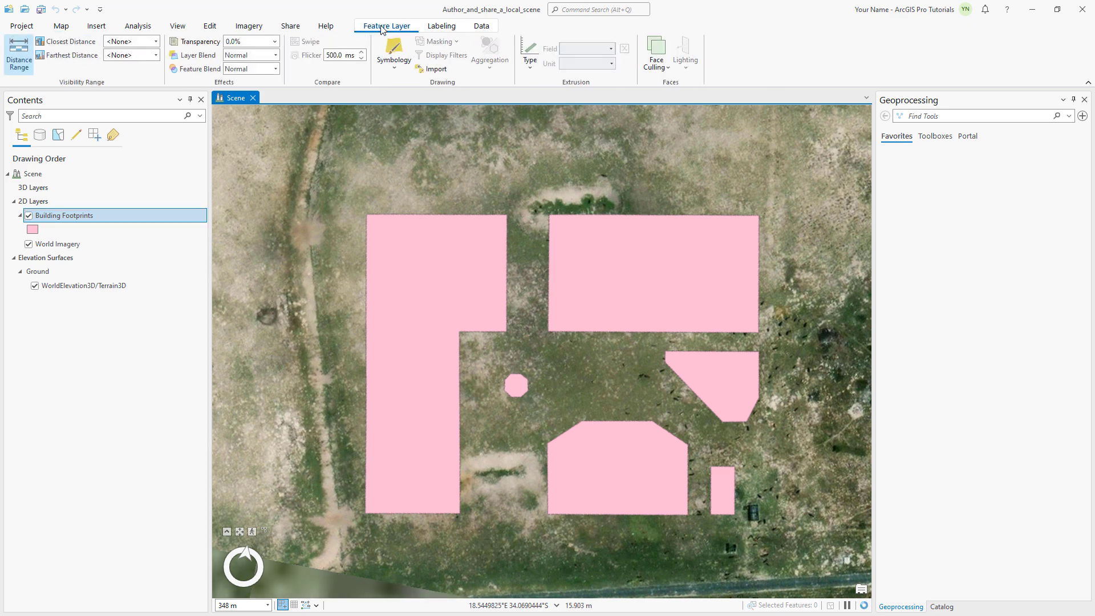
pyautogui.click(530, 55)
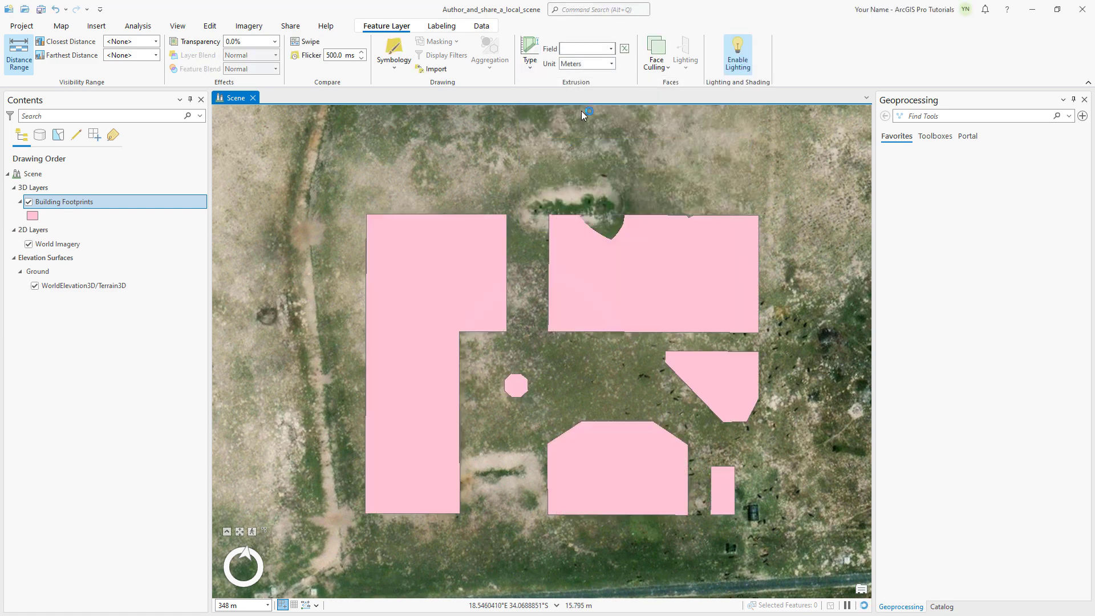
pyautogui.click(610, 48)
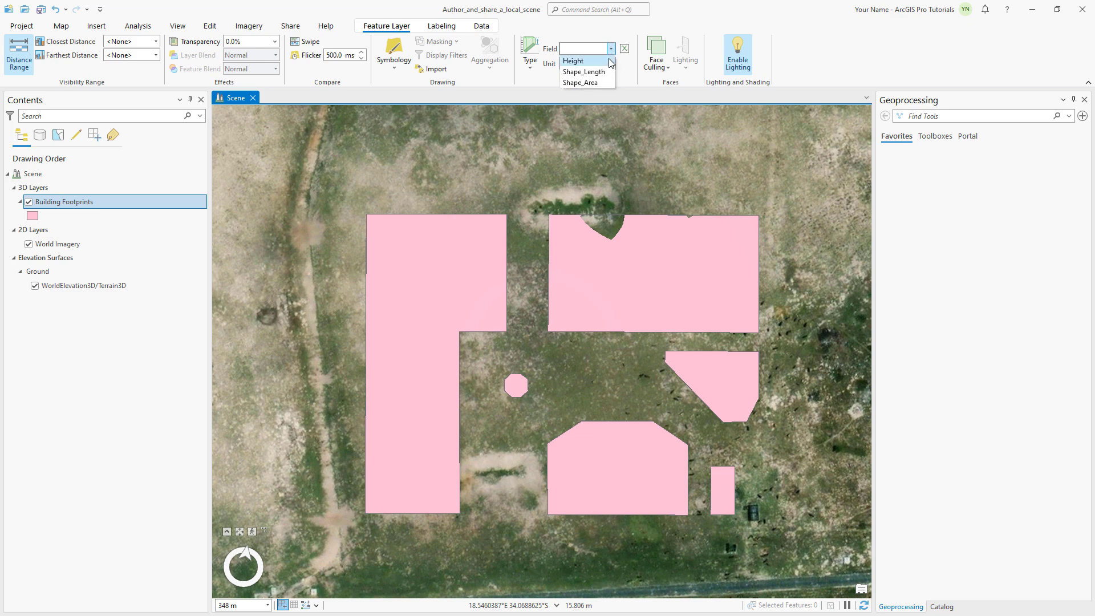
pyautogui.click(572, 60)
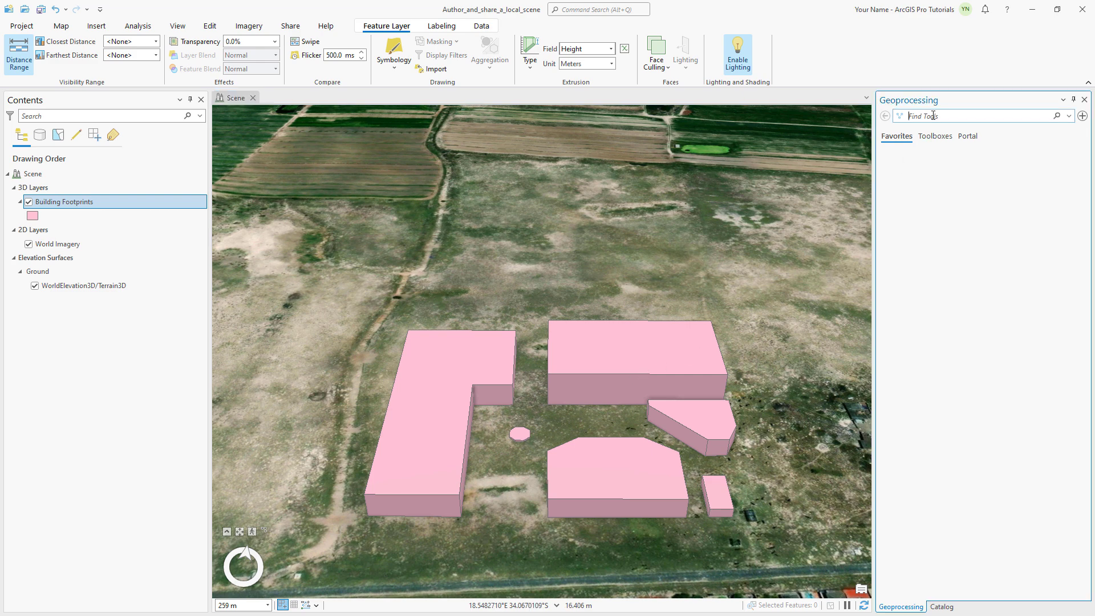
# Run Layer 3D To Feature Class on Building Footprints, outputting Buildings_3D with color and texture disabled.
pyautogui.write('layer 3d to feature c')
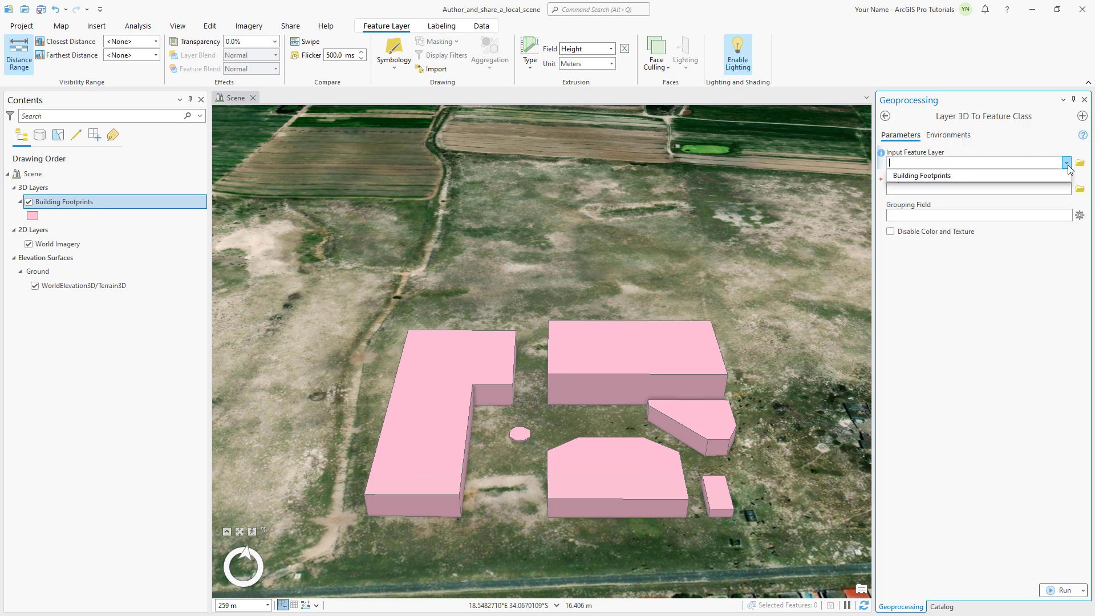
pyautogui.click(923, 175)
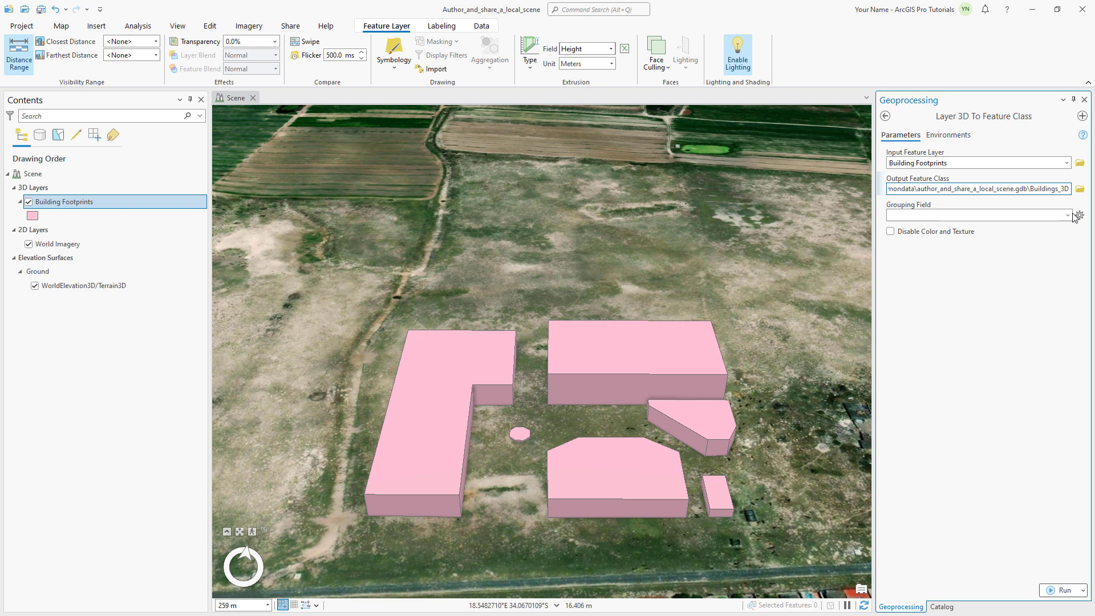
pyautogui.click(891, 232)
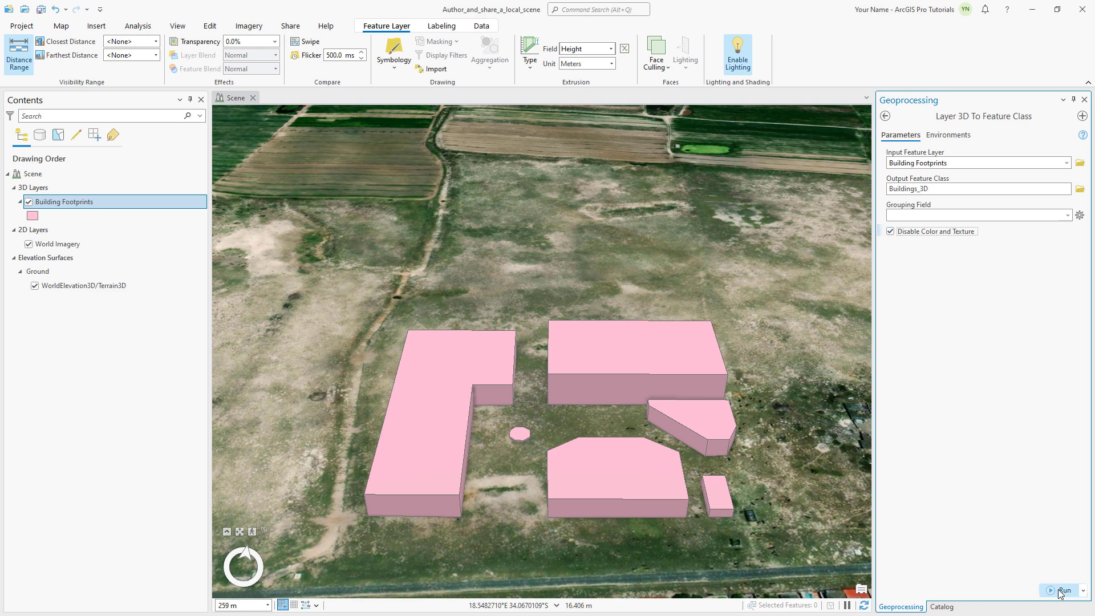
pyautogui.click(1061, 590)
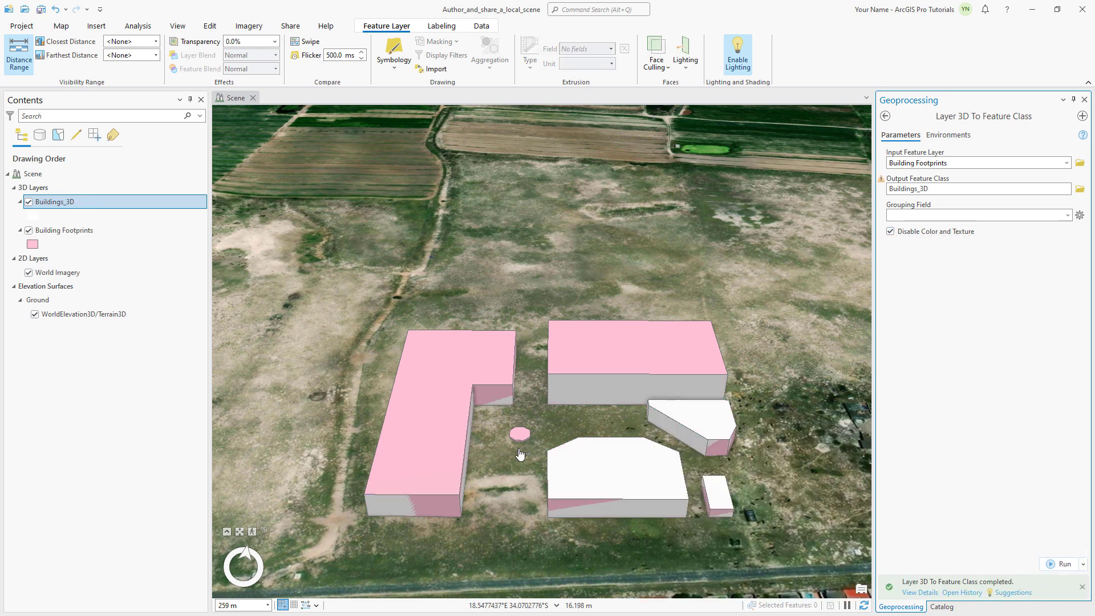
pyautogui.click(55, 200)
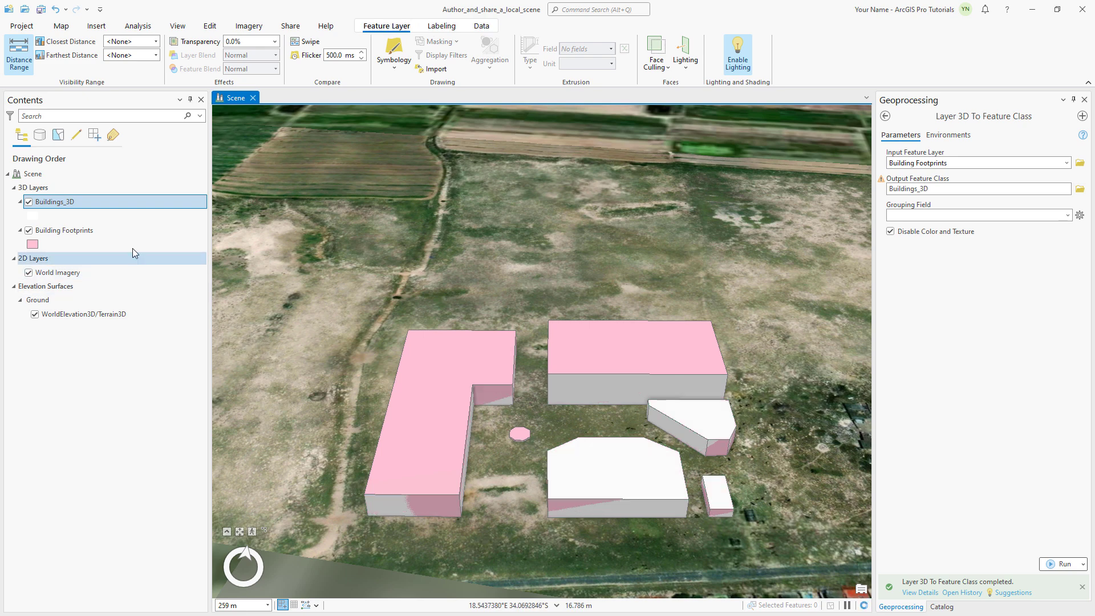
# Remove the Building Footprints layer, leaving only Buildings_3D.
pyautogui.rightClick(64, 229)
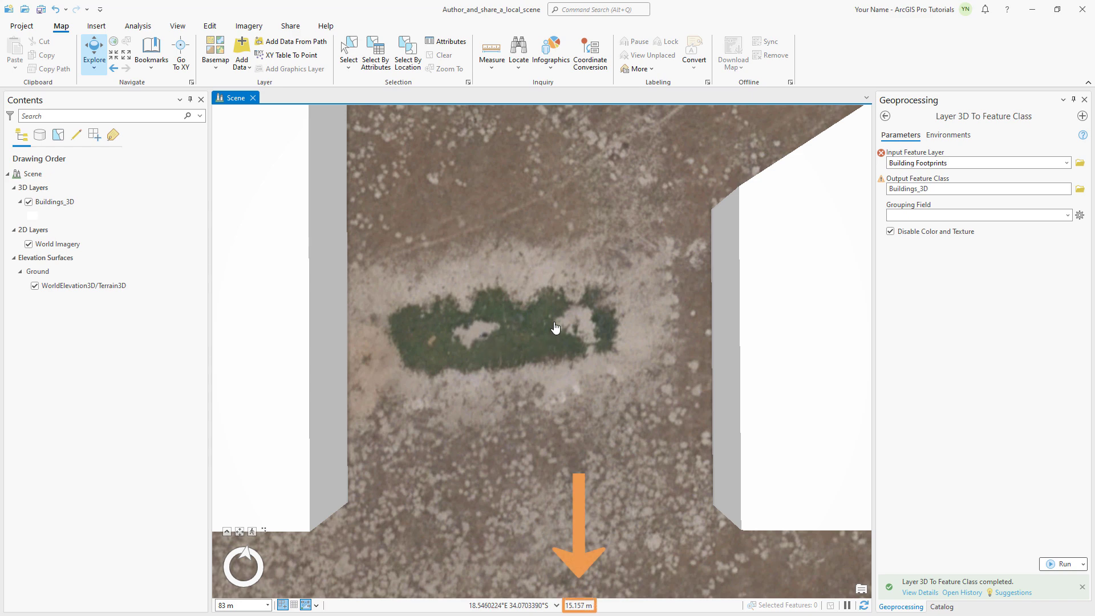
pyautogui.click(33, 173)
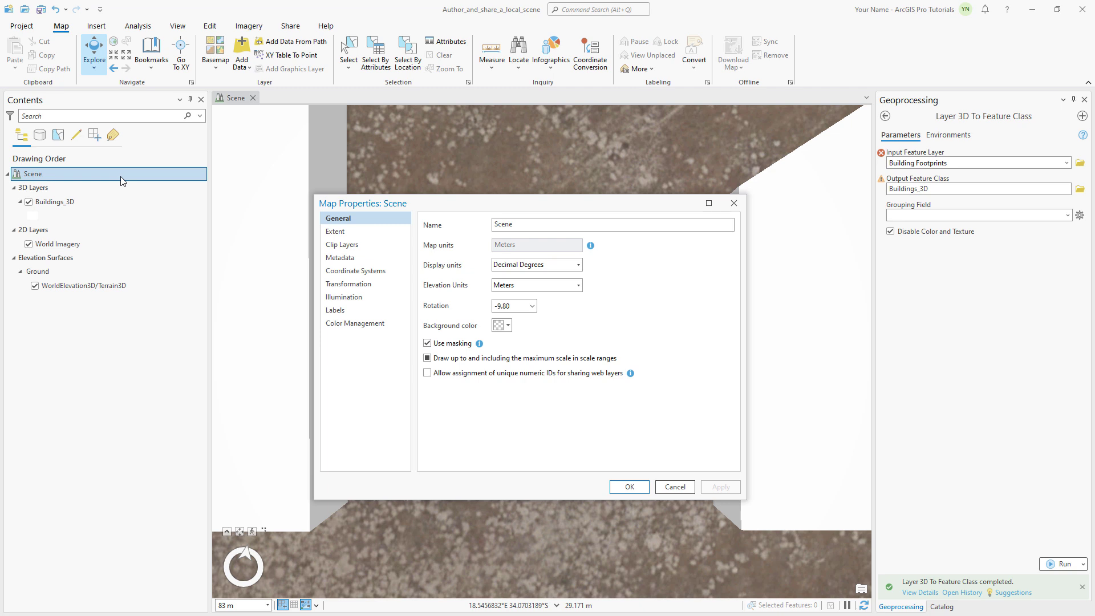
pyautogui.click(510, 306)
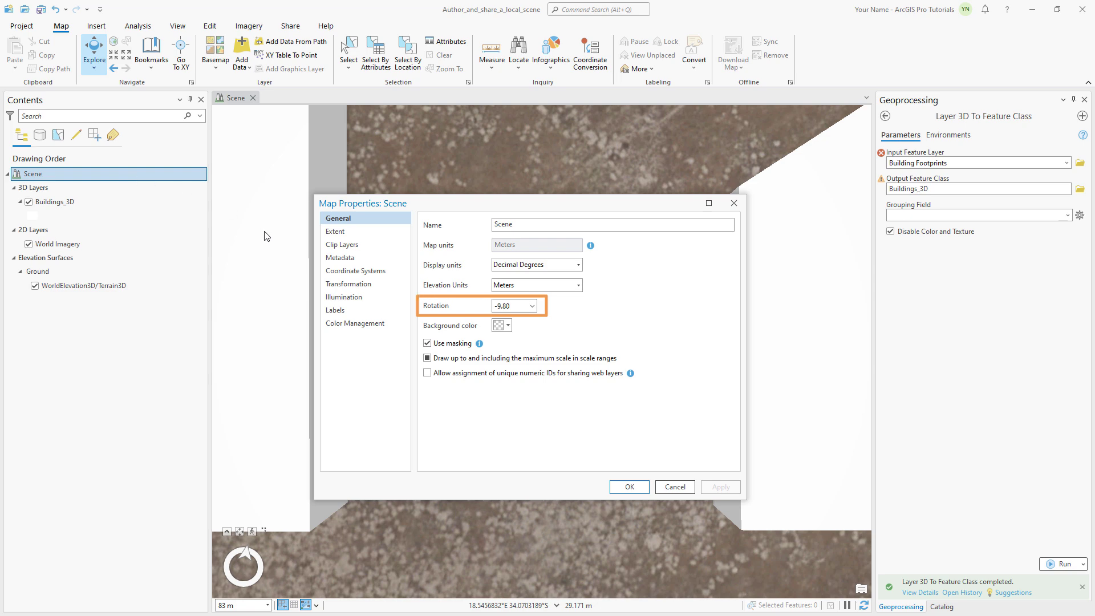
pyautogui.click(627, 487)
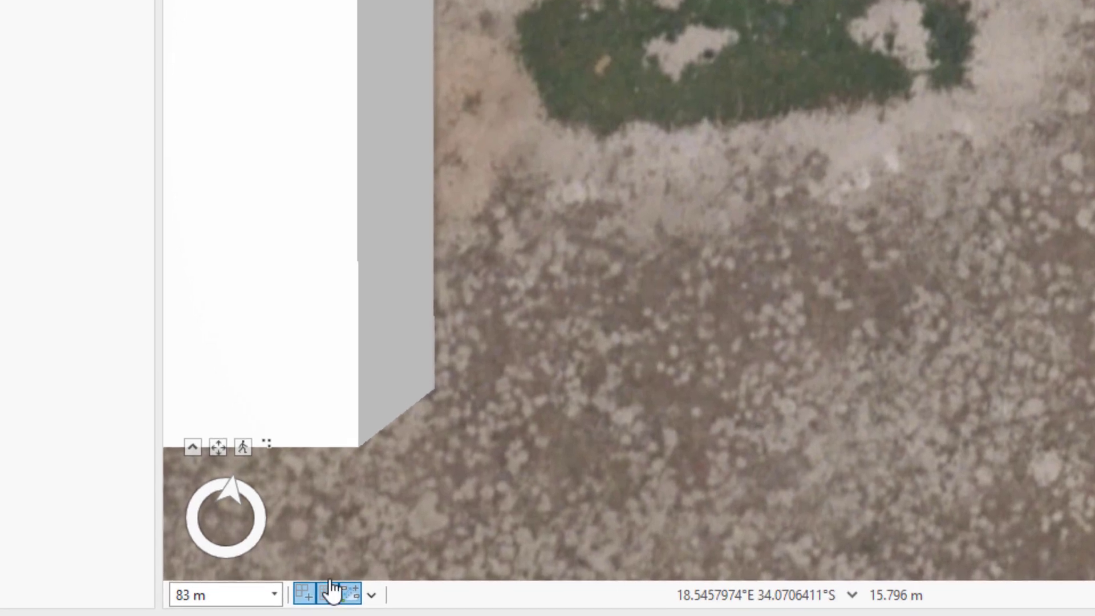
# Turn on the ground grid and set its elevation to 15.4 metres.
pyautogui.click(327, 594)
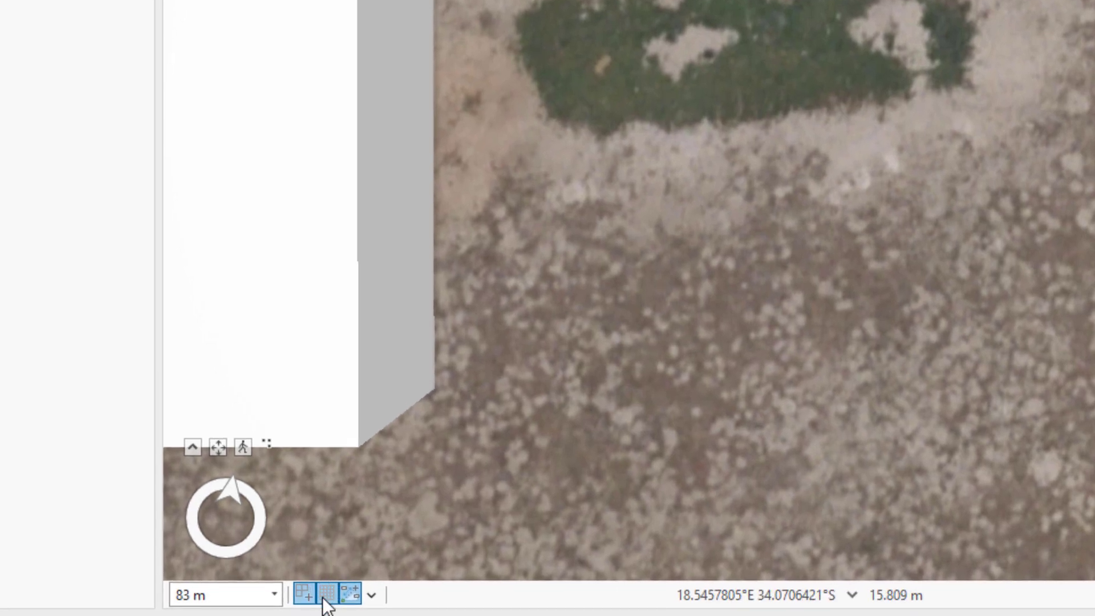
pyautogui.click(325, 594)
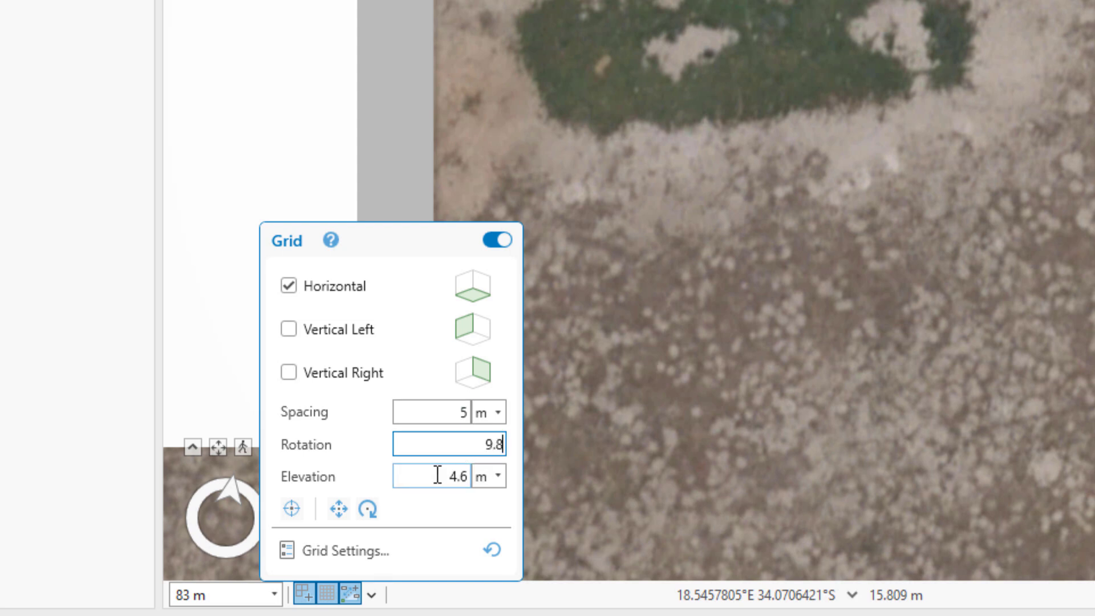
pyautogui.write('15.')
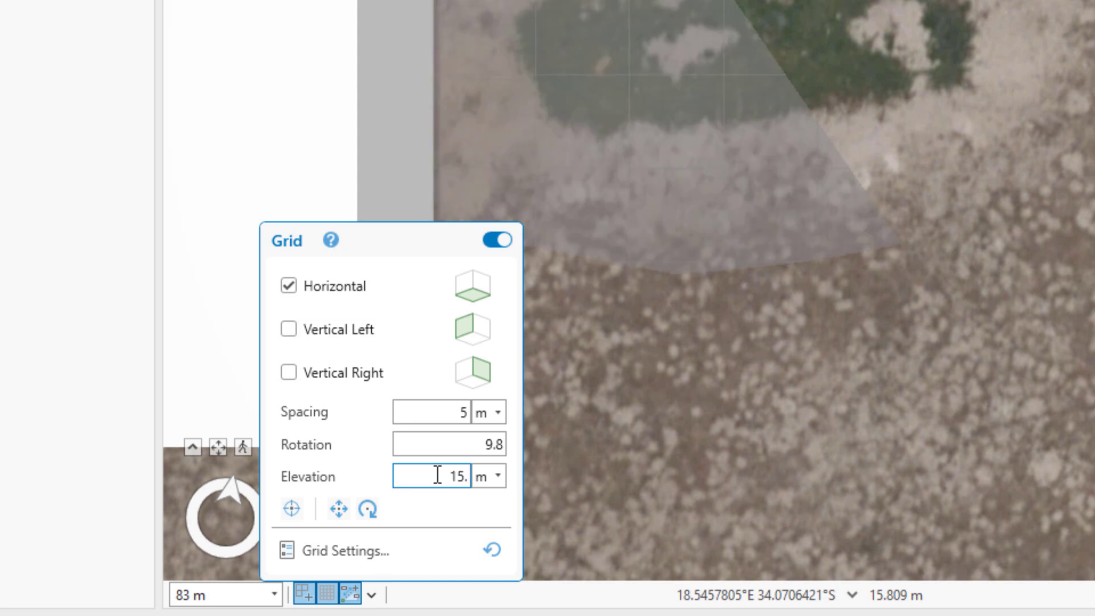
pyautogui.write('15.4')
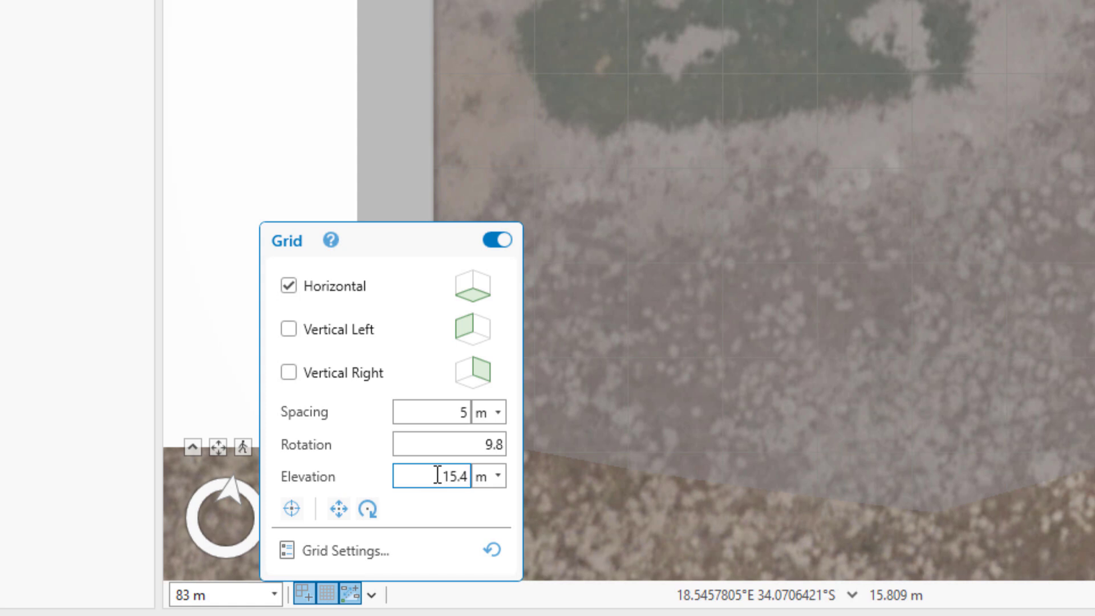
# Set the grid line colour to black in Editor Settings and confirm.
pyautogui.click(343, 549)
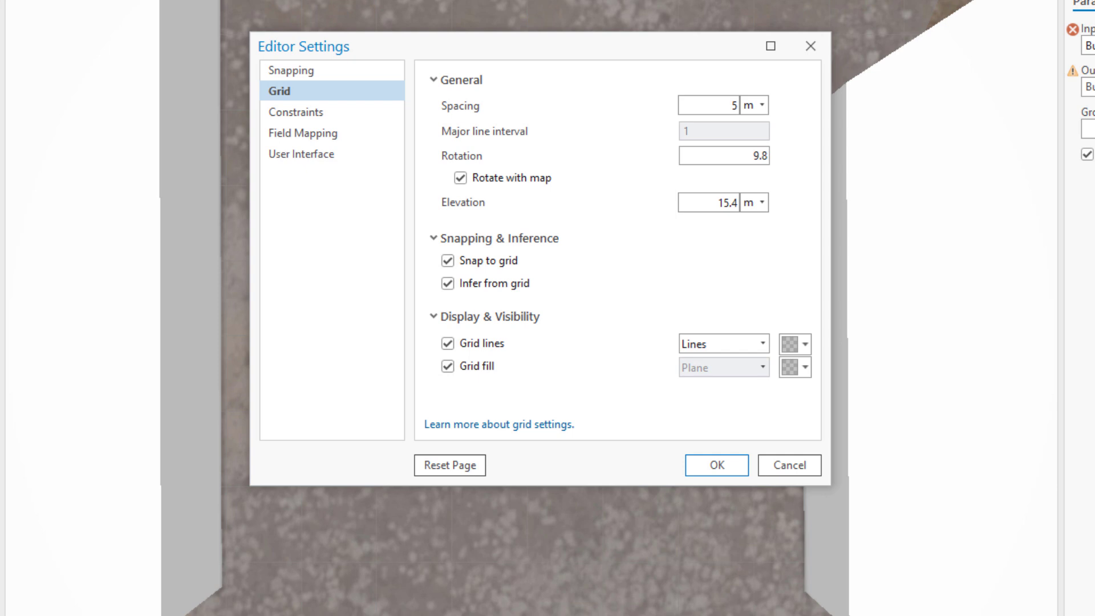
pyautogui.click(441, 260)
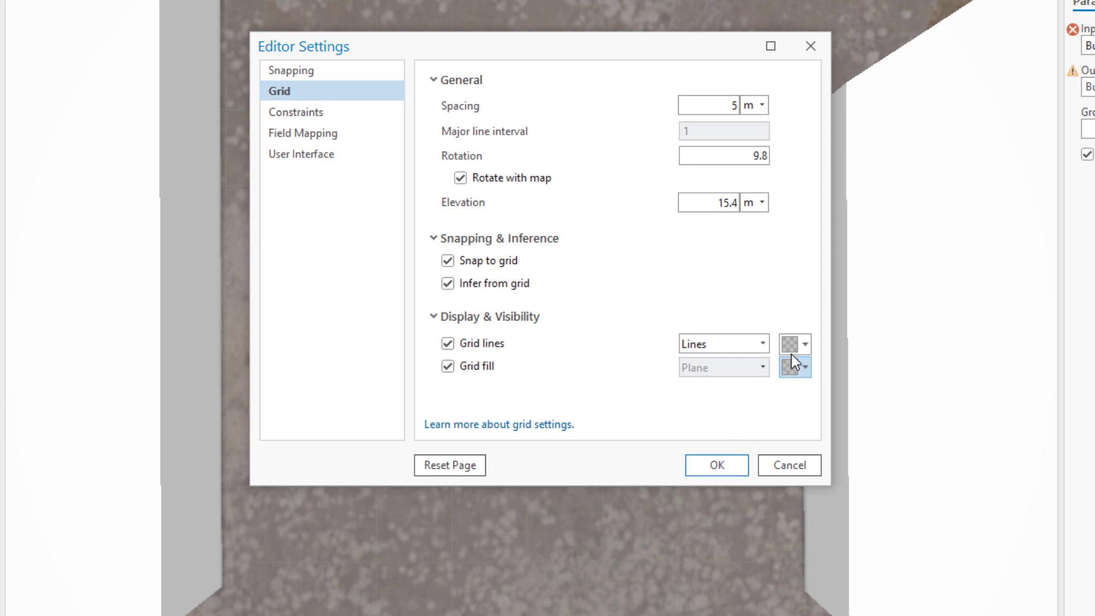
pyautogui.click(795, 343)
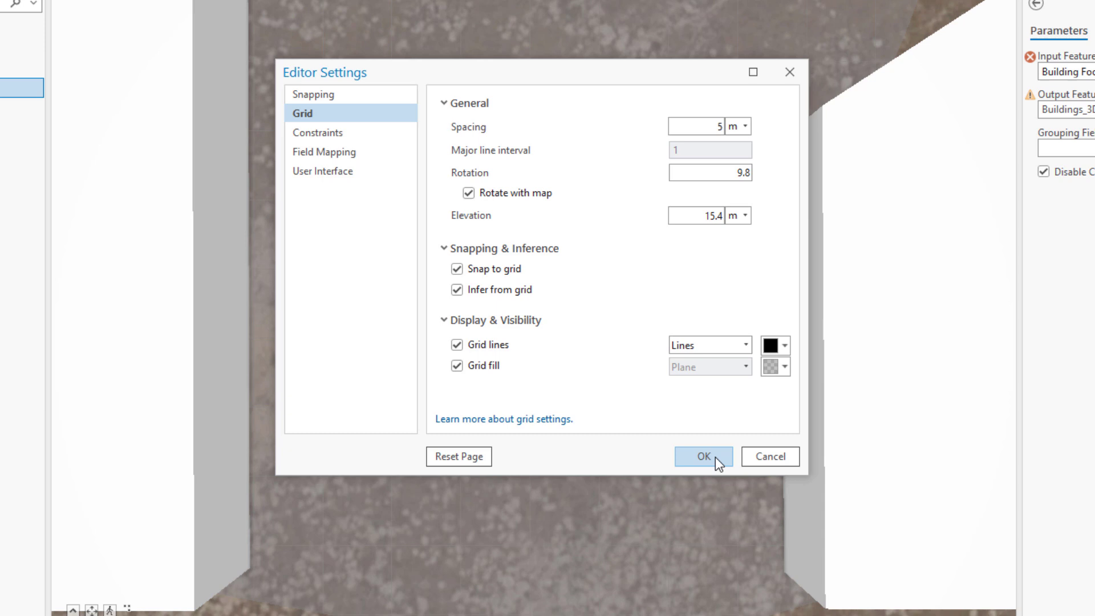
pyautogui.click(703, 456)
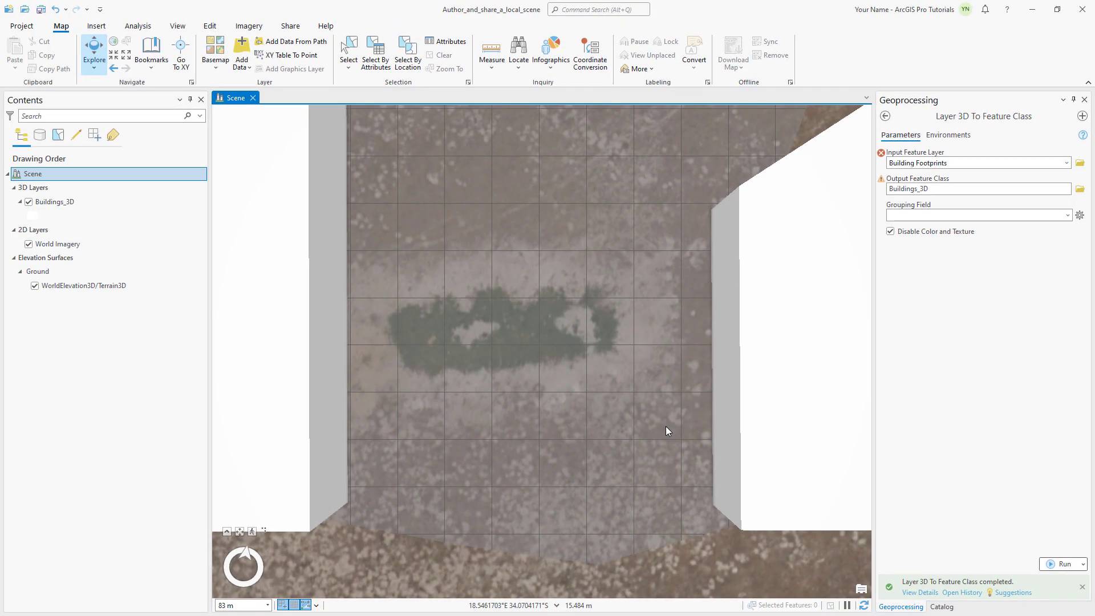
# Start creating a feature with the Buildings_3D template from Create Features.
pyautogui.click(283, 605)
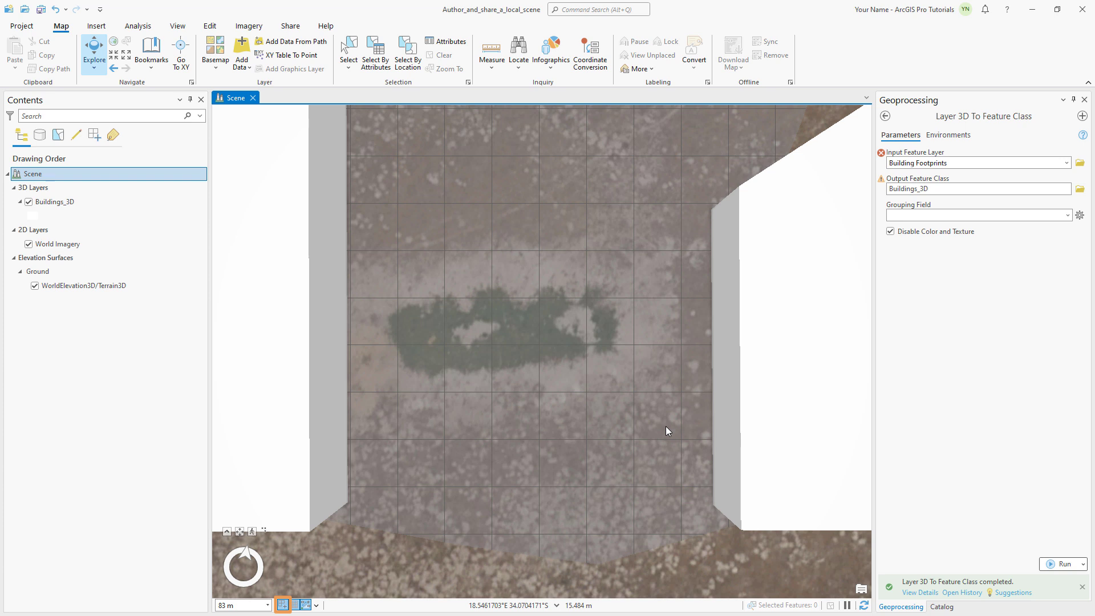
pyautogui.click(282, 604)
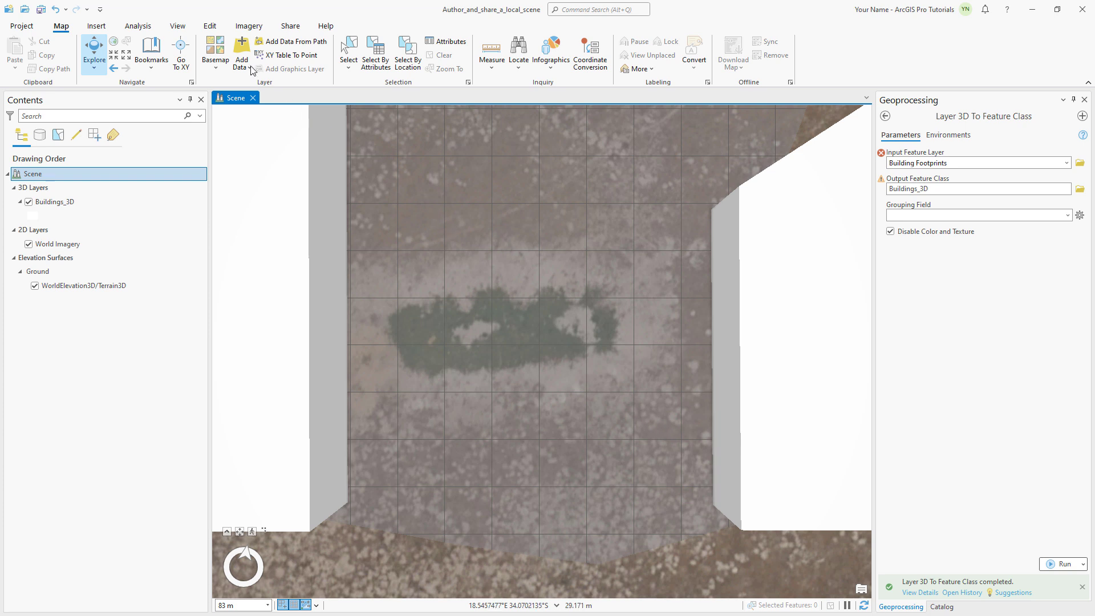
pyautogui.click(209, 26)
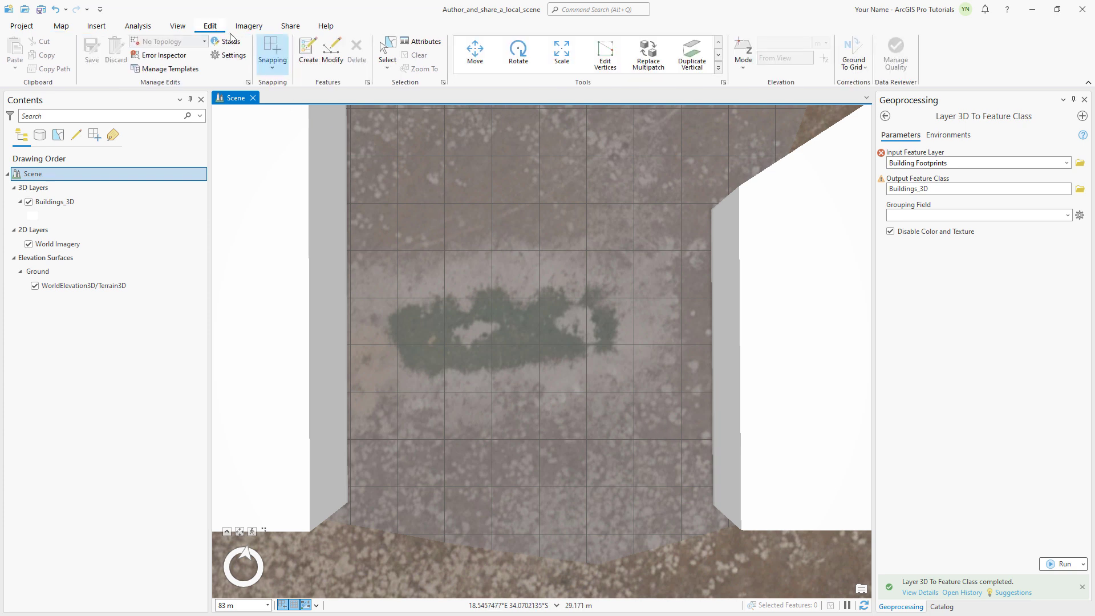
pyautogui.click(307, 49)
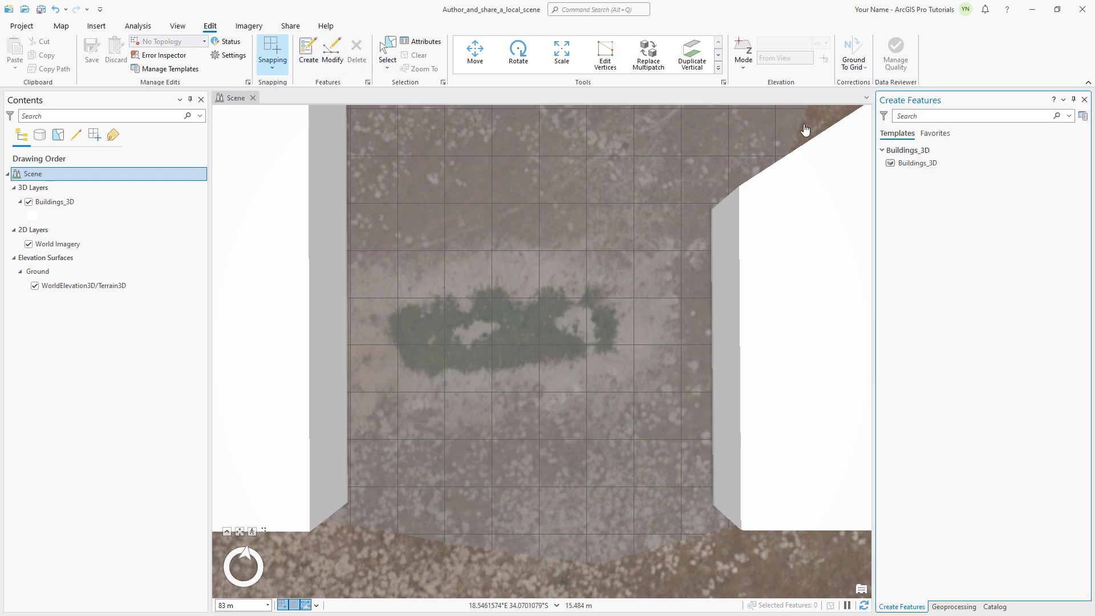
pyautogui.click(913, 171)
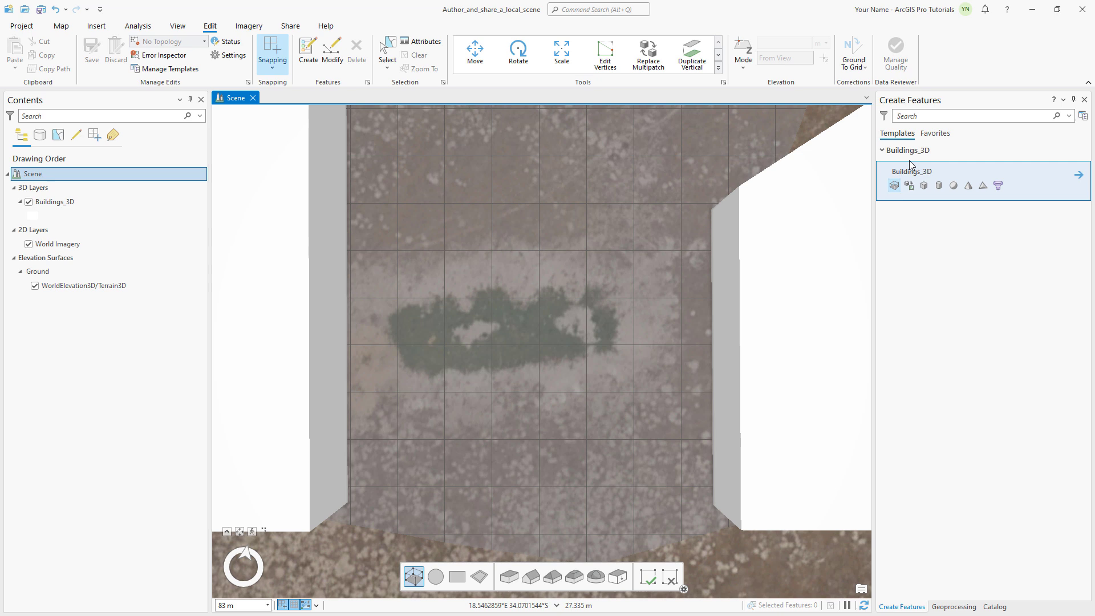
# Sketch the rectangular footprint corners on the grid near the courtyard bottom.
pyautogui.click(894, 185)
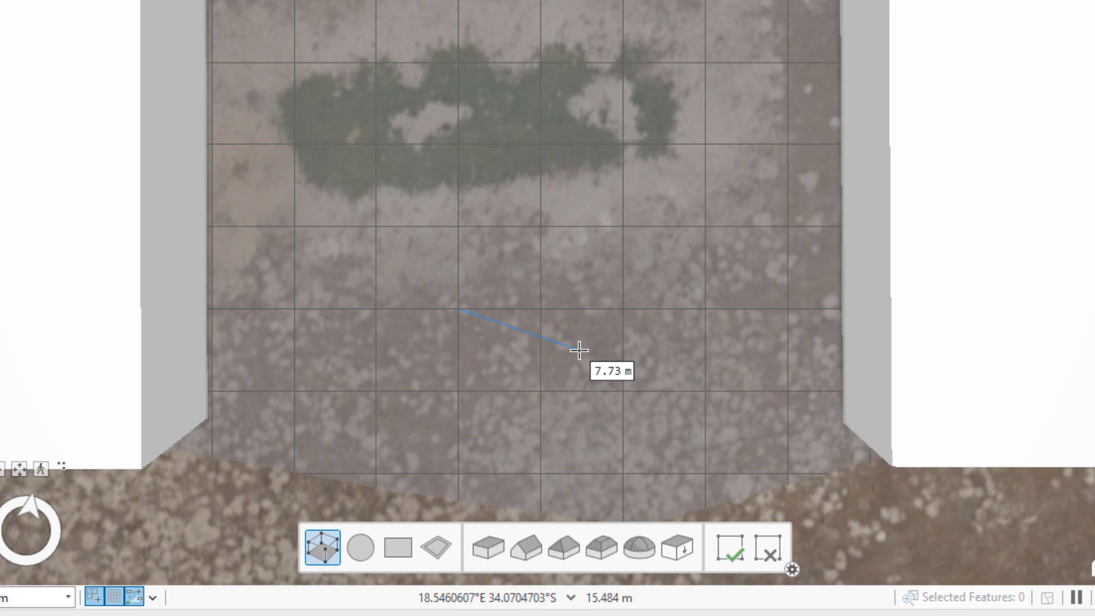
pyautogui.click(610, 370)
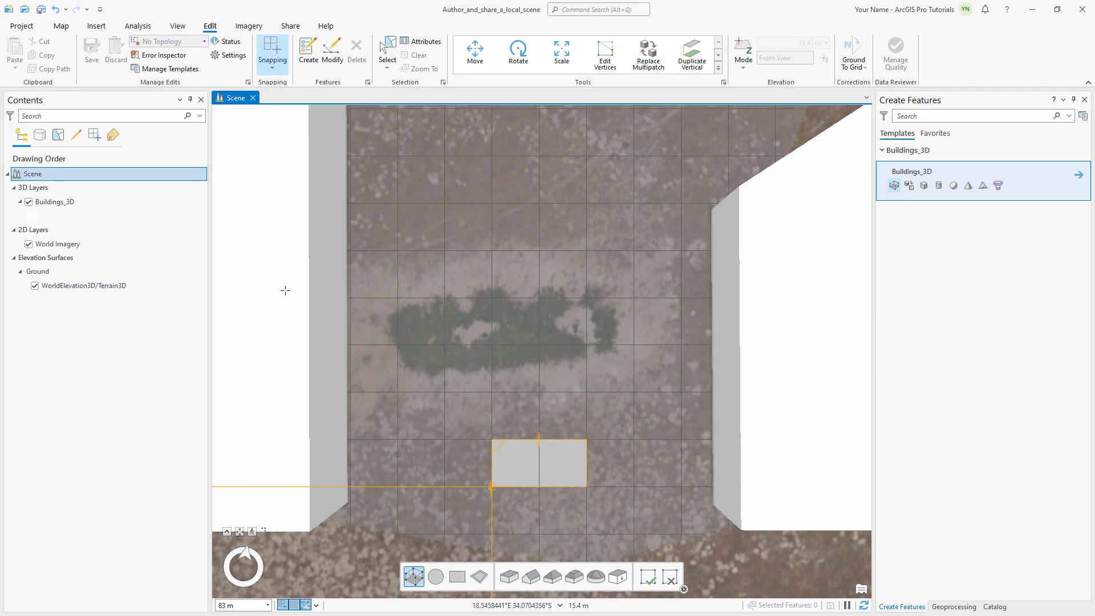
pyautogui.click(60, 27)
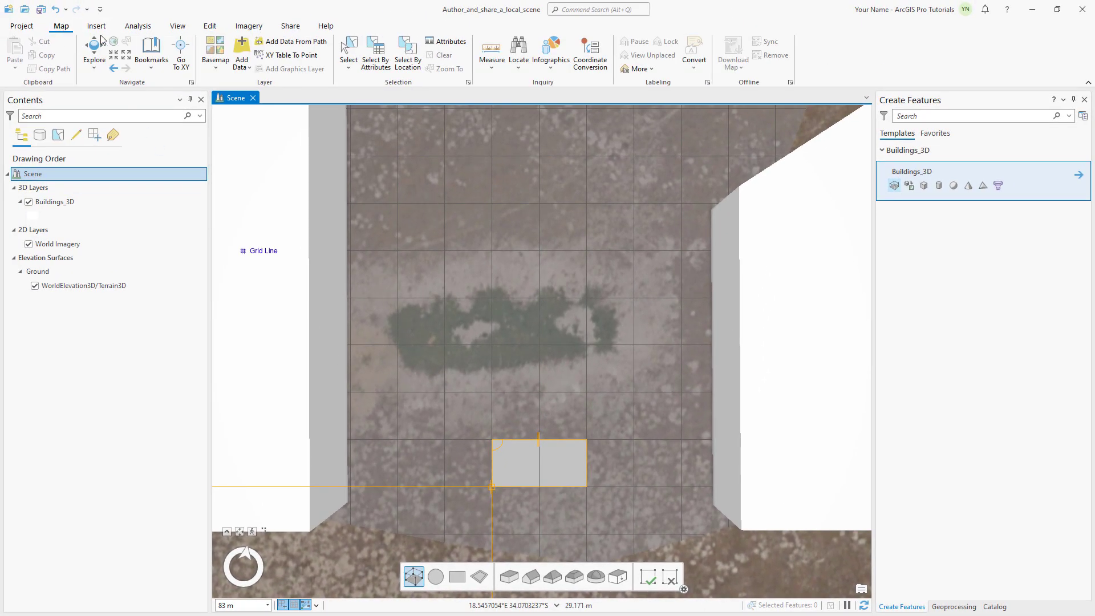
# From the Angled Editing bookmark, raise the footprint to height and finish the box building.
pyautogui.click(150, 54)
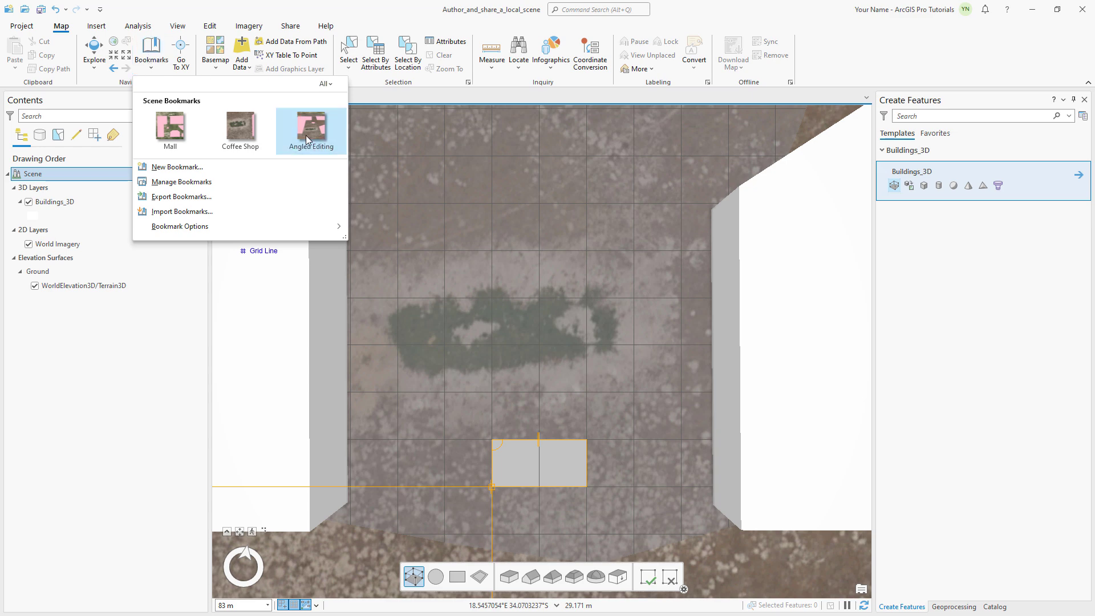
pyautogui.click(310, 129)
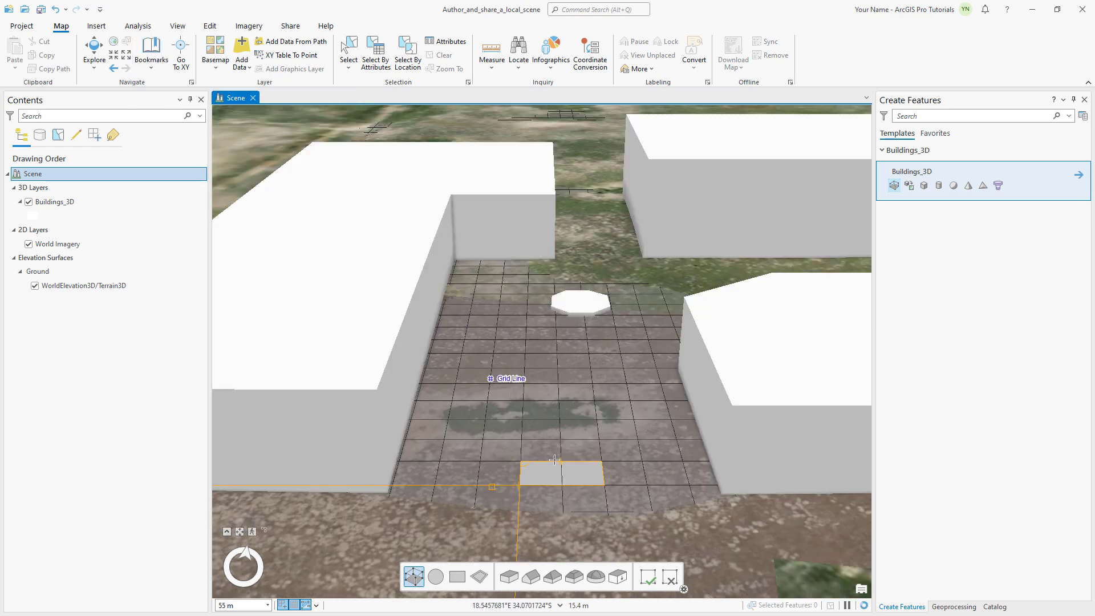
pyautogui.click(556, 471)
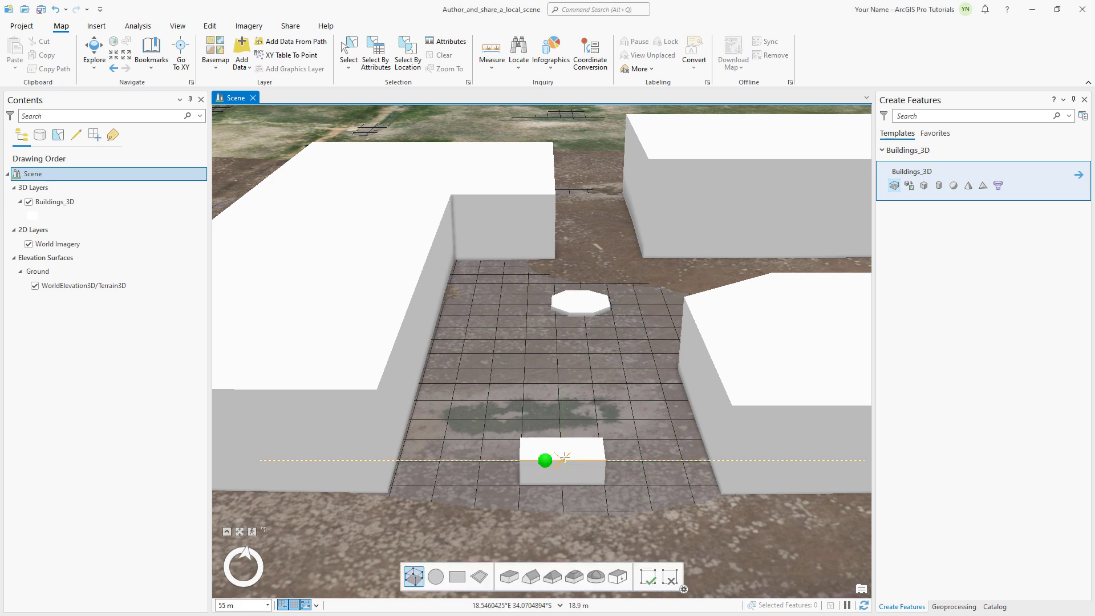
pyautogui.click(646, 577)
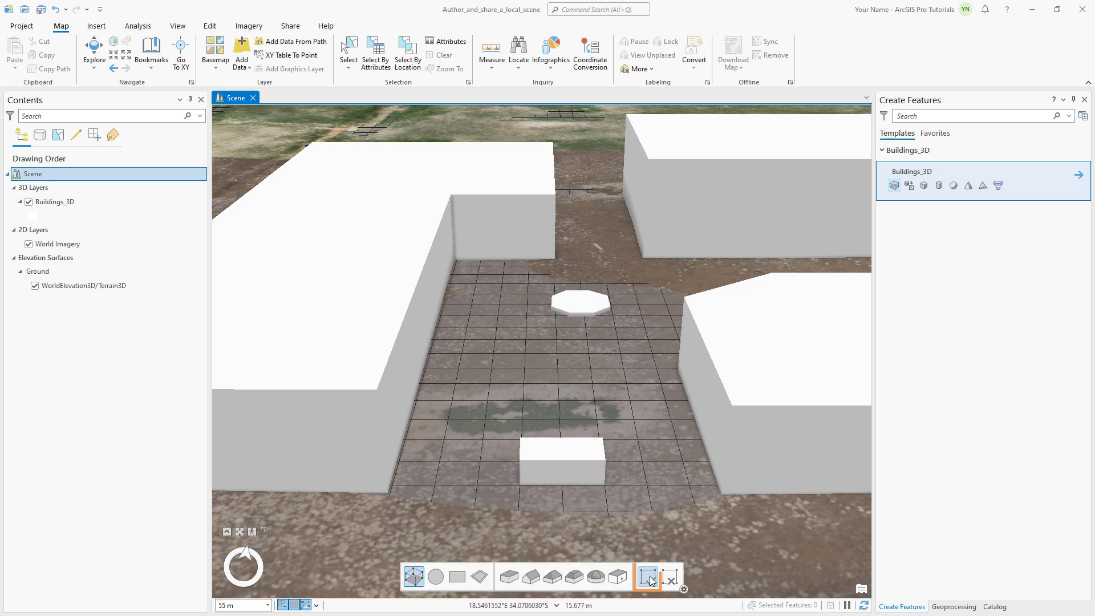
pyautogui.click(561, 461)
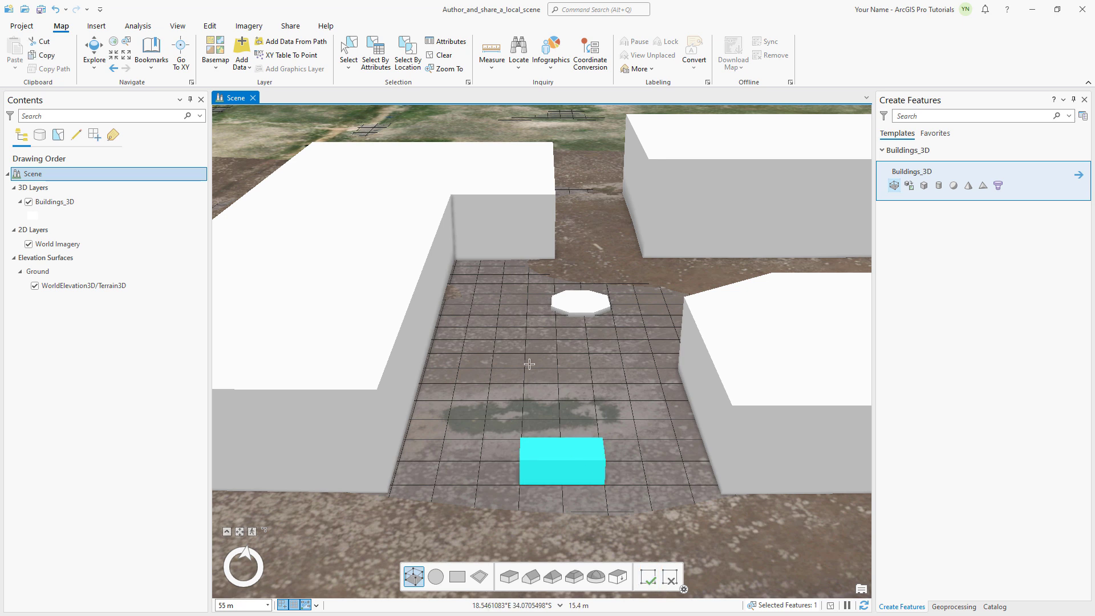
# Save the pending edits, confirming Yes in the Save Edits prompt.
pyautogui.click(209, 26)
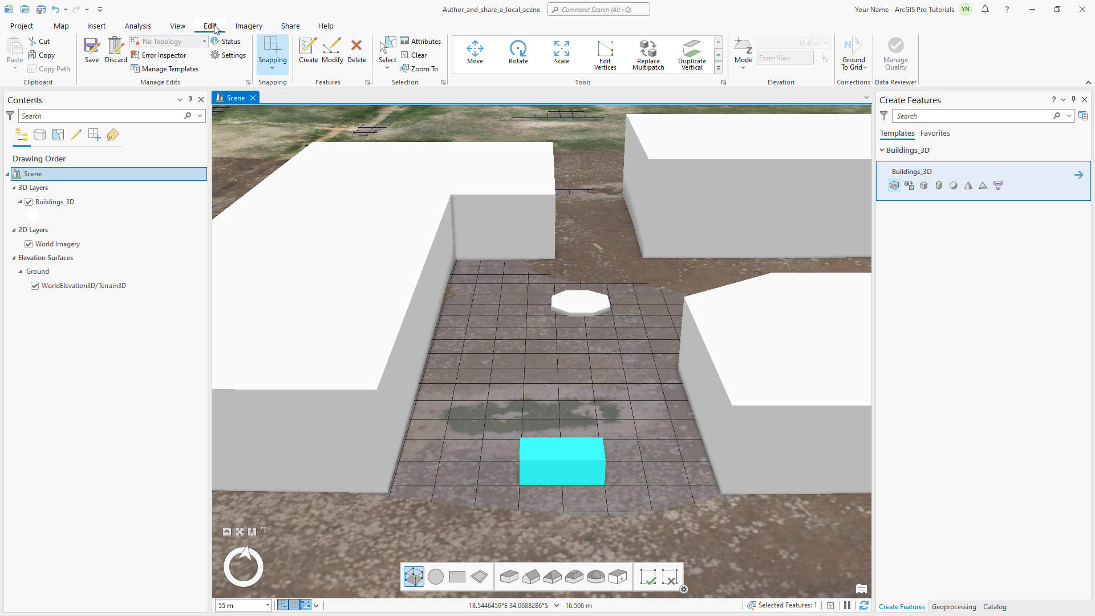
pyautogui.click(91, 48)
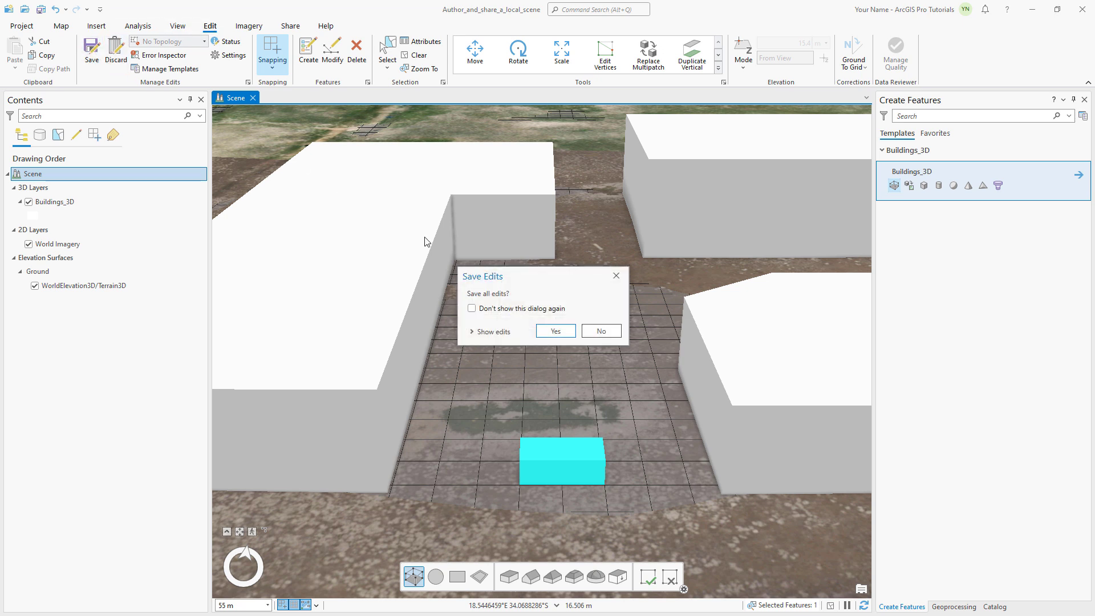
pyautogui.click(554, 331)
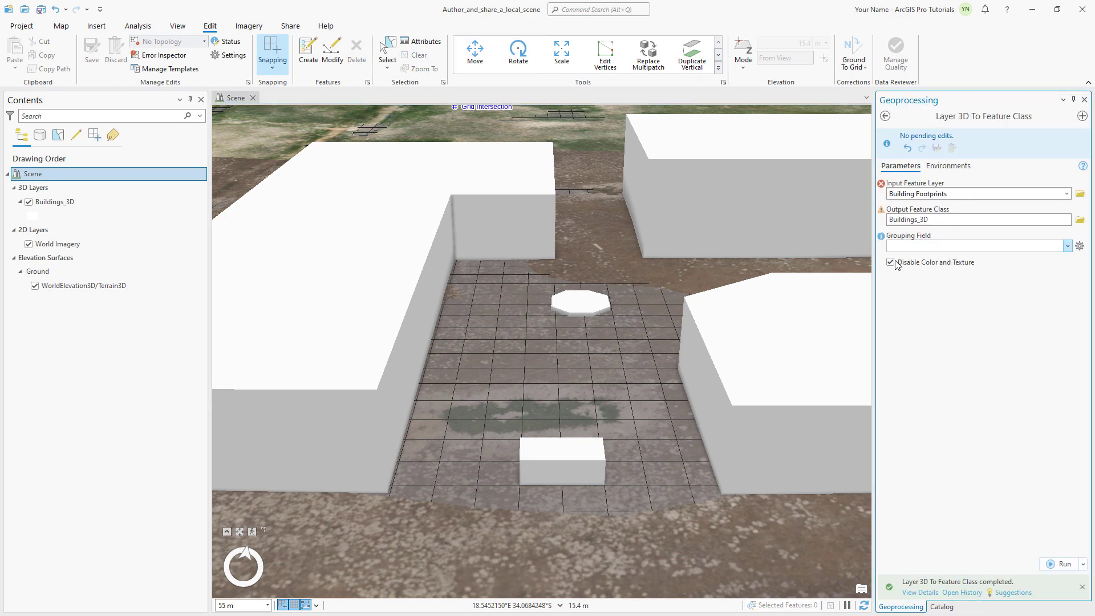
# Switch the editing grid off on the status bar and return to map navigation.
pyautogui.click(305, 605)
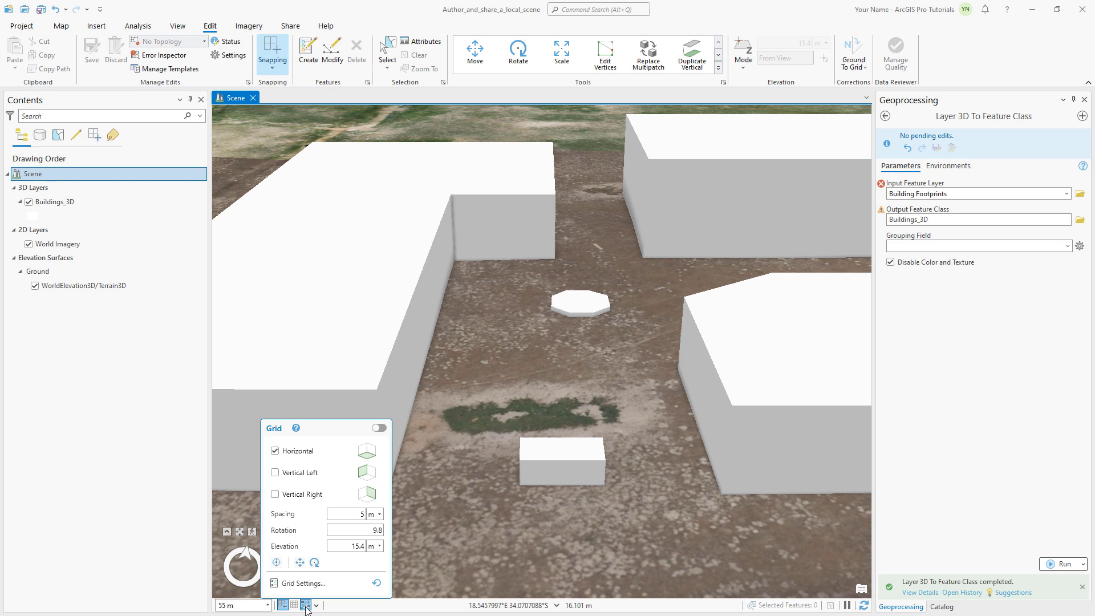
pyautogui.click(306, 606)
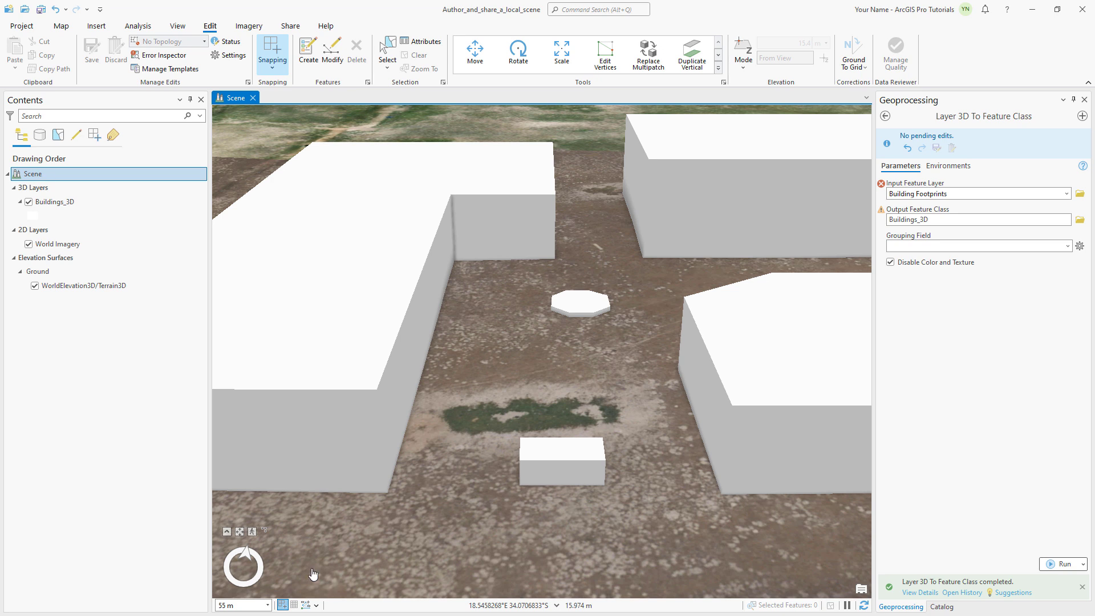
pyautogui.click(61, 26)
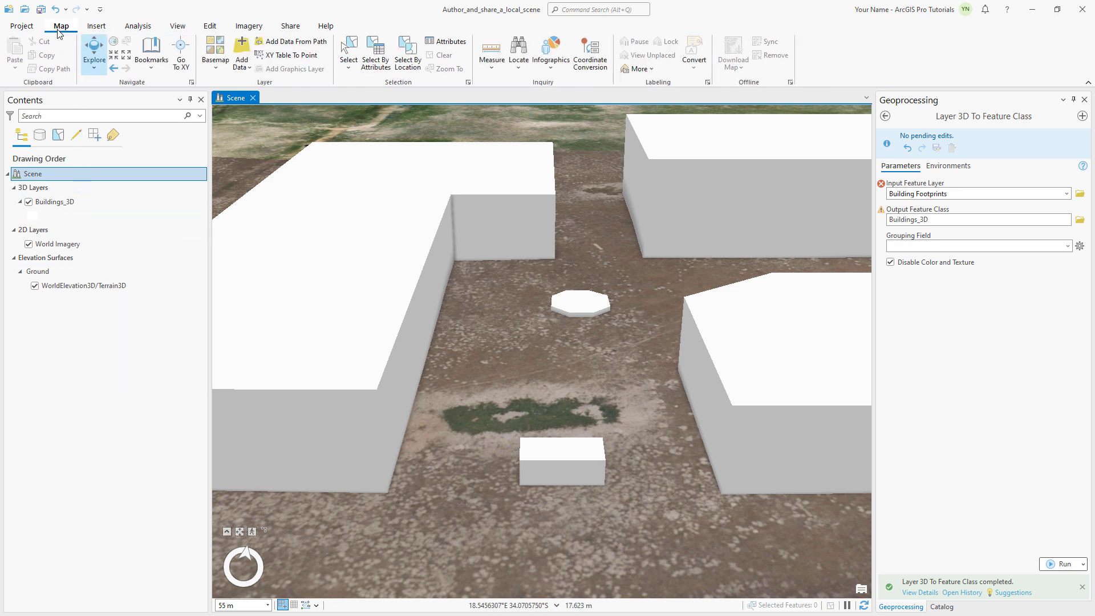
# Apply the Multipatch Textures gallery symbol to the Buildings_3D layer.
pyautogui.click(150, 53)
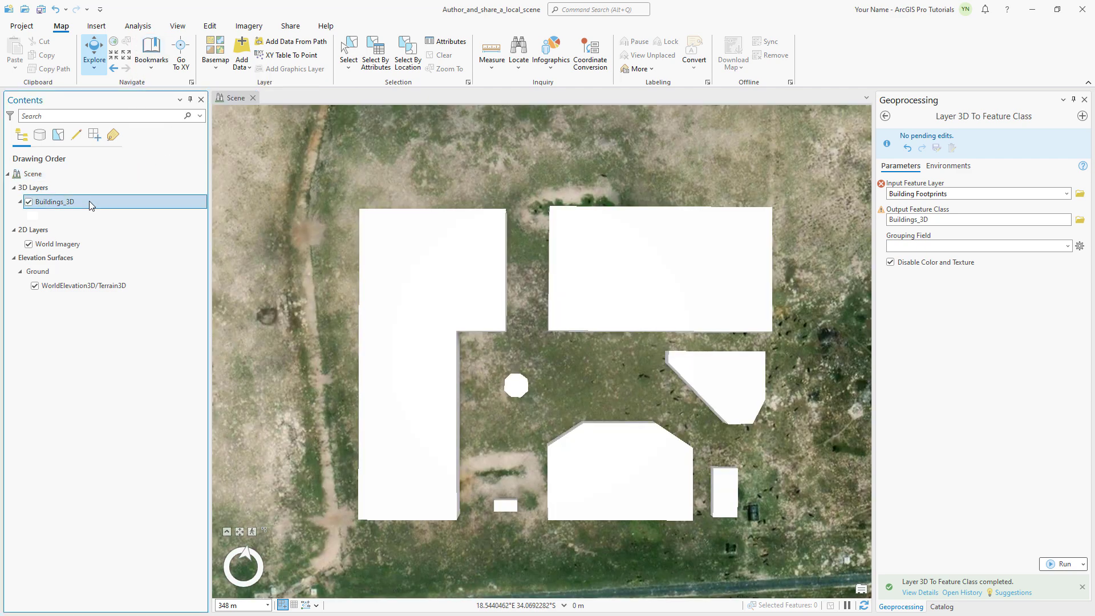
pyautogui.click(54, 201)
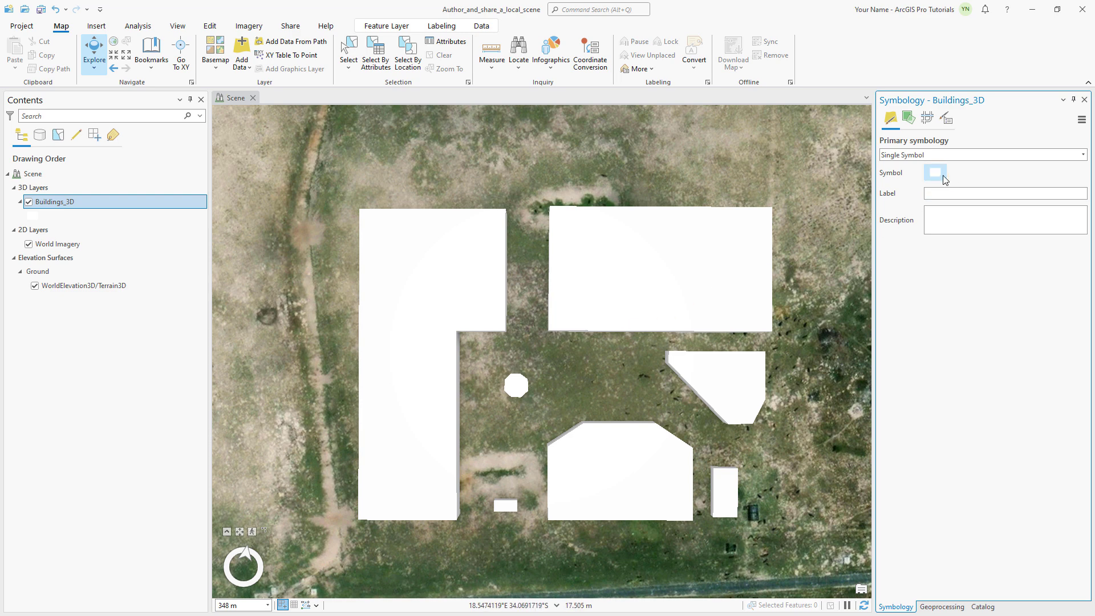
pyautogui.click(935, 172)
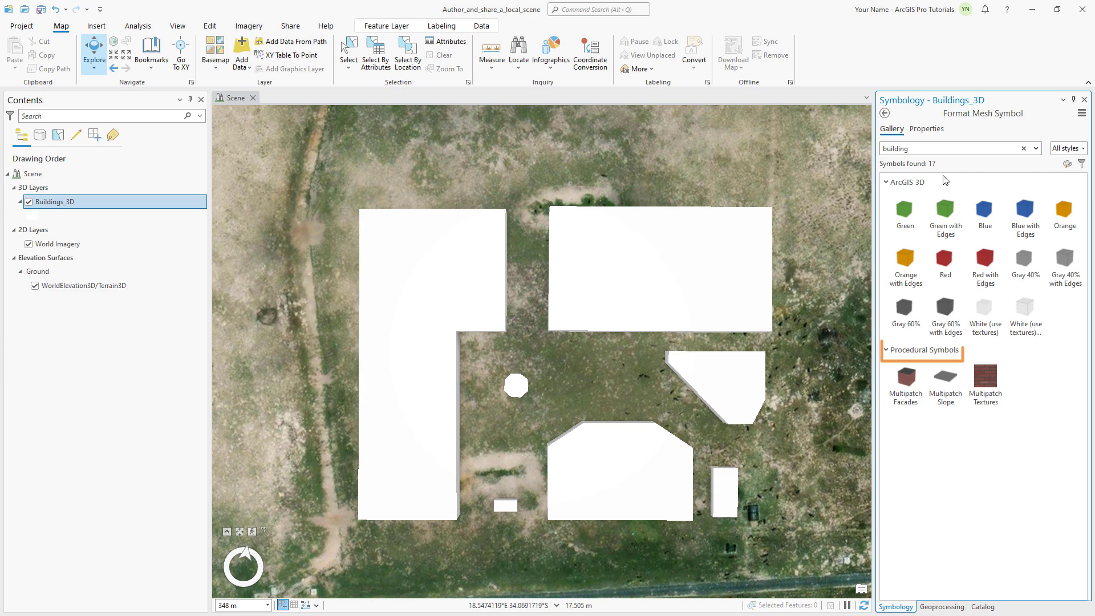
pyautogui.click(985, 383)
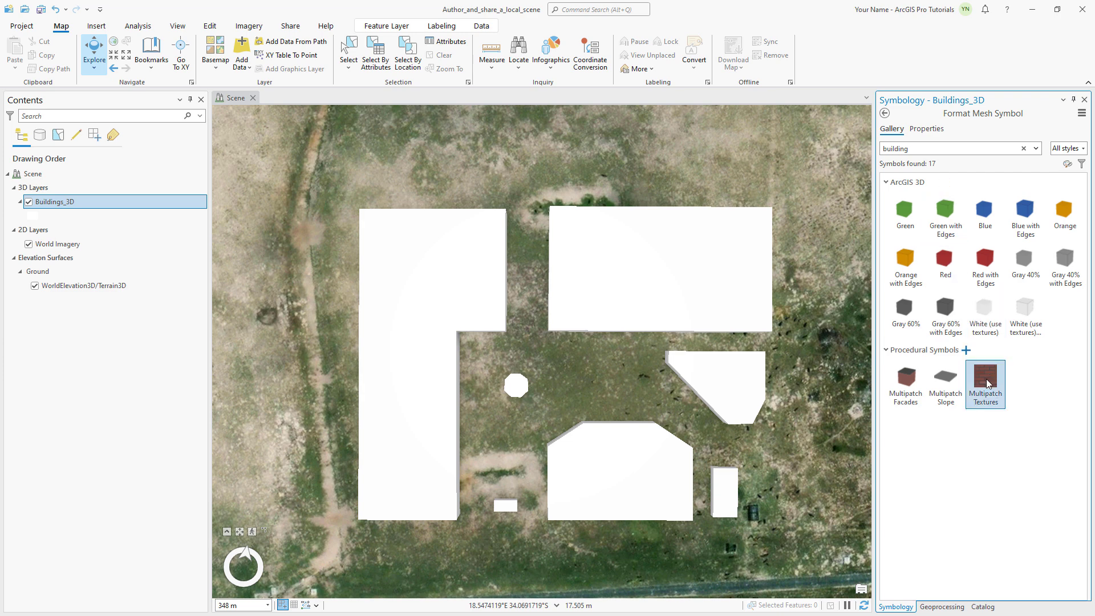
pyautogui.click(984, 378)
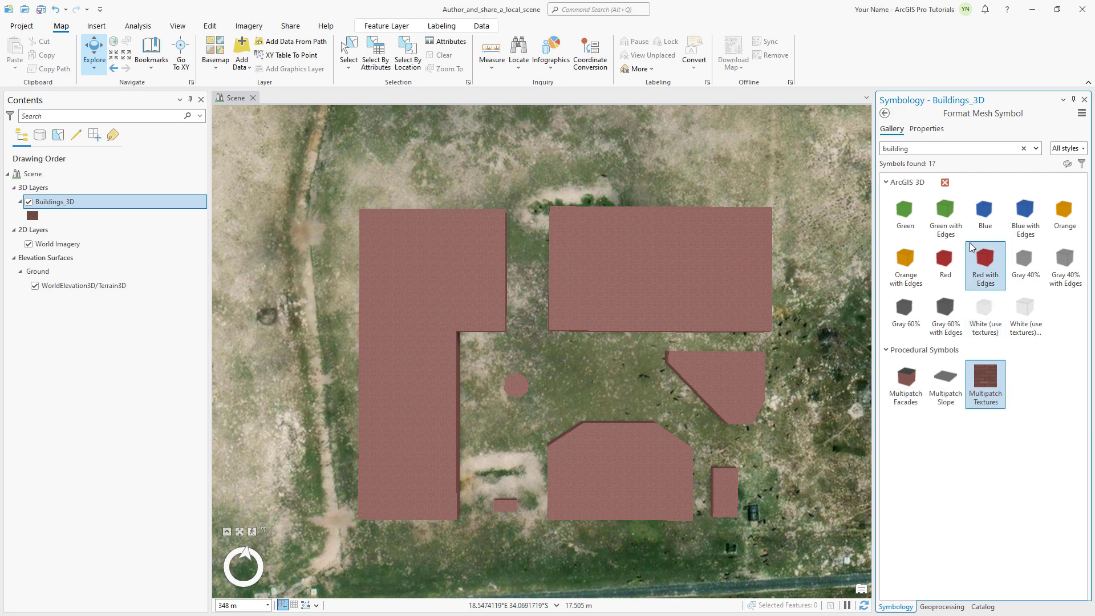
# Change the symbol's Texture property from Brick to Concrete and apply it.
pyautogui.click(926, 129)
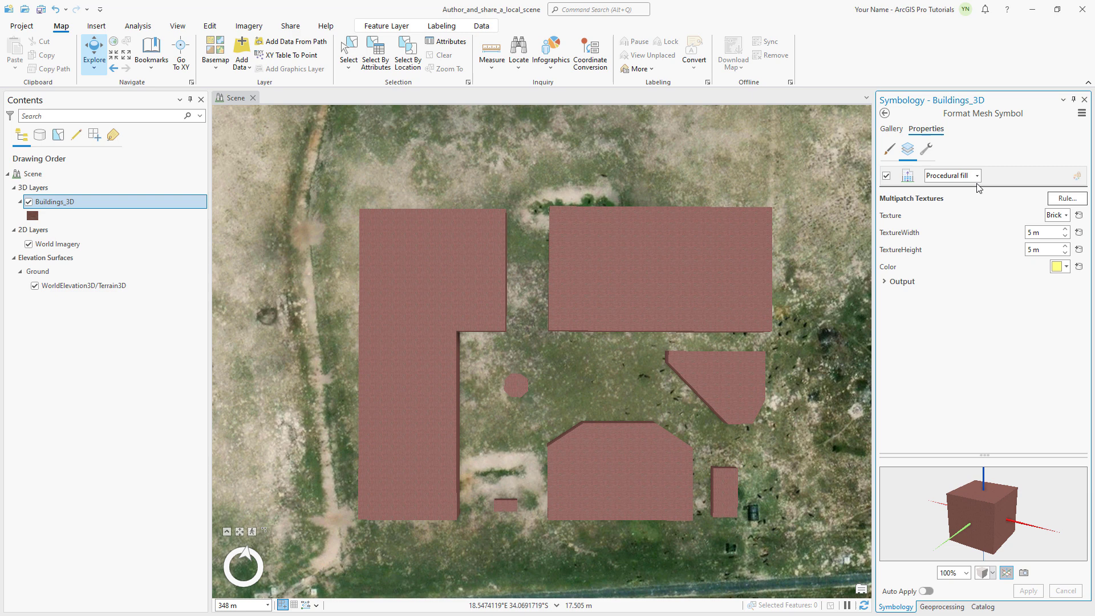
pyautogui.click(1056, 214)
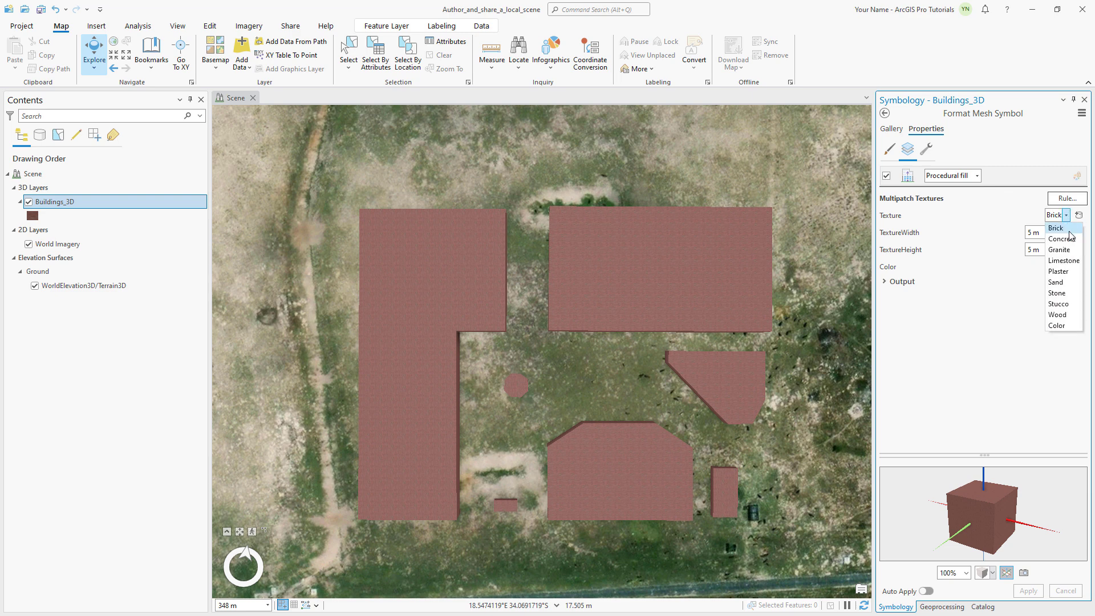
pyautogui.click(1061, 238)
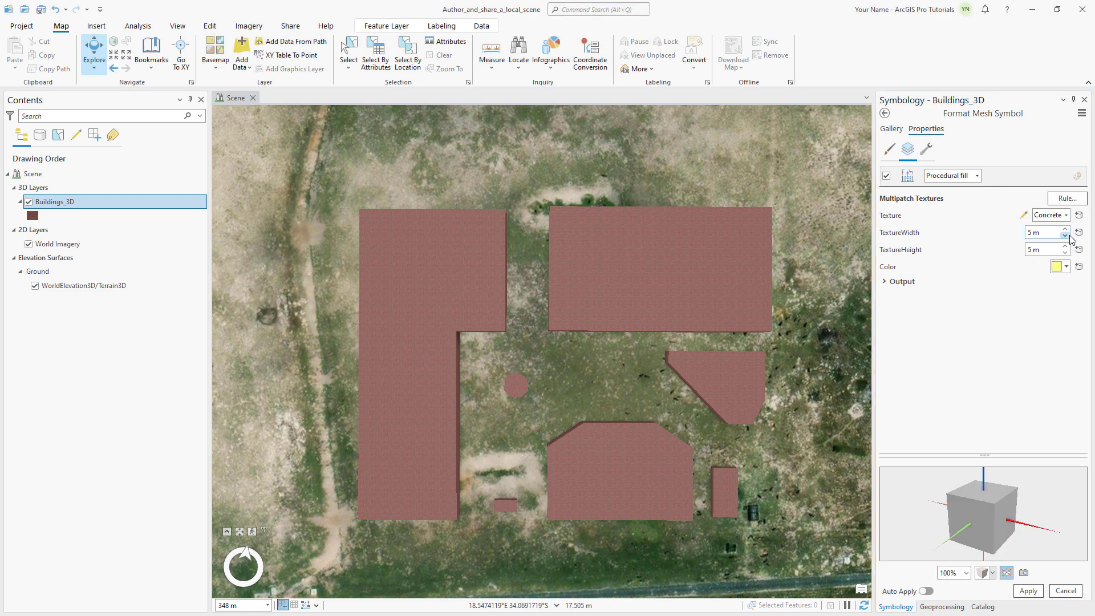
pyautogui.click(1028, 591)
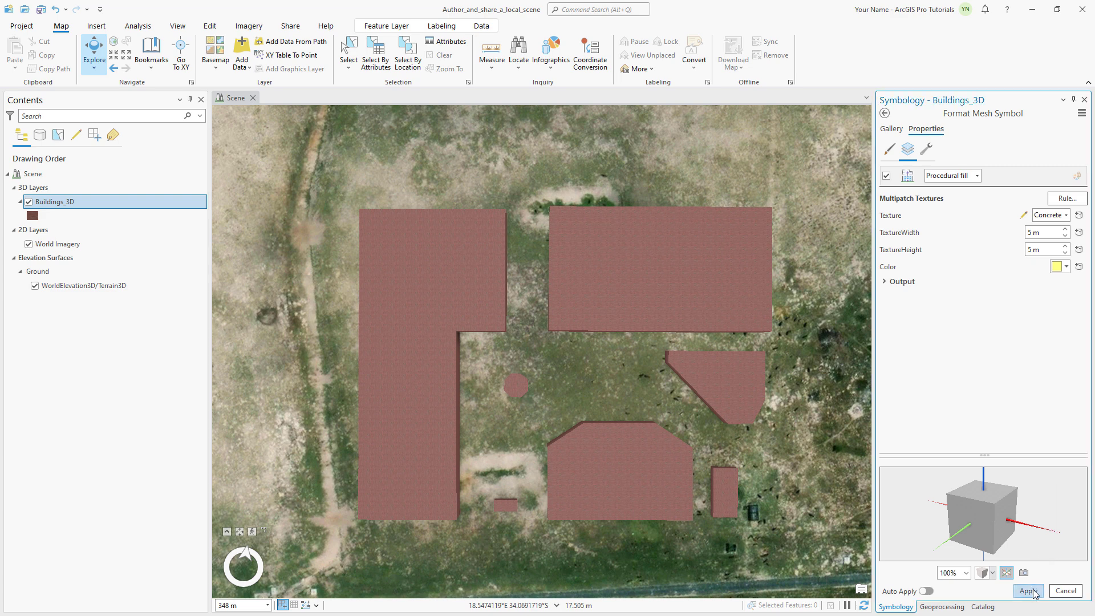
pyautogui.click(1027, 591)
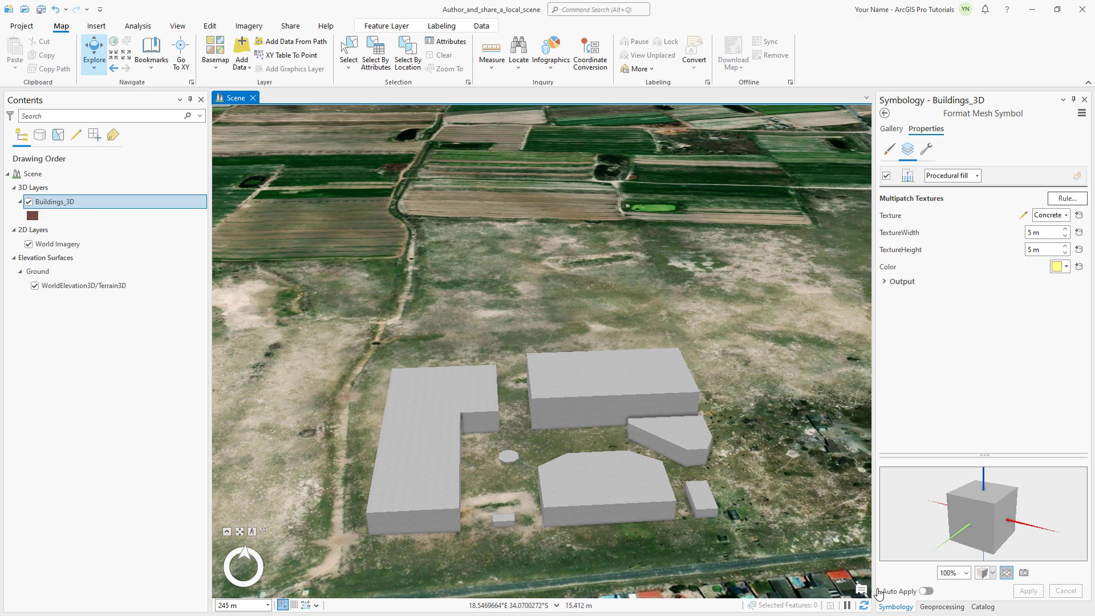
# Run Layer 3D To Feature Class on Buildings_3D with output Concrete_Buildings, keeping colour and texture.
pyautogui.click(941, 607)
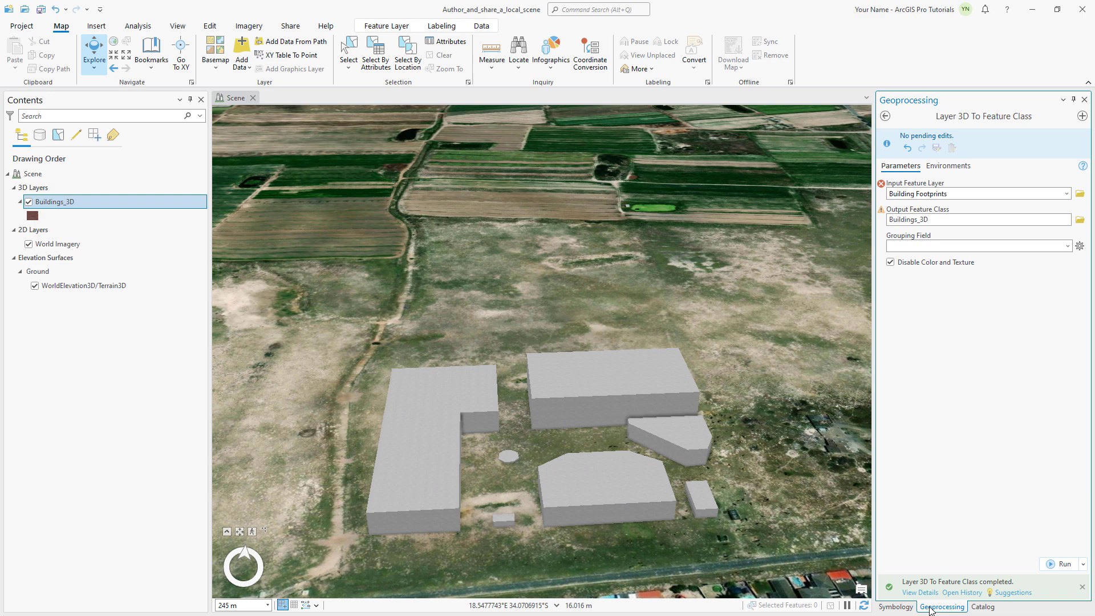
pyautogui.moveTo(1067, 205)
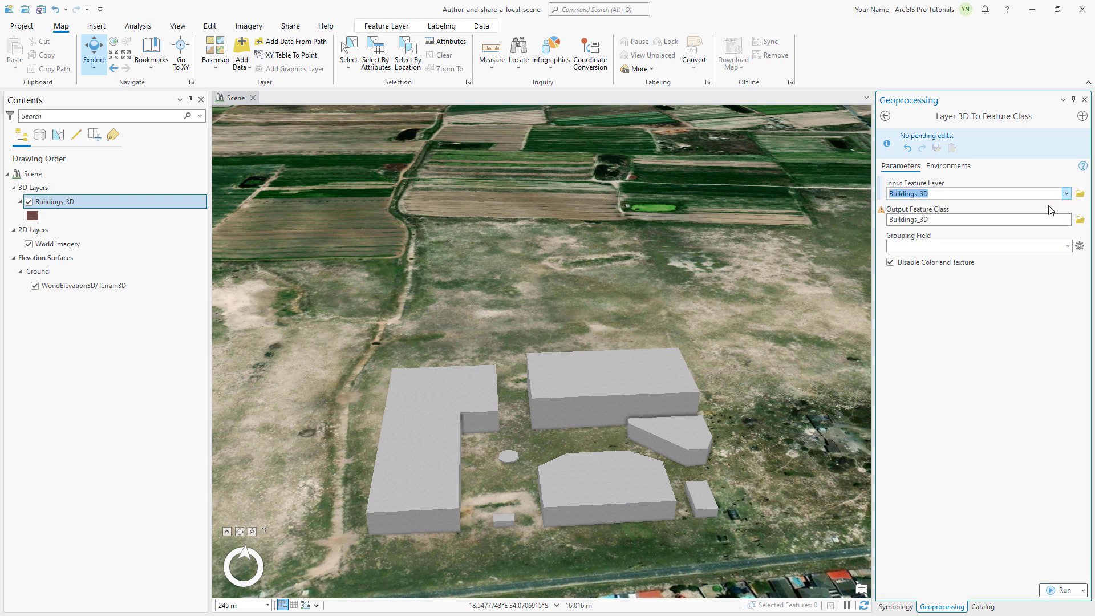
pyautogui.click(971, 219)
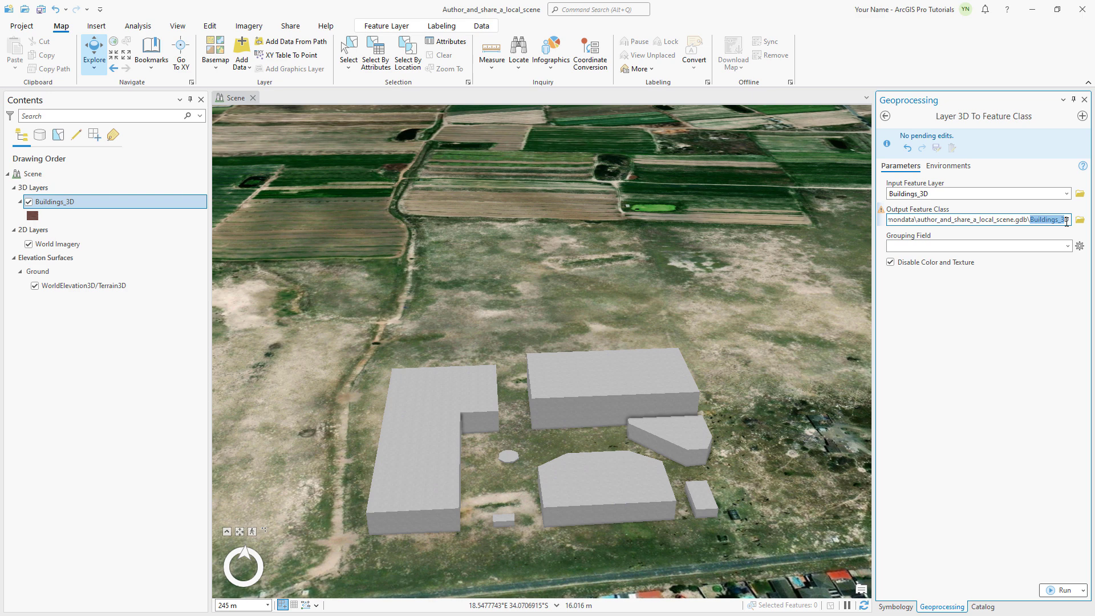
pyautogui.write('Concrete_Buildings')
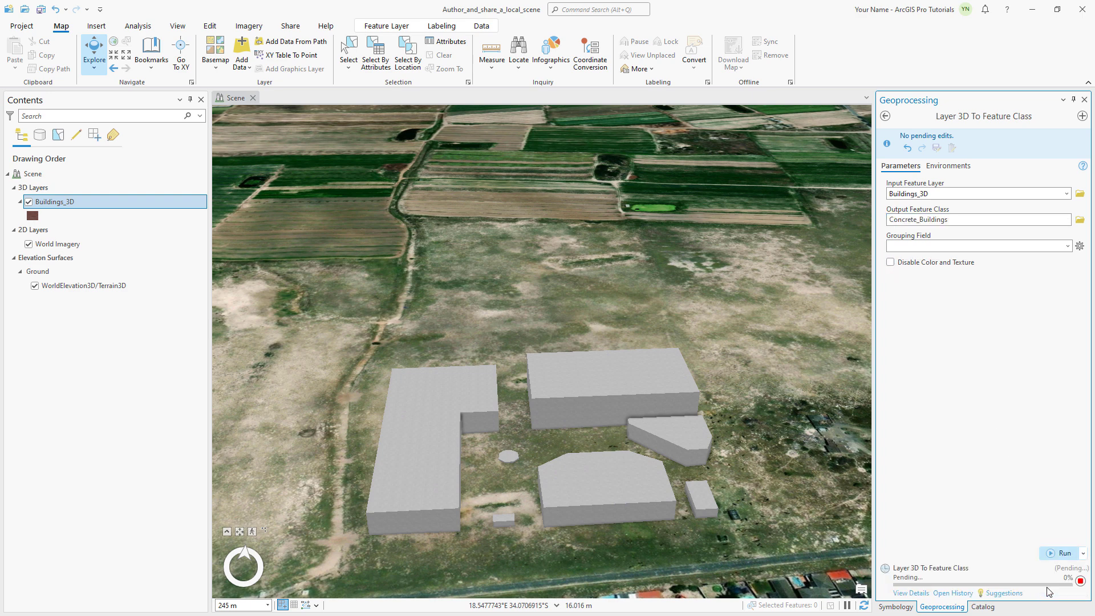
pyautogui.click(1062, 554)
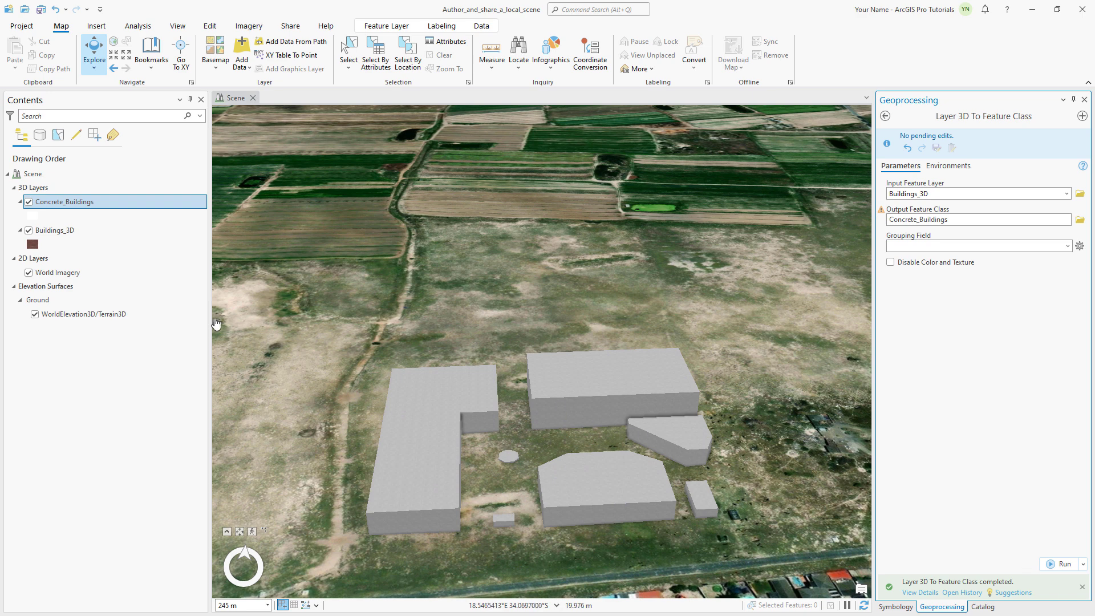
pyautogui.rightClick(55, 230)
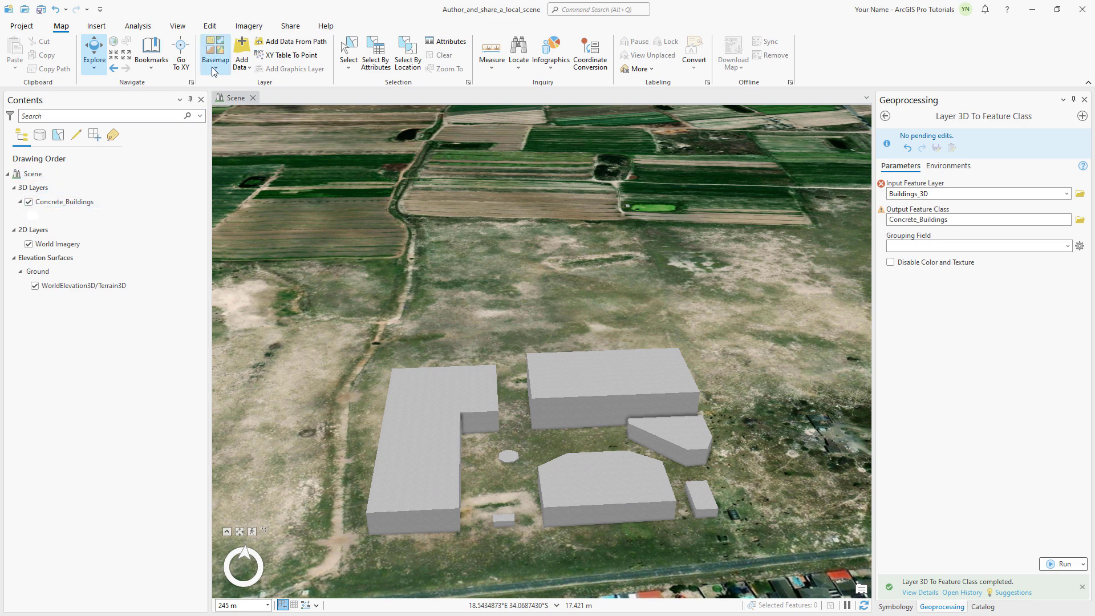
# Switch to the Topographic 3D basemap and select the Concrete_Buildings layer.
pyautogui.click(215, 52)
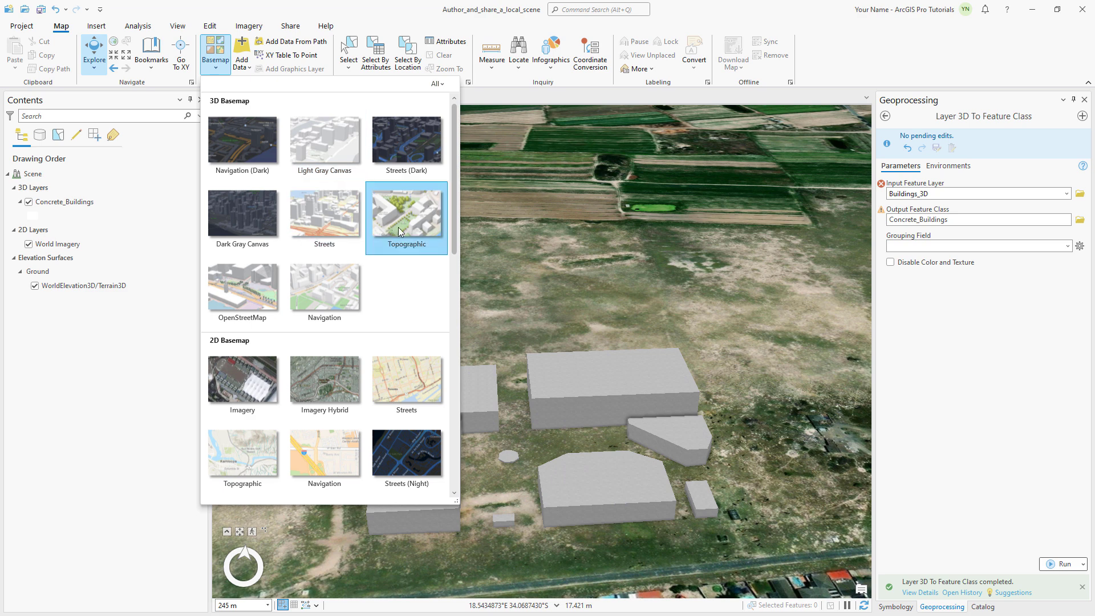
pyautogui.click(406, 217)
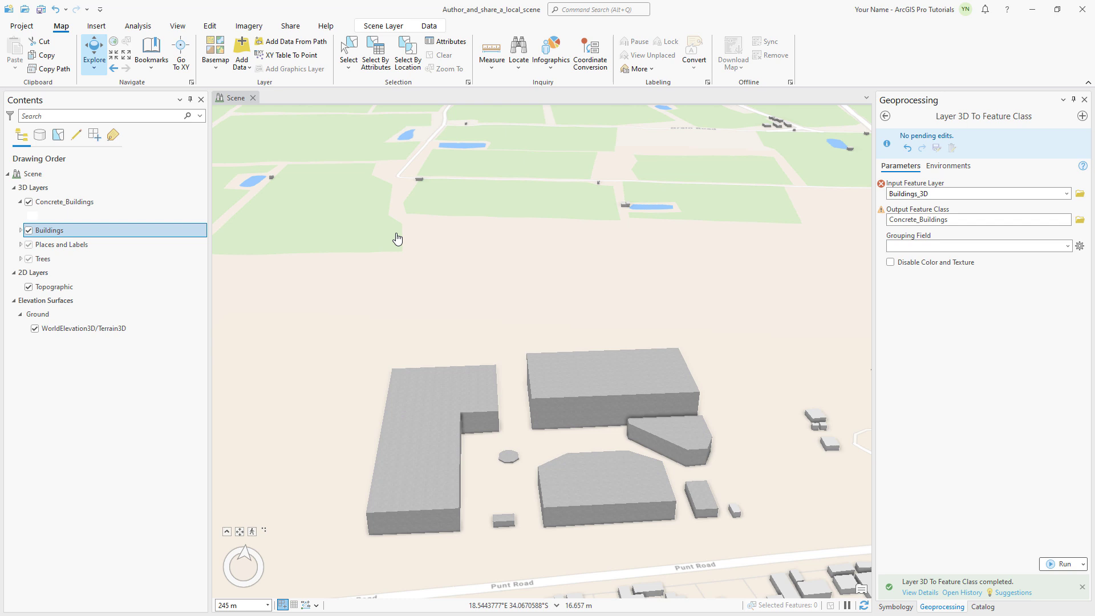
pyautogui.click(47, 230)
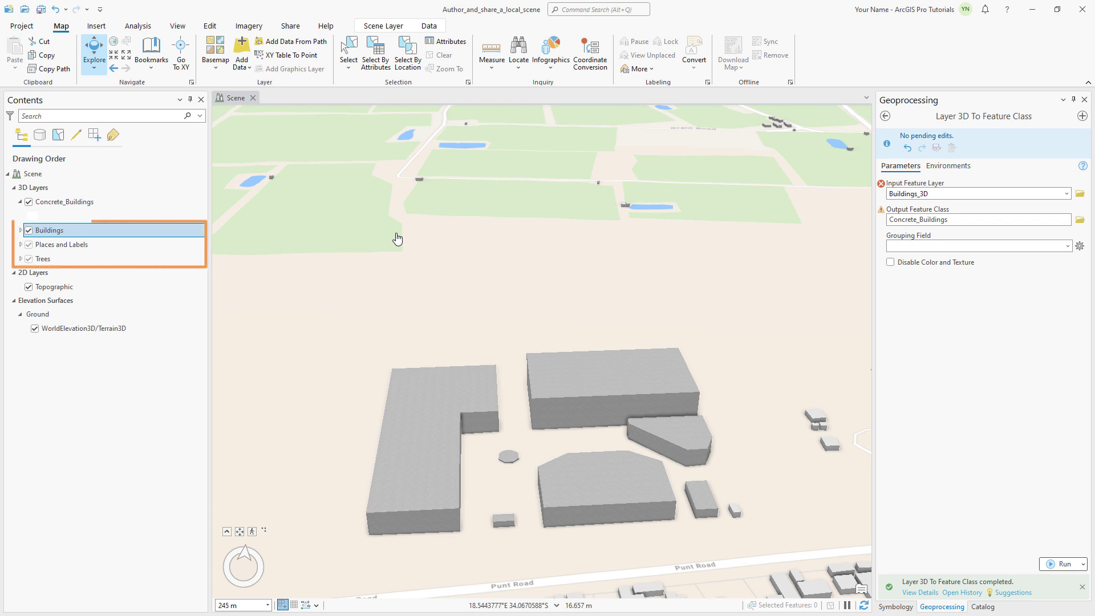
pyautogui.click(48, 230)
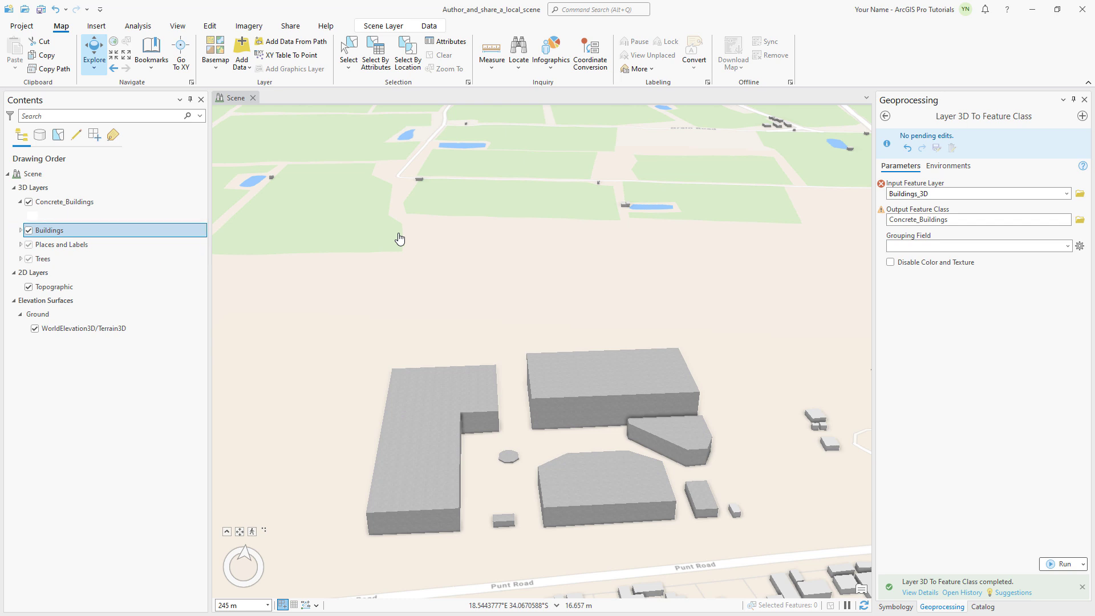
pyautogui.click(66, 202)
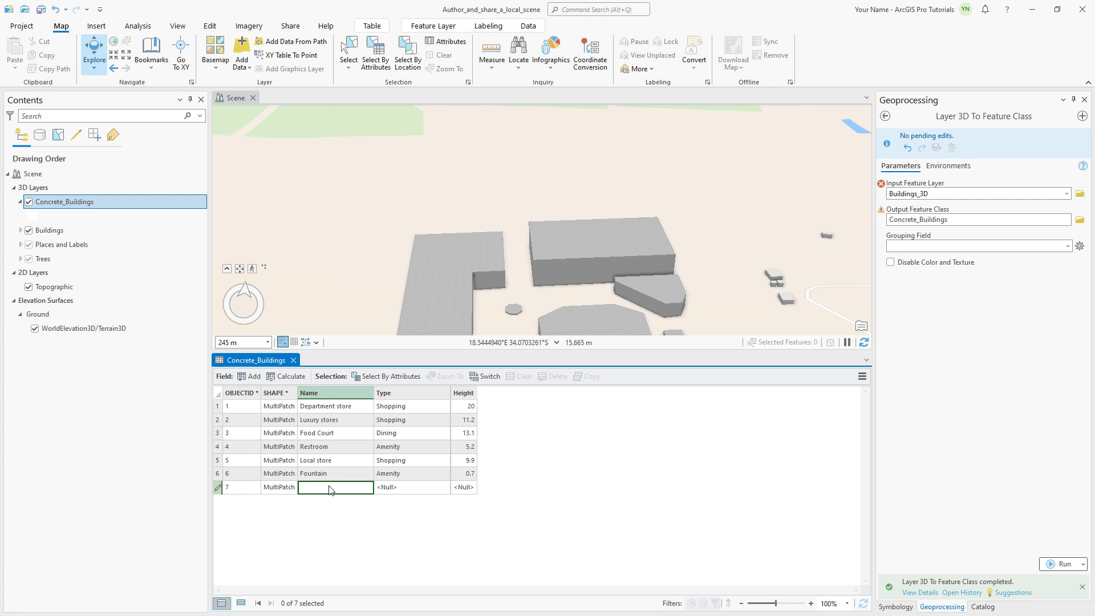
# Fill row 7 with Name Coffee Stand, Type Dining and Height 3.5.
pyautogui.write('Coffee Stand')
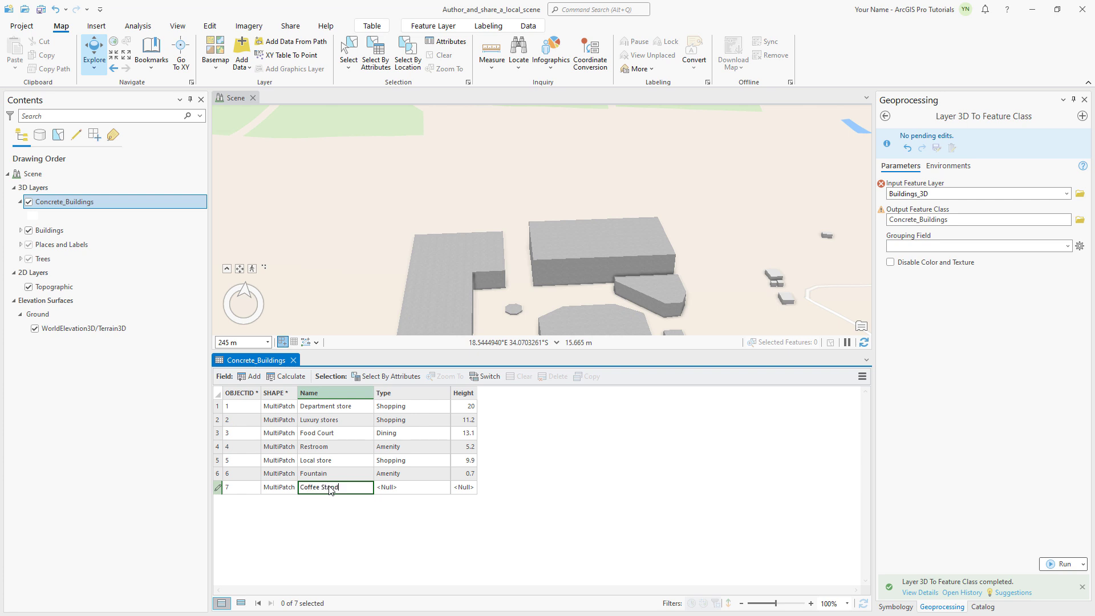
pyautogui.write('Di')
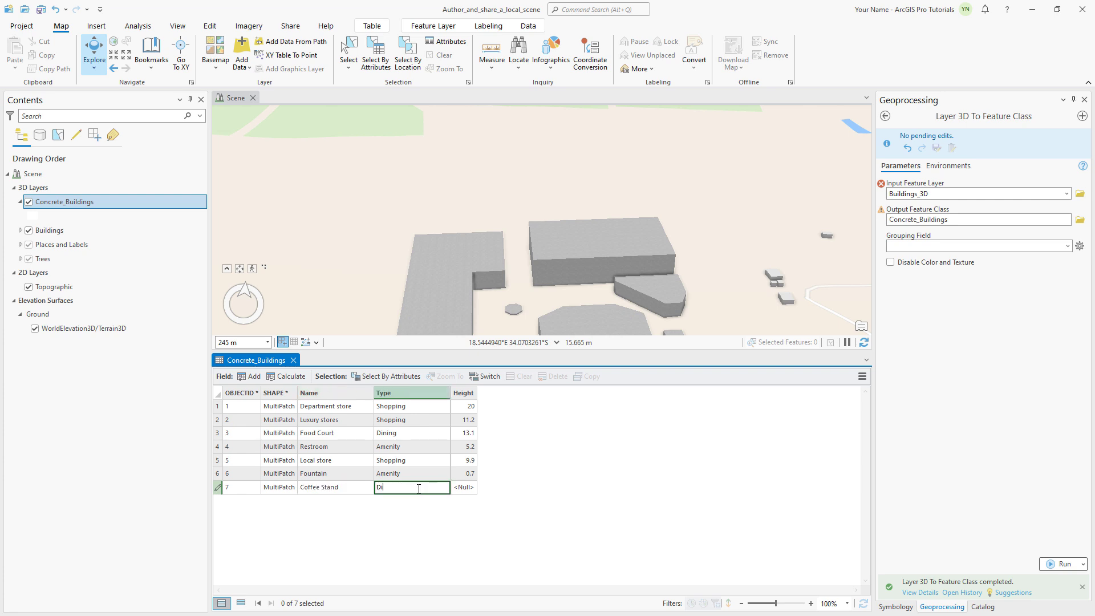
pyautogui.click(463, 487)
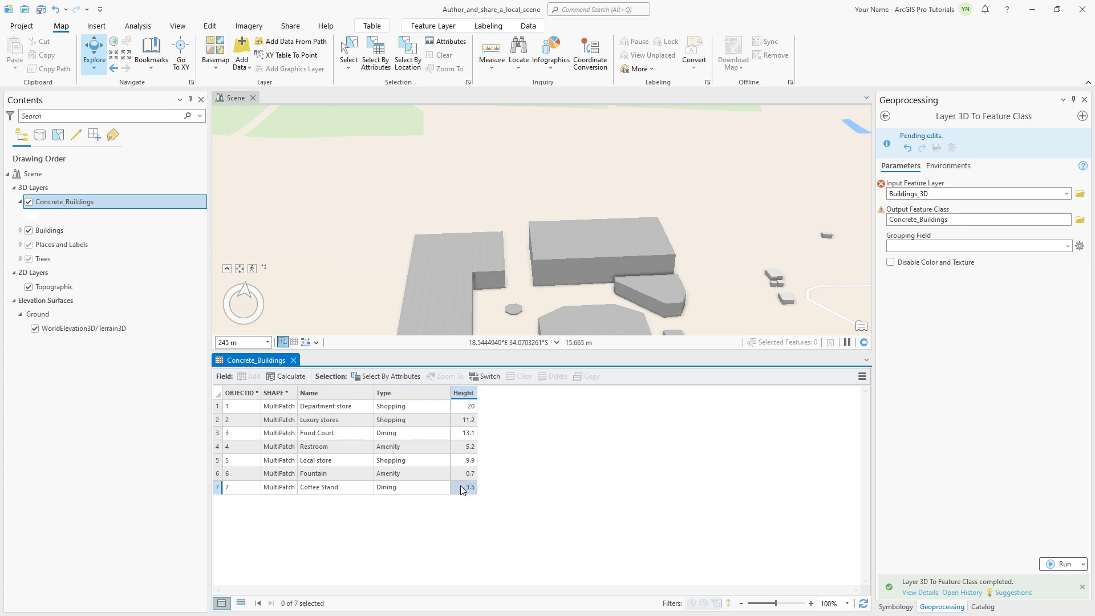
pyautogui.click(210, 26)
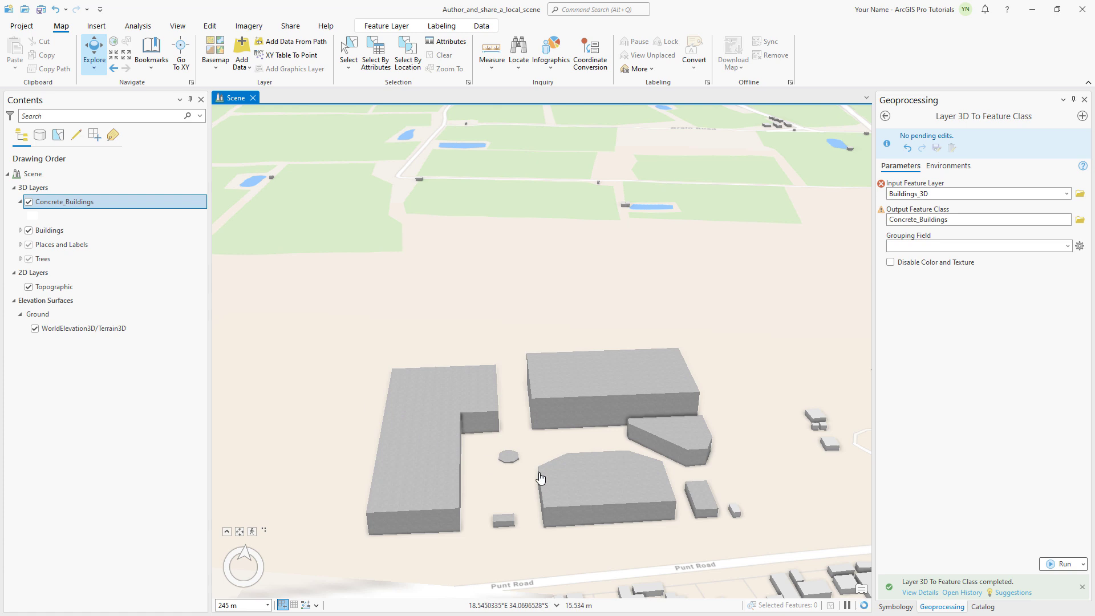
# Copy the Scene map in the Catalog's Maps folder to create Scene1.
pyautogui.click(982, 606)
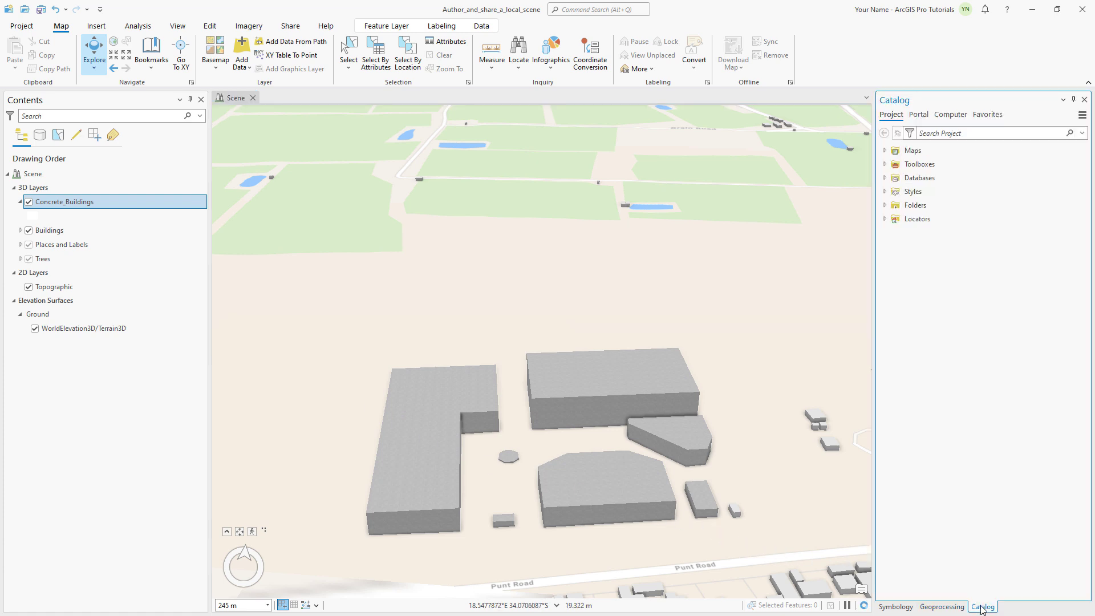
pyautogui.click(885, 150)
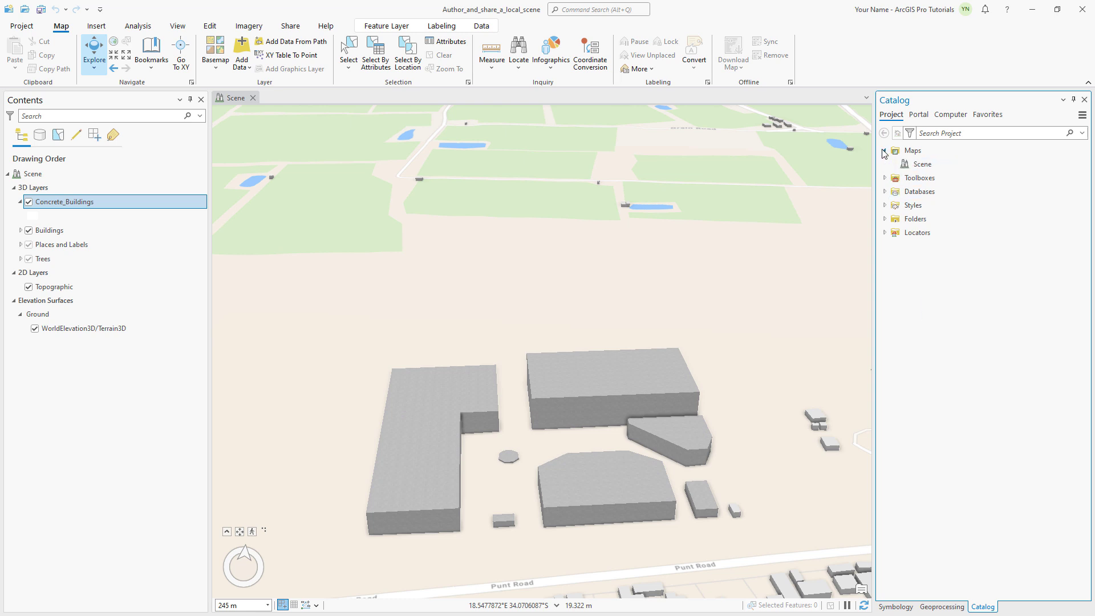
pyautogui.rightClick(919, 163)
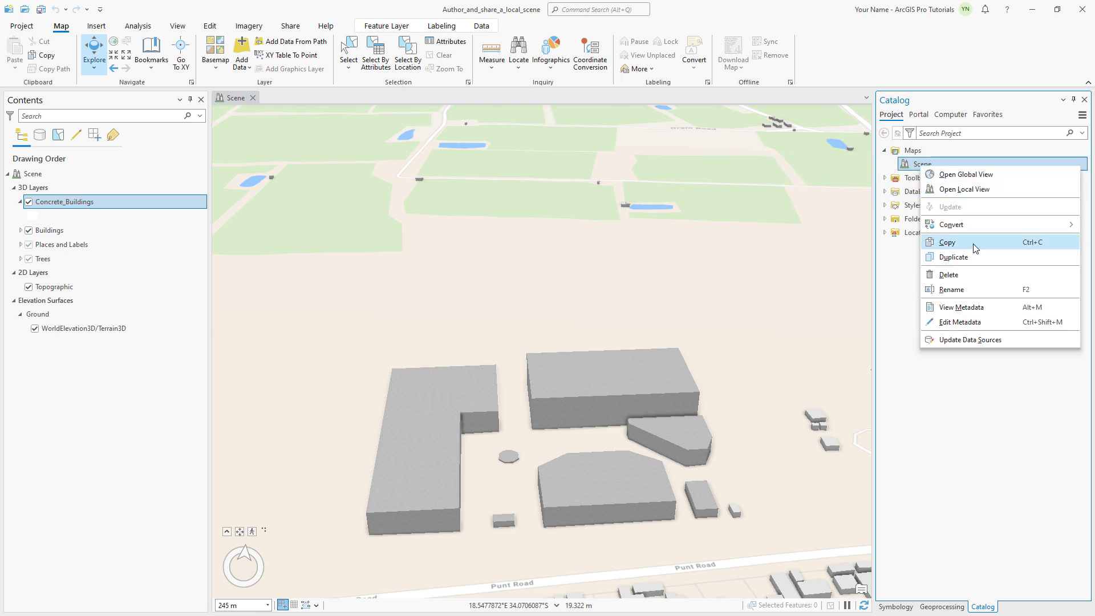
pyautogui.click(954, 257)
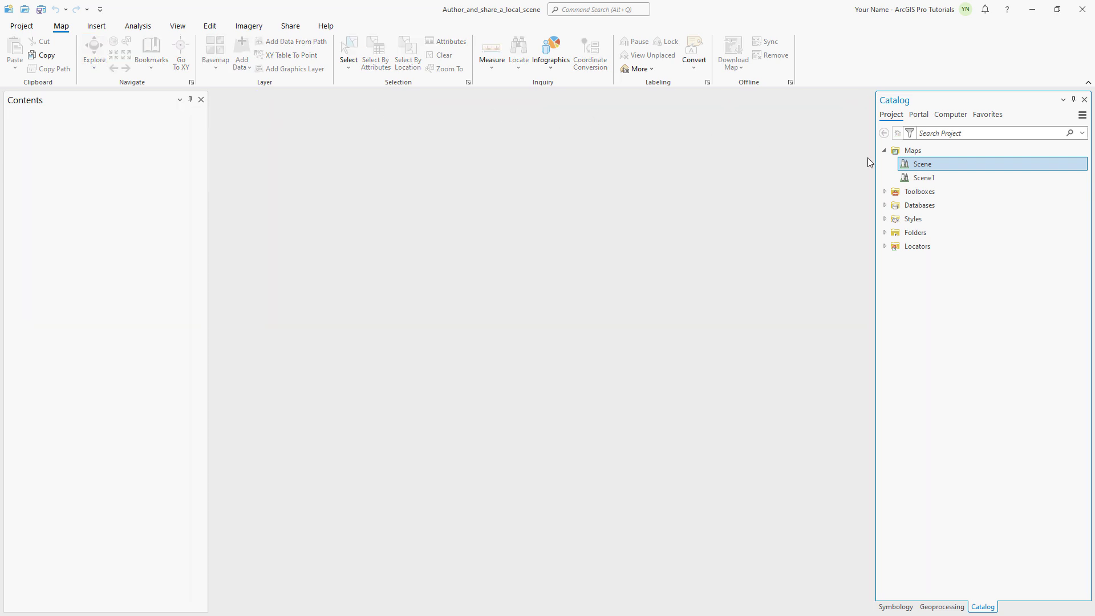
# Rename the original scene Local Projection and open Scene1's options.
pyautogui.doubleClick(922, 163)
pyautogui.write('Local Projectio')
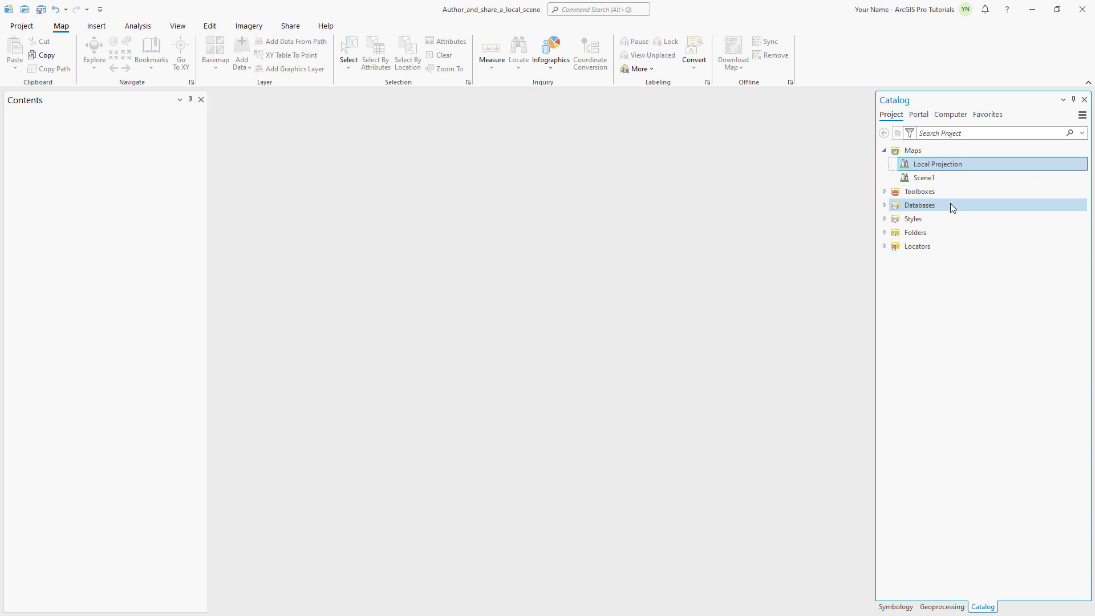
pyautogui.rightClick(923, 178)
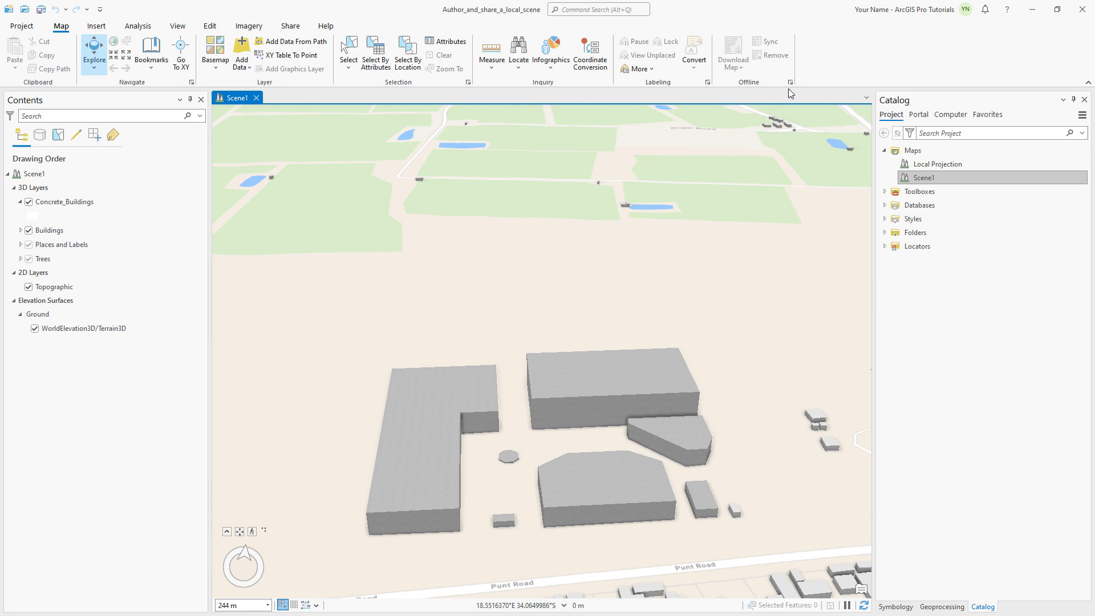
# Name Scene1 Strandfontein Mall, allow unique numeric layer IDs, and move to its metadata.
pyautogui.click(35, 174)
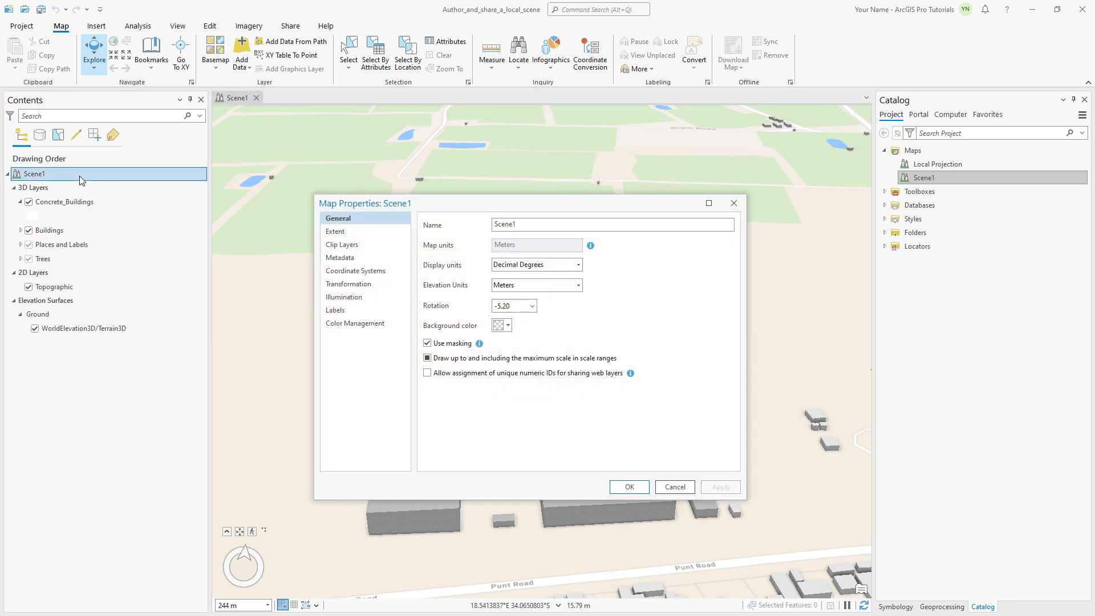
pyautogui.click(612, 225)
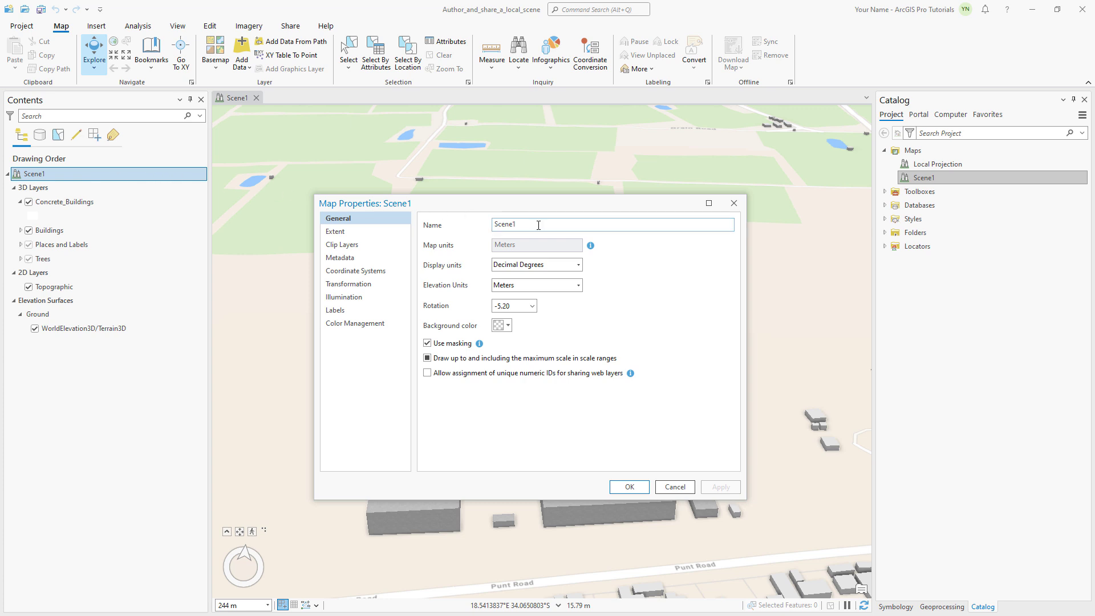
pyautogui.write('Strandfontein Mall')
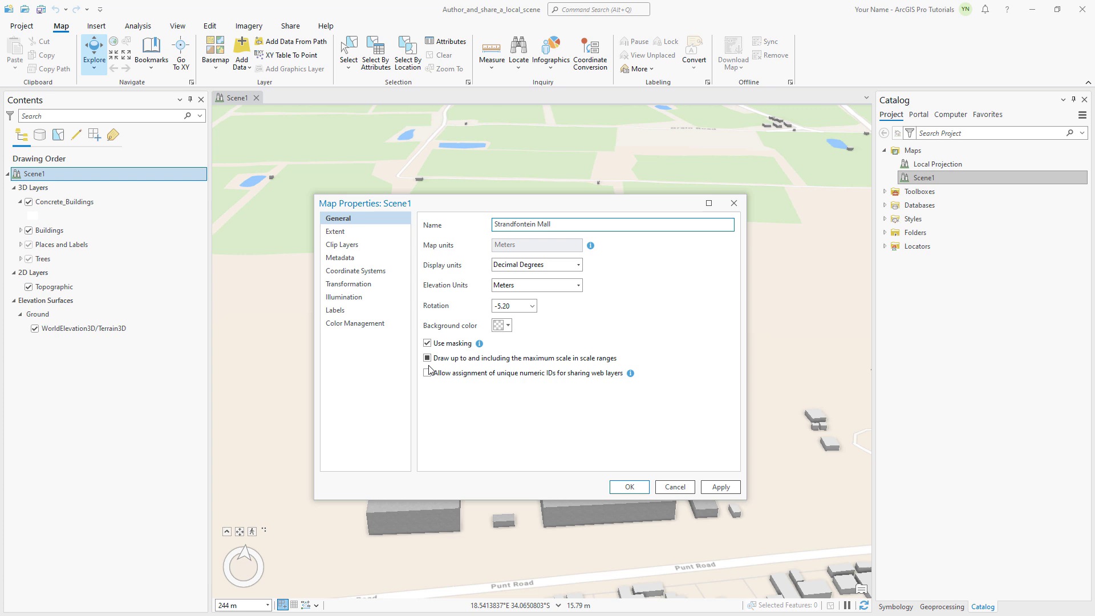
pyautogui.click(428, 373)
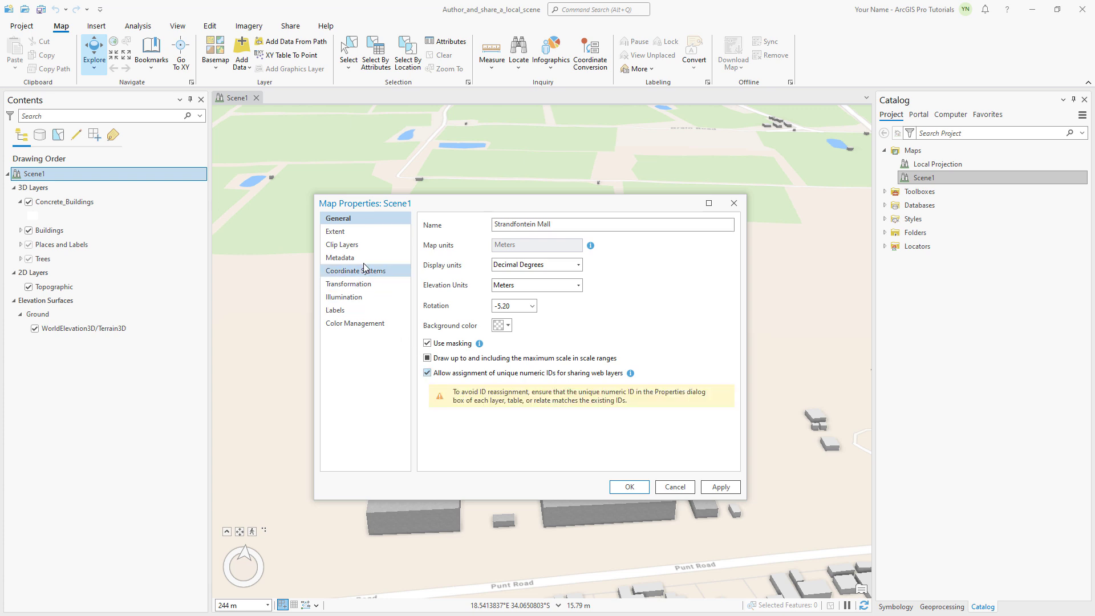
pyautogui.click(340, 258)
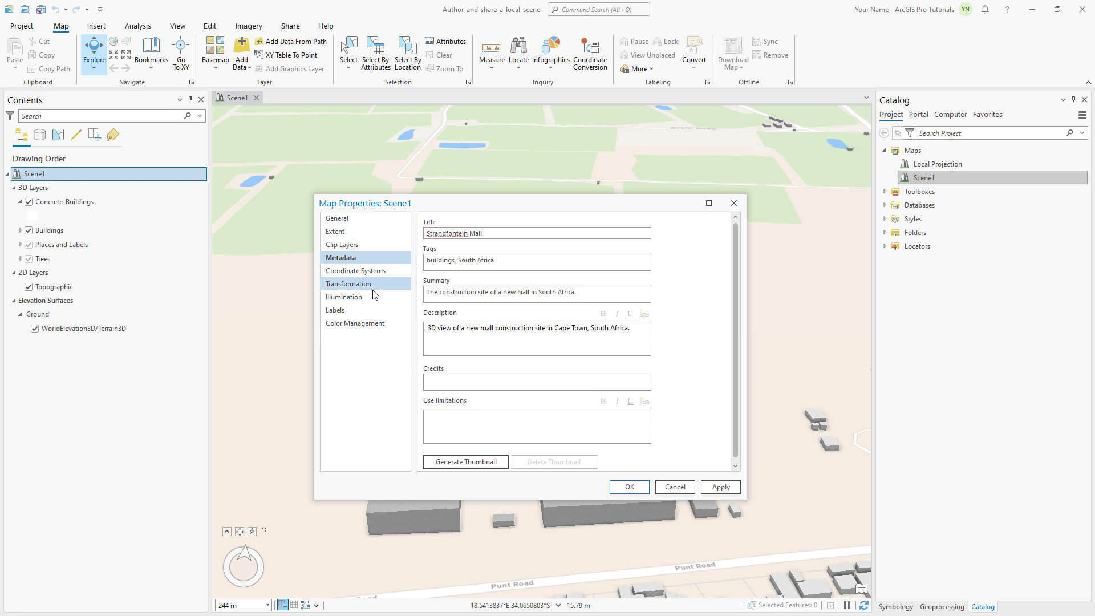
# Set illumination to 11:00 AM in the (UTC+02:00) Harare, Pretoria time zone.
pyautogui.click(344, 297)
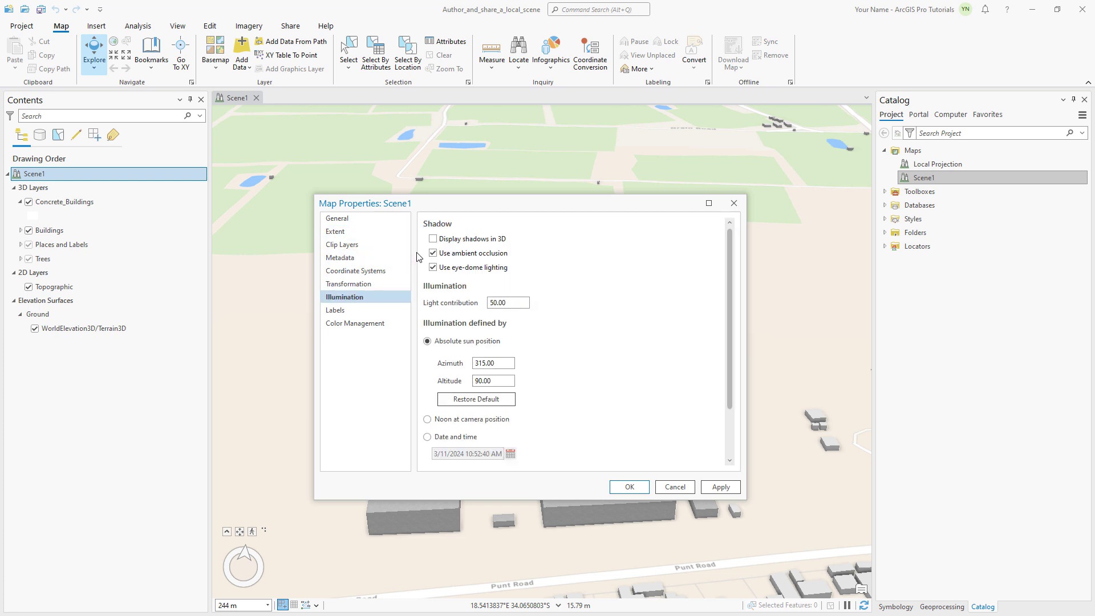
pyautogui.click(433, 239)
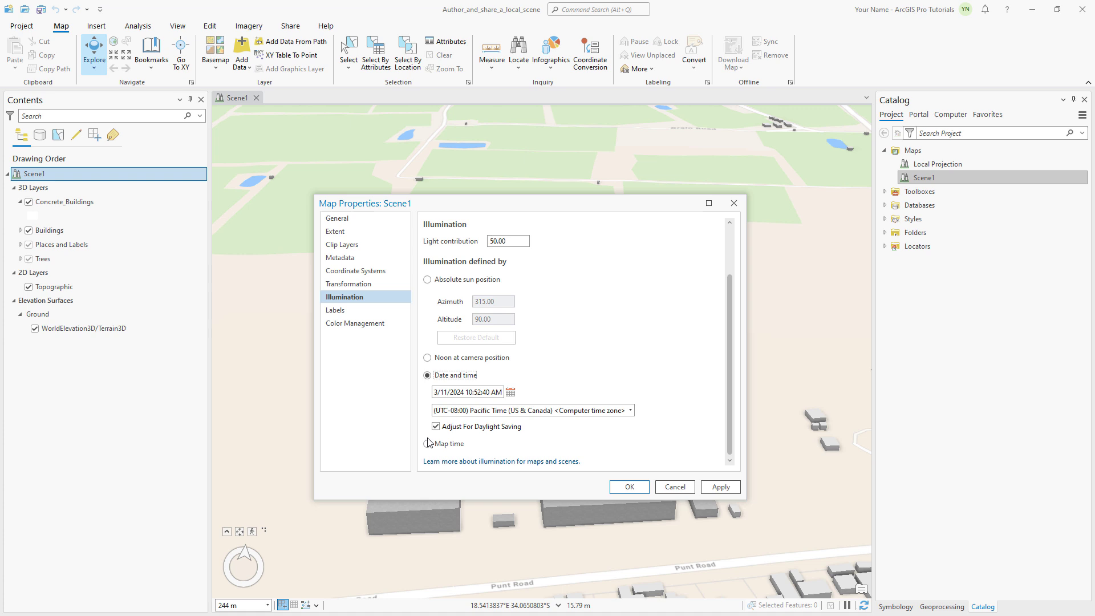
pyautogui.click(510, 391)
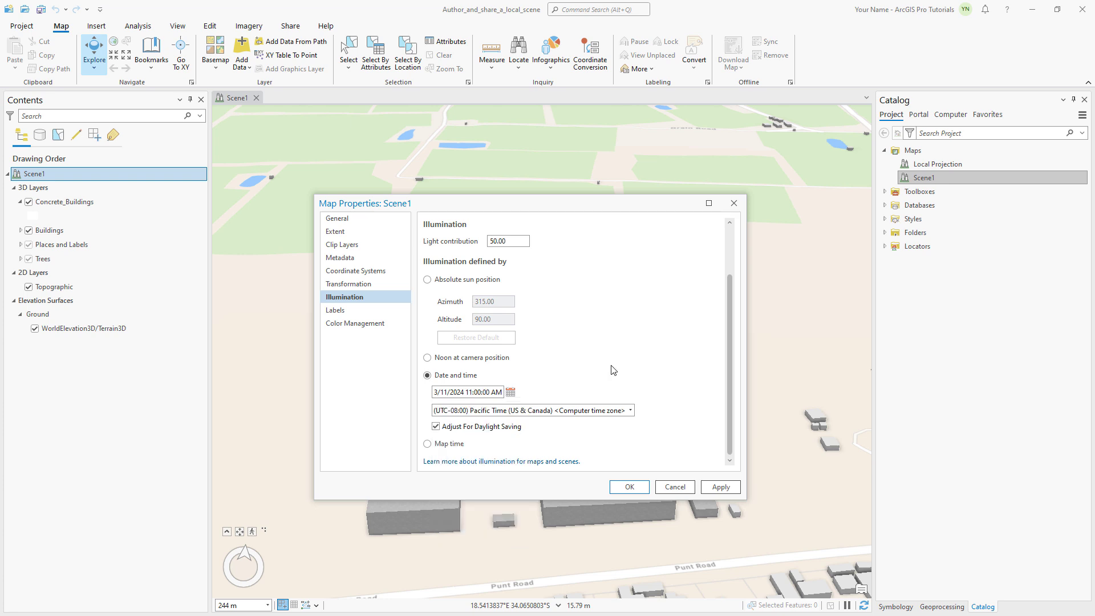
pyautogui.click(628, 409)
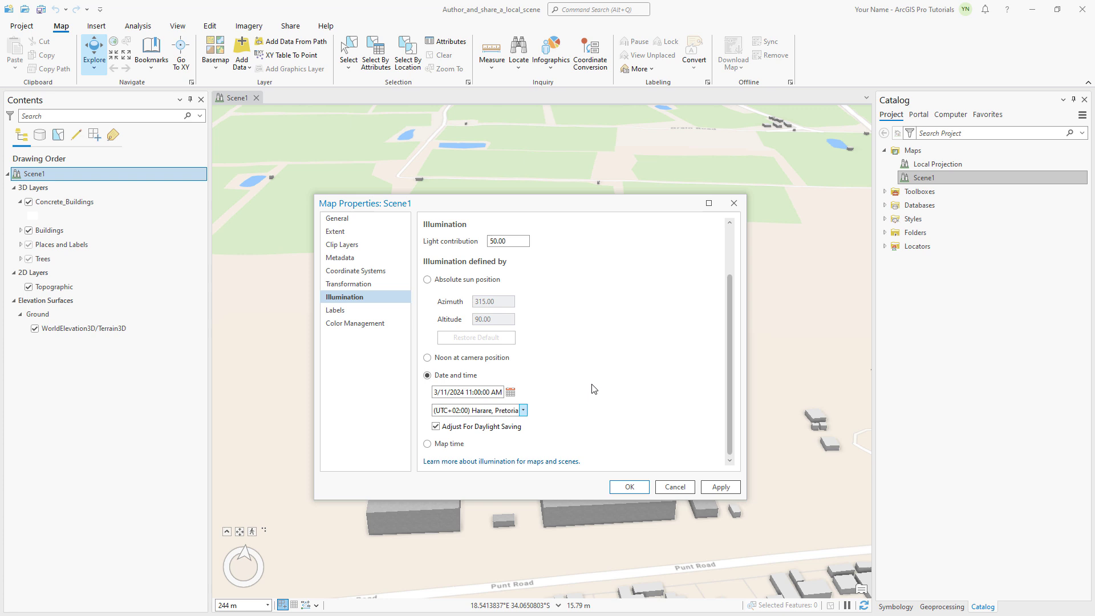
pyautogui.click(356, 271)
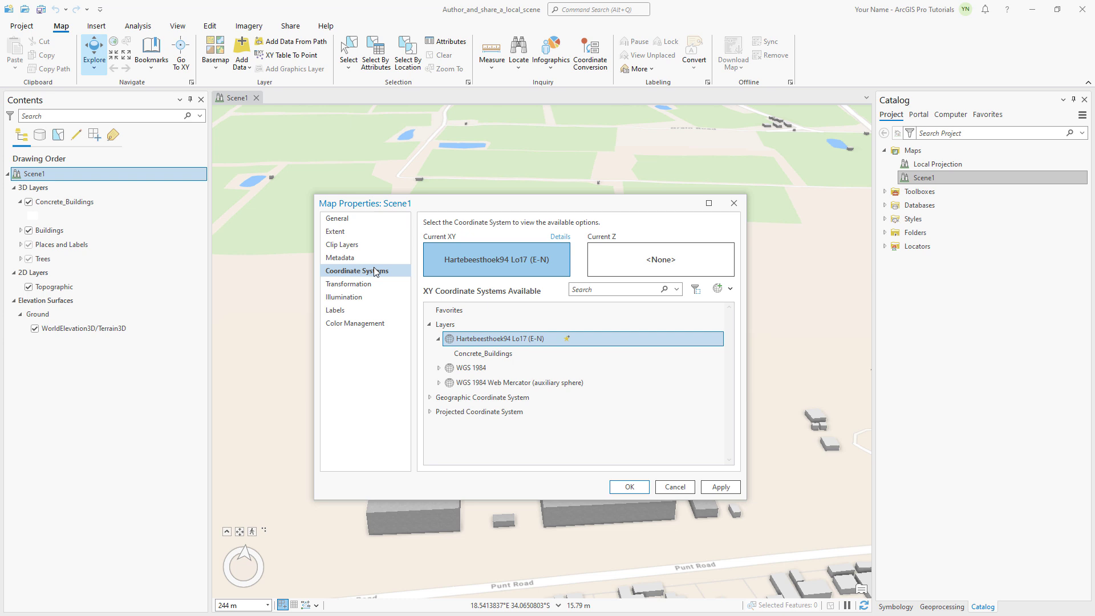
# Set the scene coordinate system to WGS 1984 Web Mercator (auxiliary sphere) and apply with OK.
pyautogui.click(472, 367)
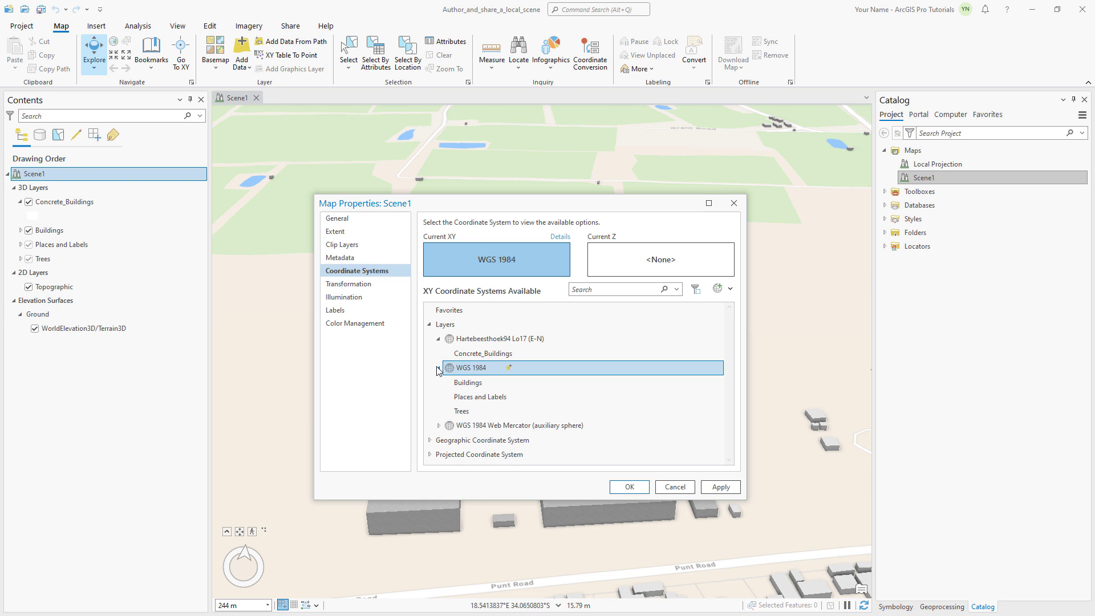
pyautogui.click(518, 424)
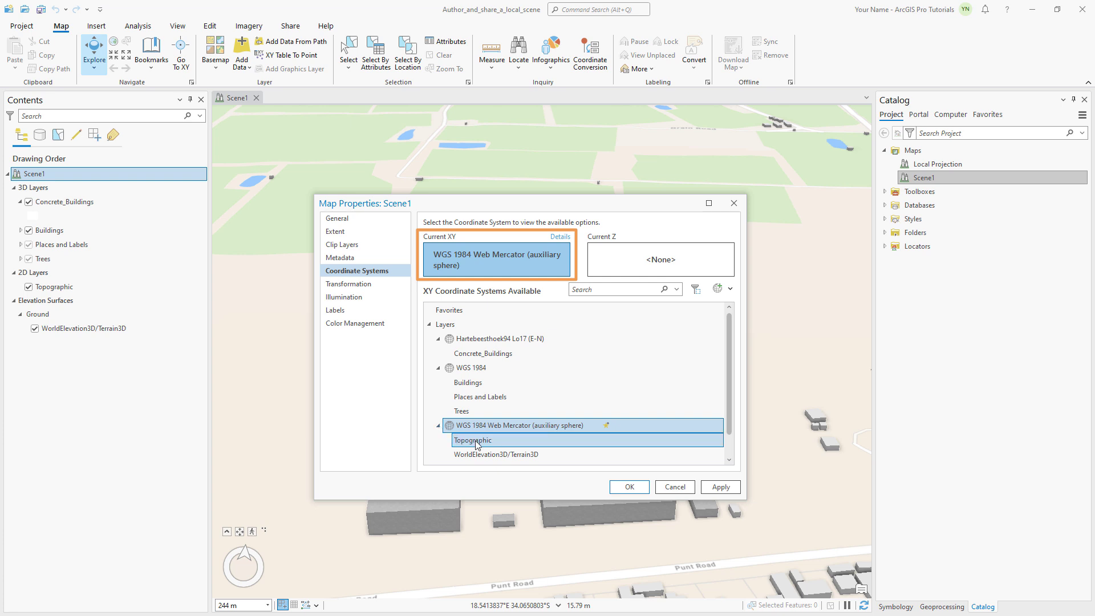
pyautogui.click(627, 487)
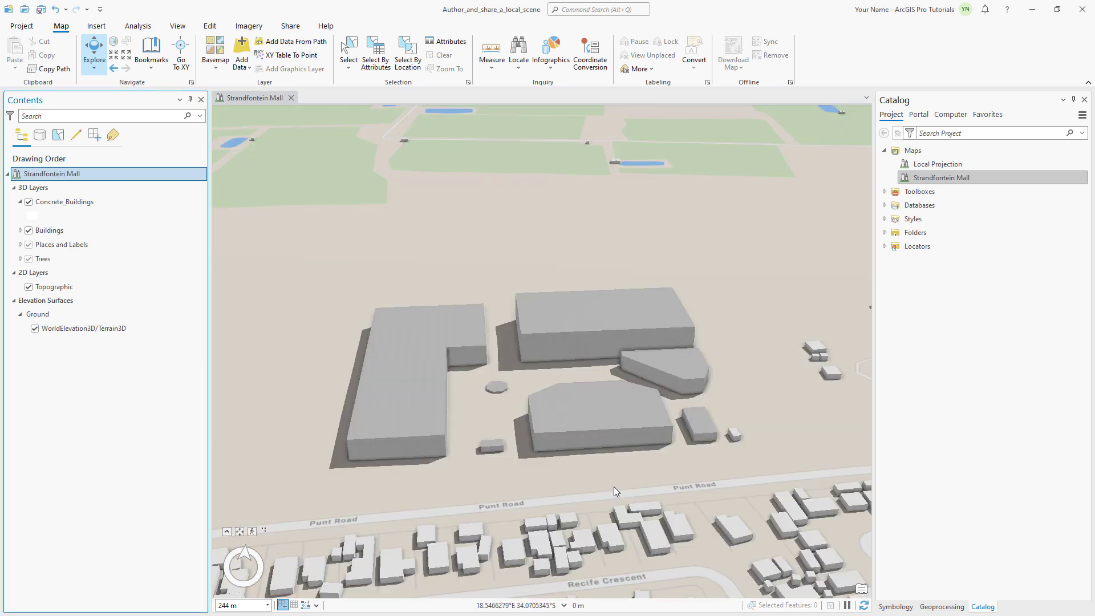
# Zoom to the Mall bookmark and bring up the Share ribbon commands.
pyautogui.click(151, 53)
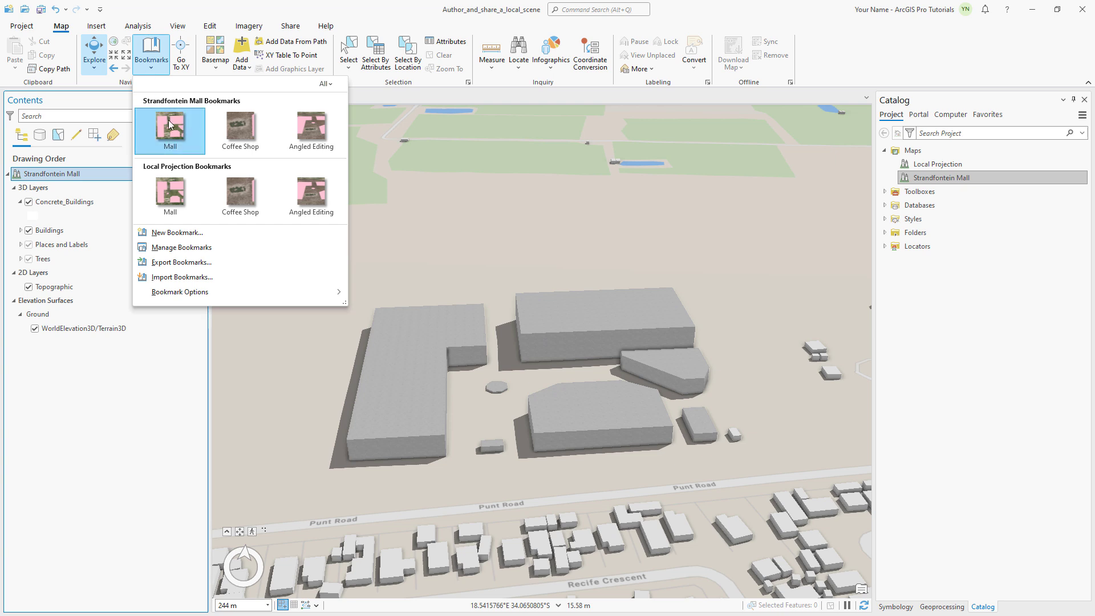
pyautogui.click(168, 132)
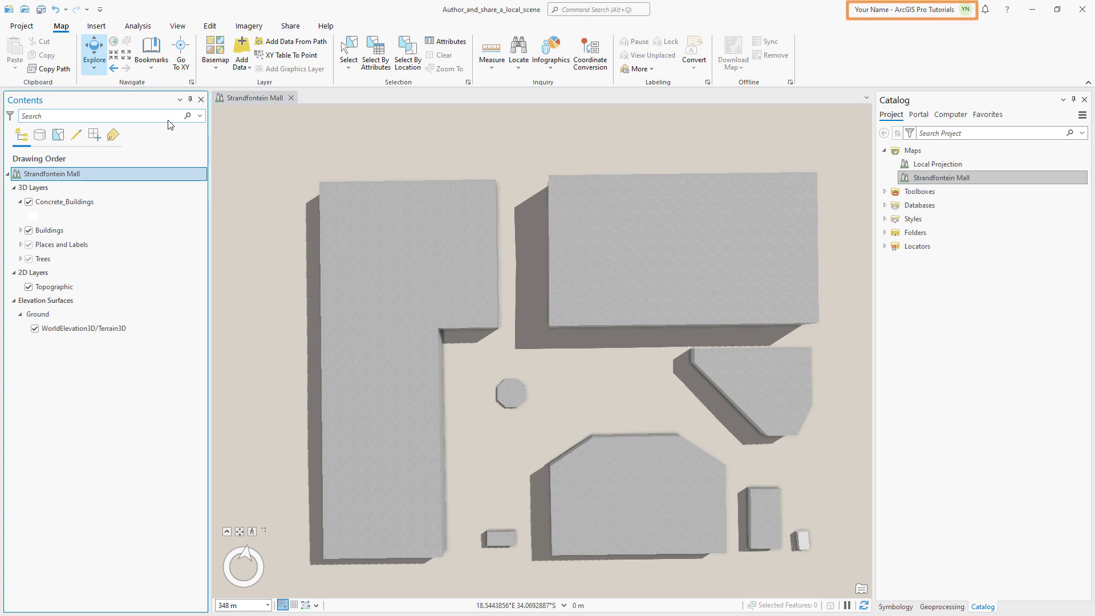
pyautogui.click(290, 27)
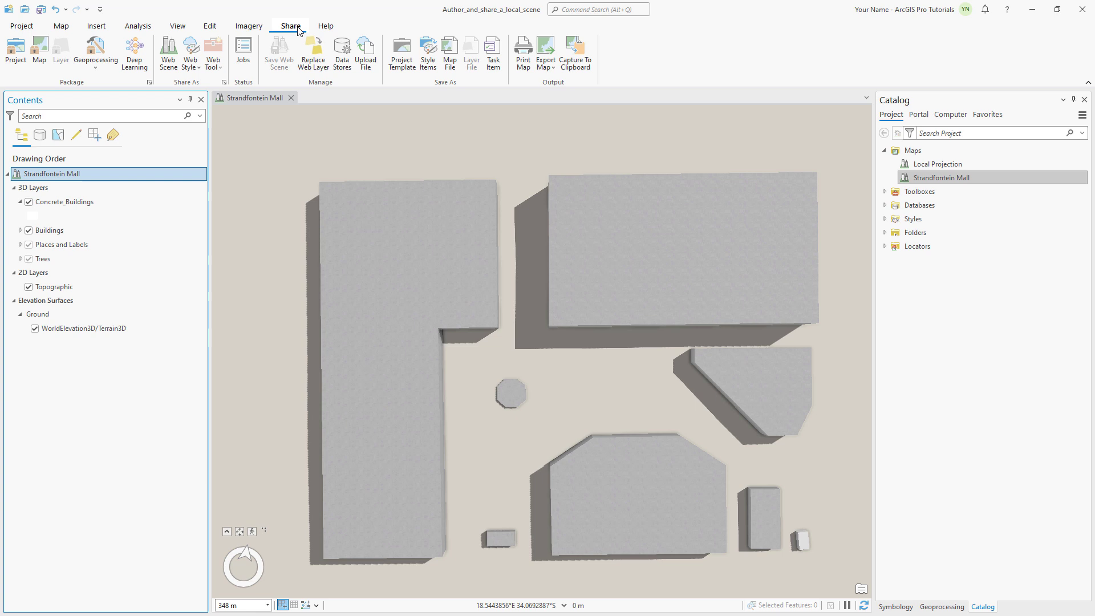
# Share as a web scene named Strandfontein Mall_my_name and move to its Content list.
pyautogui.click(168, 53)
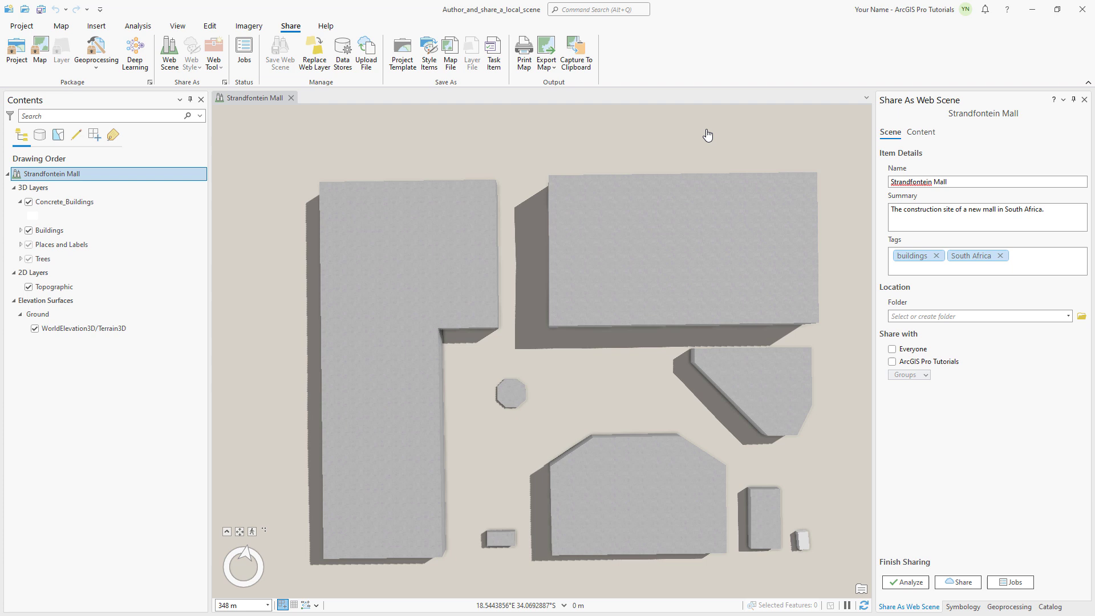
pyautogui.click(987, 181)
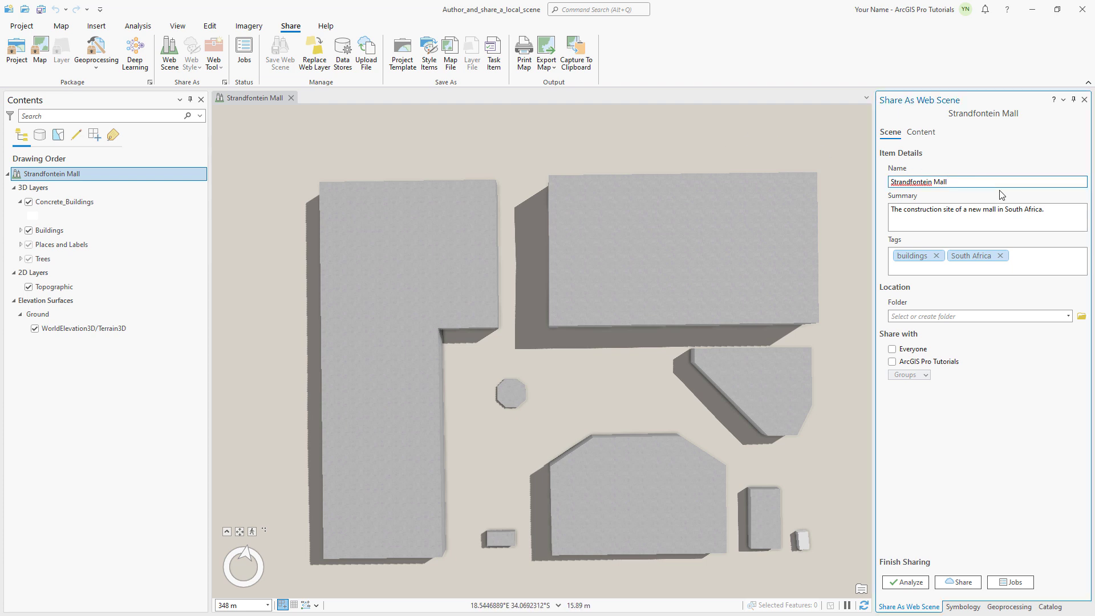
pyautogui.write('_my_name')
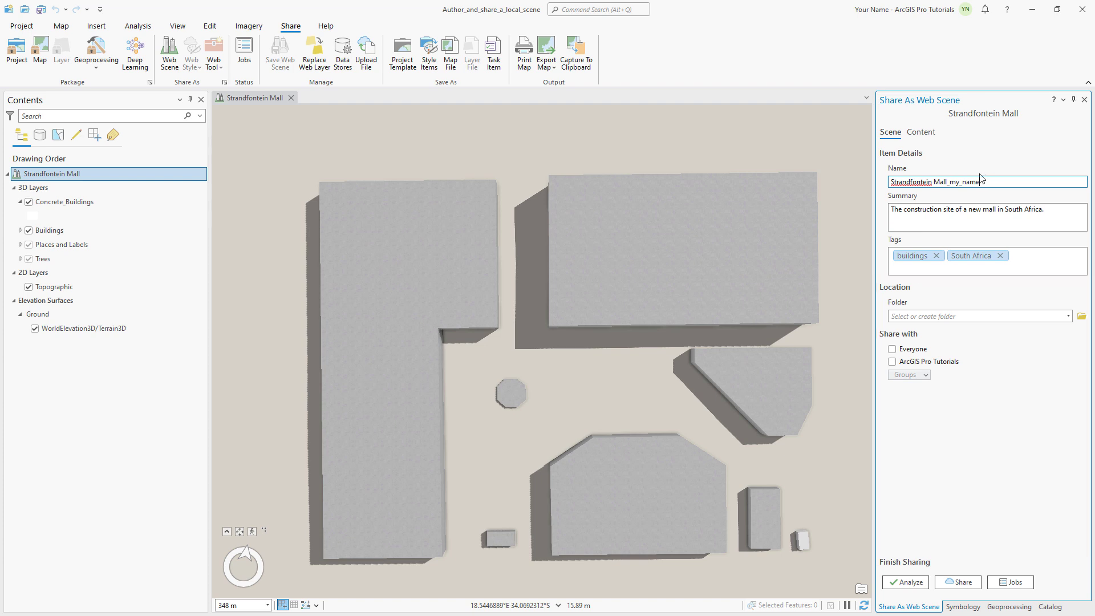
pyautogui.click(919, 132)
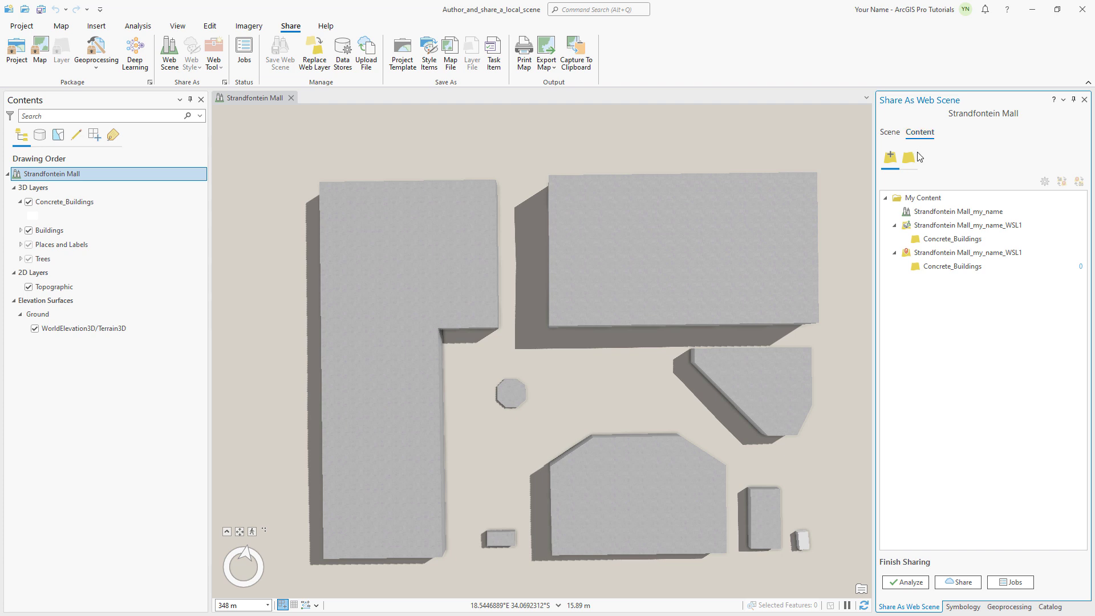
# Analyze with no errors, publish the web scene, then view it in Scene Viewer from its item page.
pyautogui.click(909, 157)
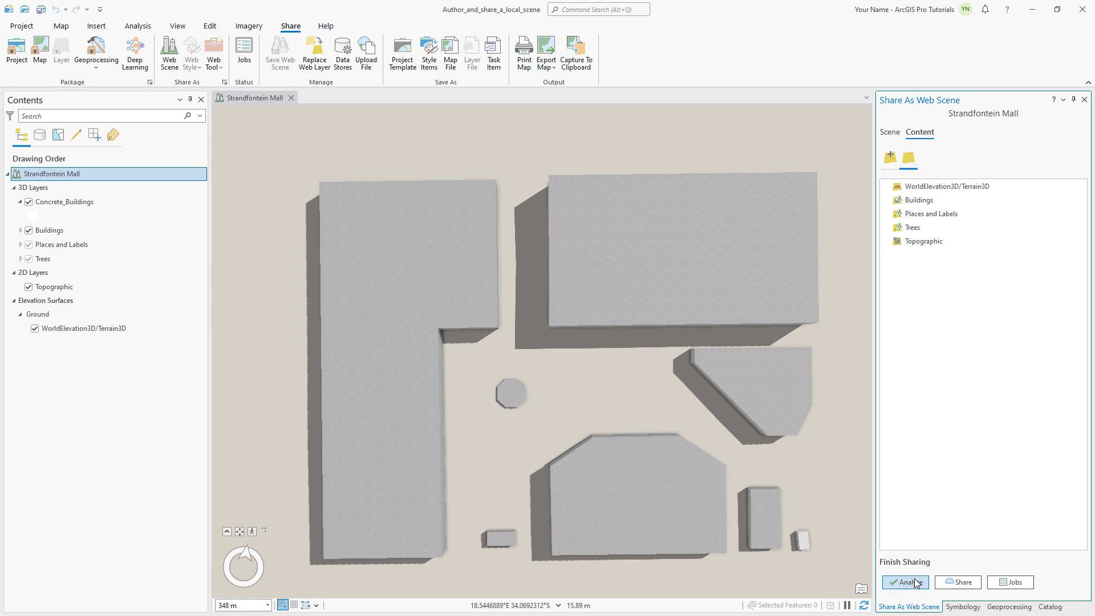
pyautogui.click(904, 582)
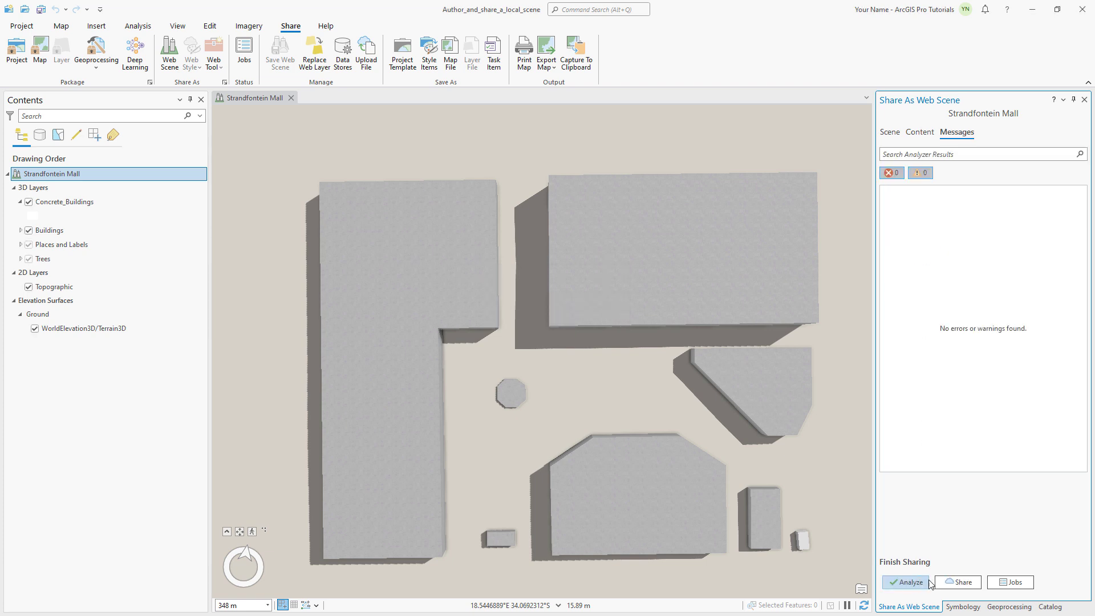
pyautogui.click(957, 581)
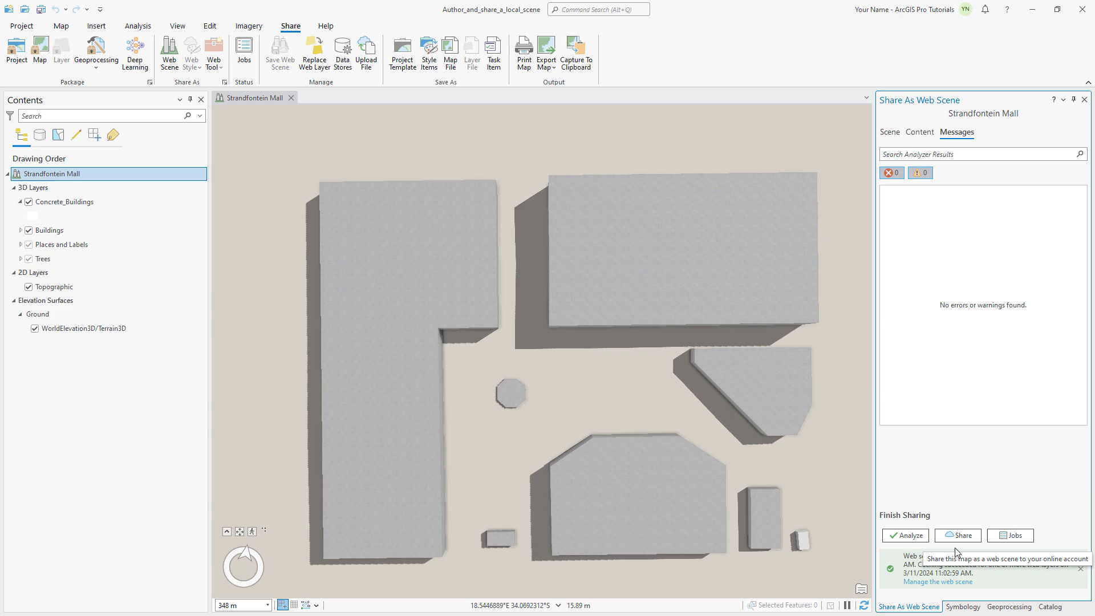
pyautogui.click(936, 582)
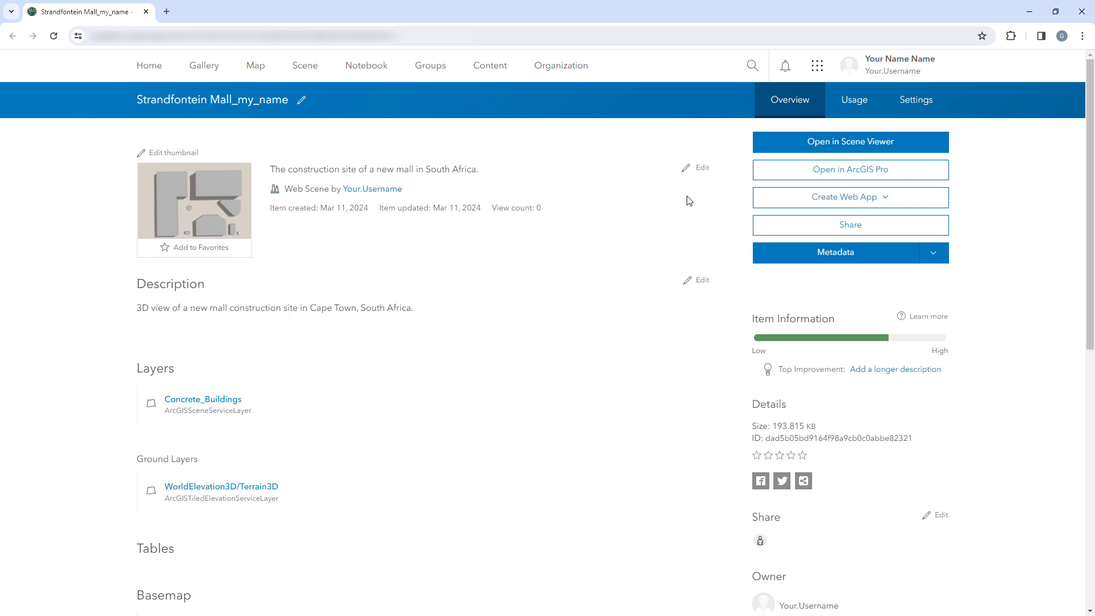
pyautogui.moveTo(829, 147)
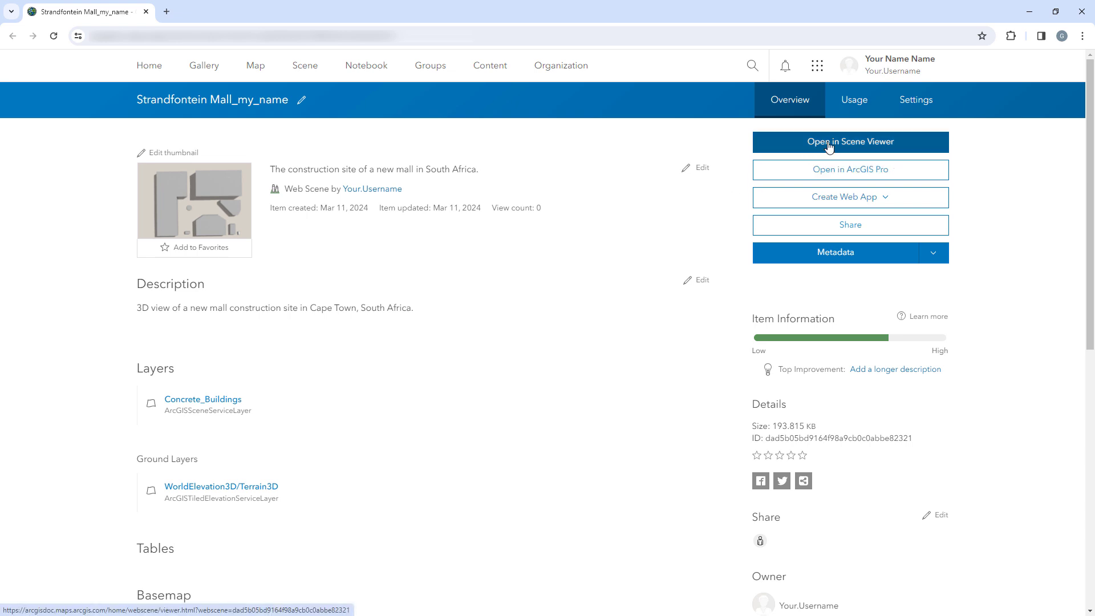
pyautogui.click(849, 142)
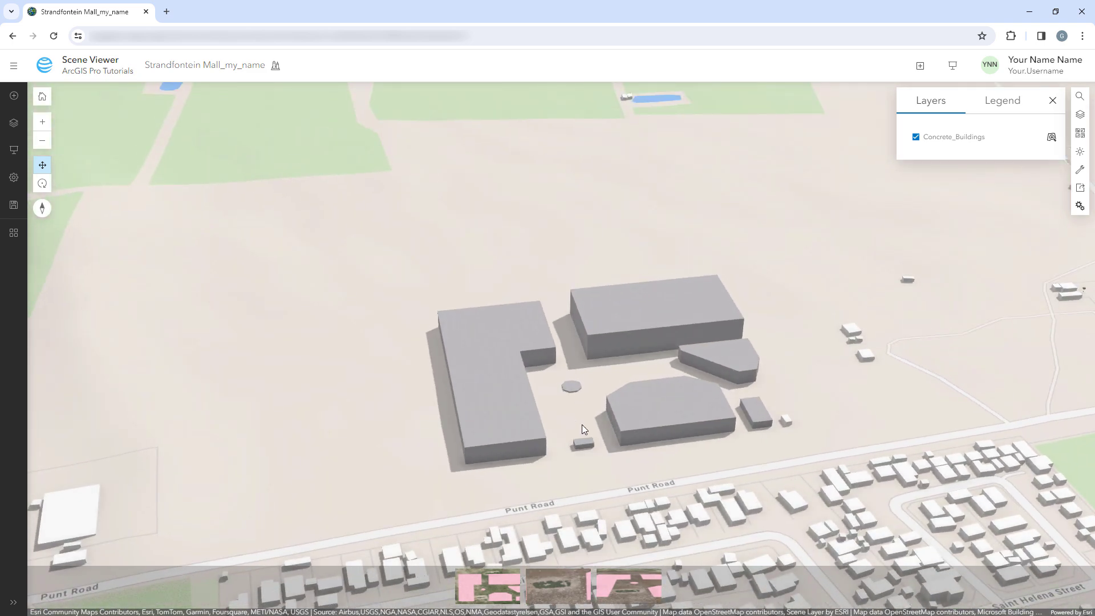
# Inspect the Coffee Stand's pop-up attributes and dismiss it.
pyautogui.click(580, 444)
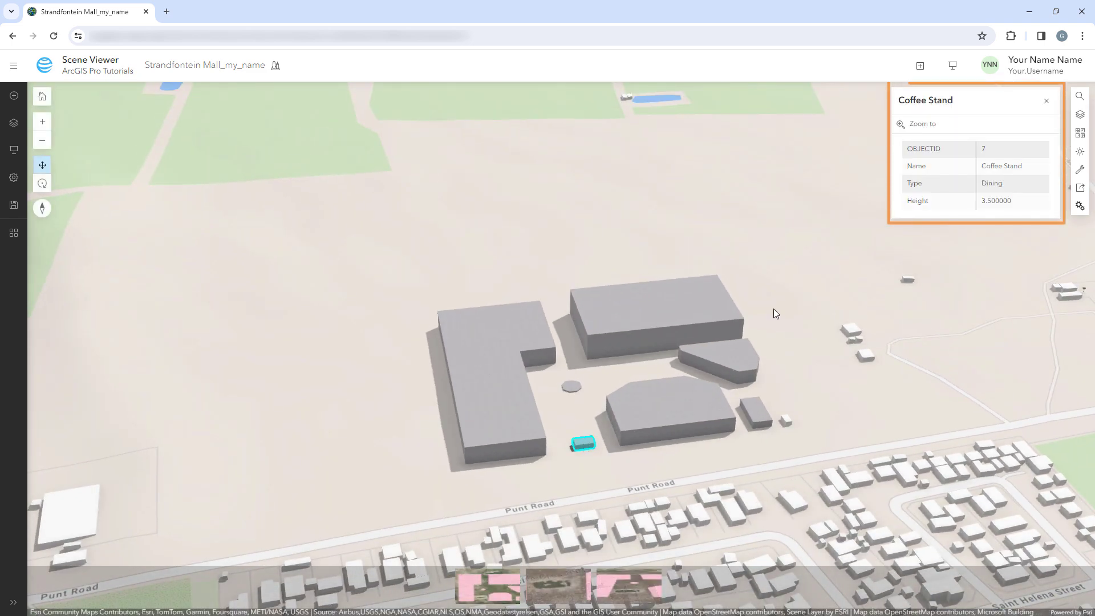
pyautogui.click(1046, 100)
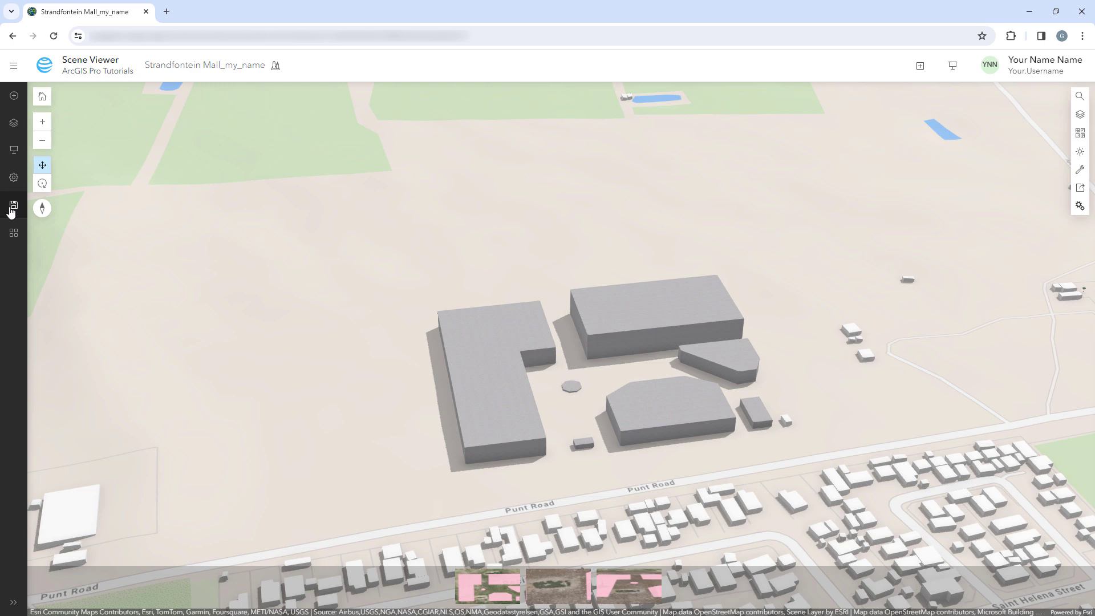
# Save the scene with its current view to My Content and return via the site menu.
pyautogui.click(14, 206)
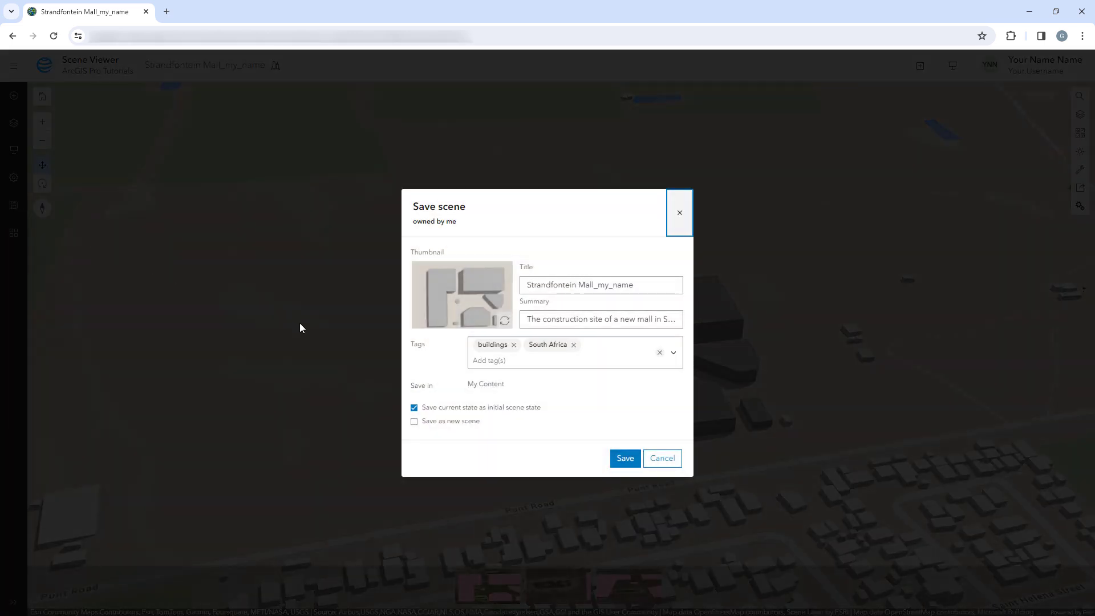
pyautogui.click(623, 459)
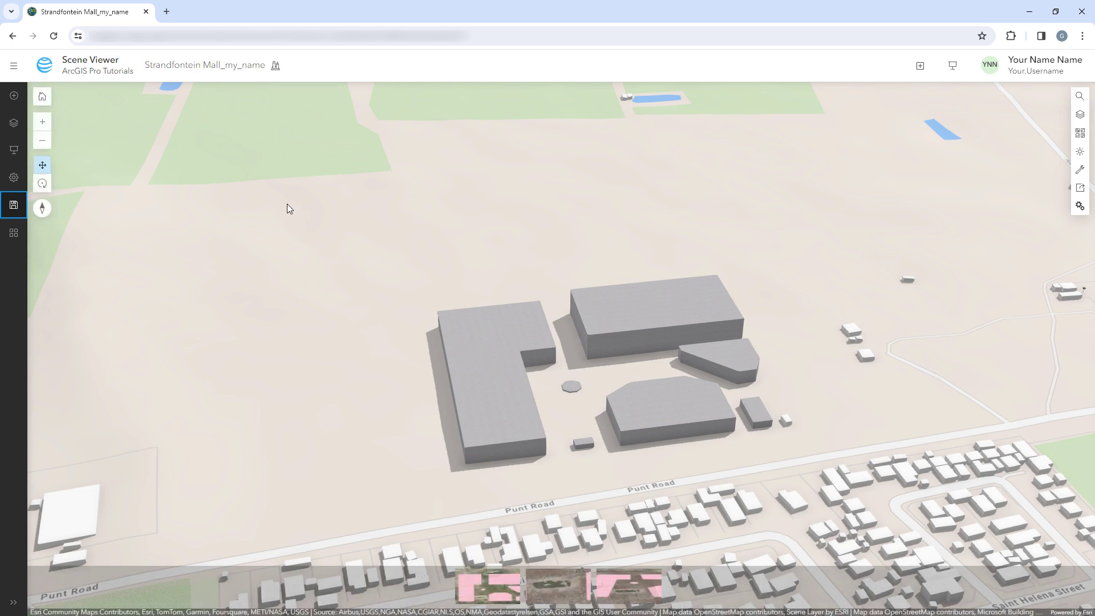
pyautogui.click(14, 65)
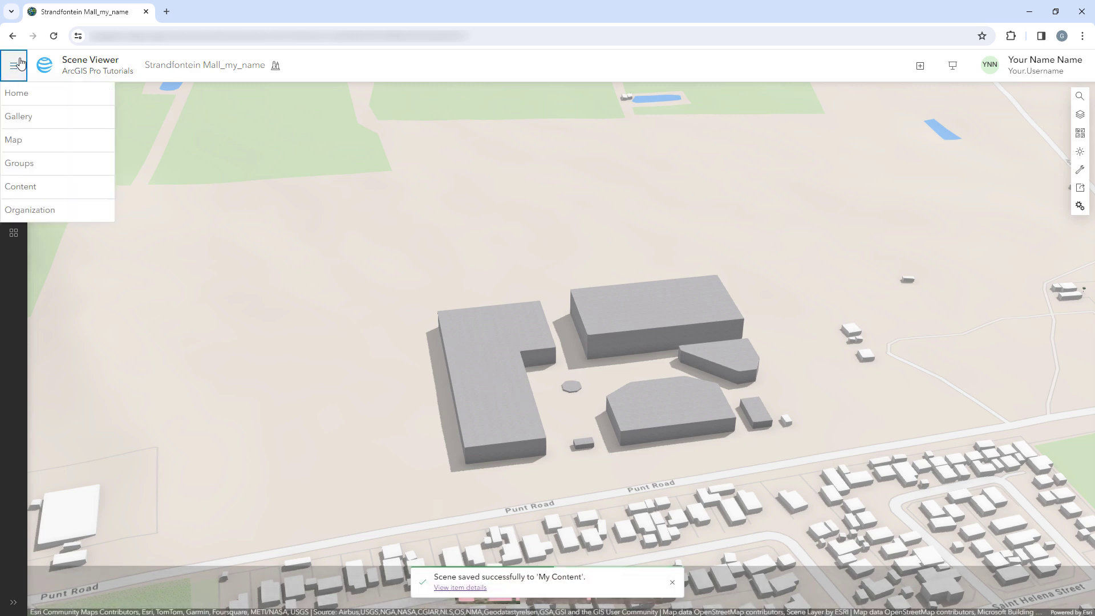
pyautogui.click(20, 186)
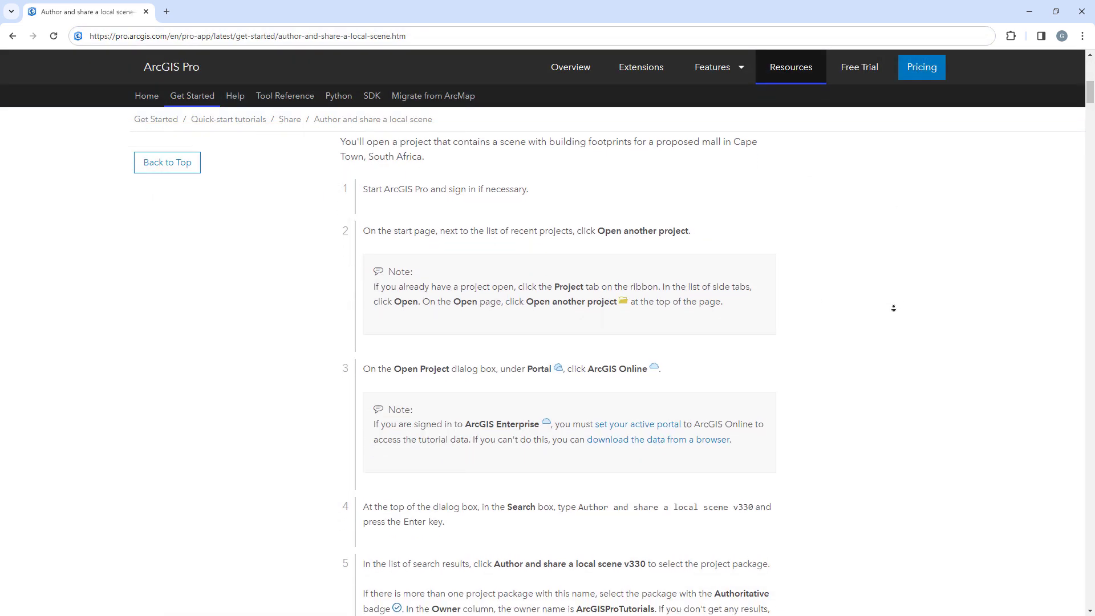
pyautogui.scroll(-3)
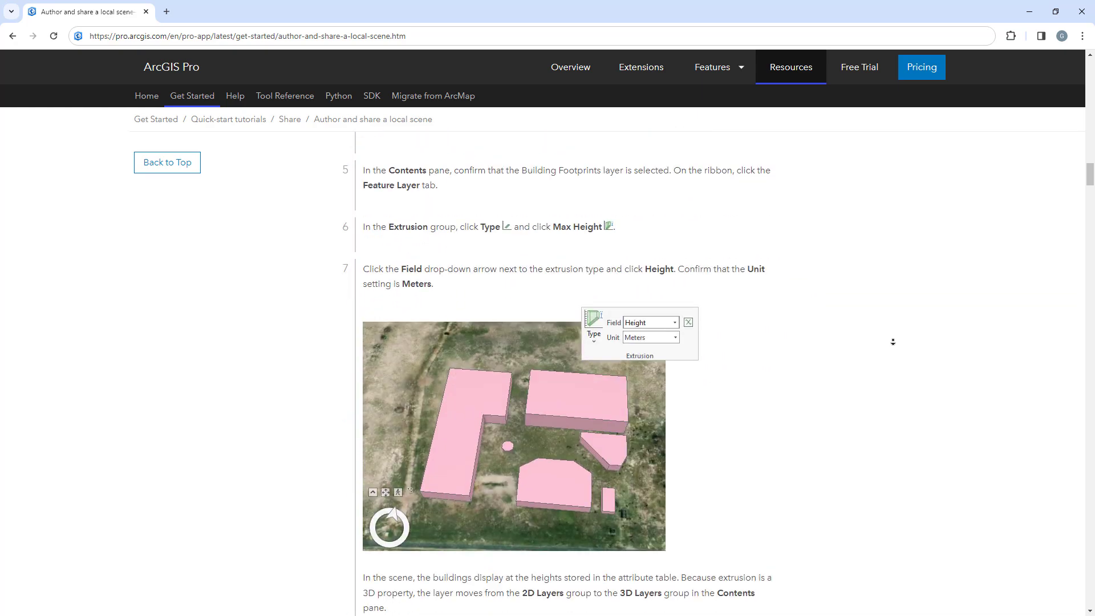
pyautogui.scroll(-3)
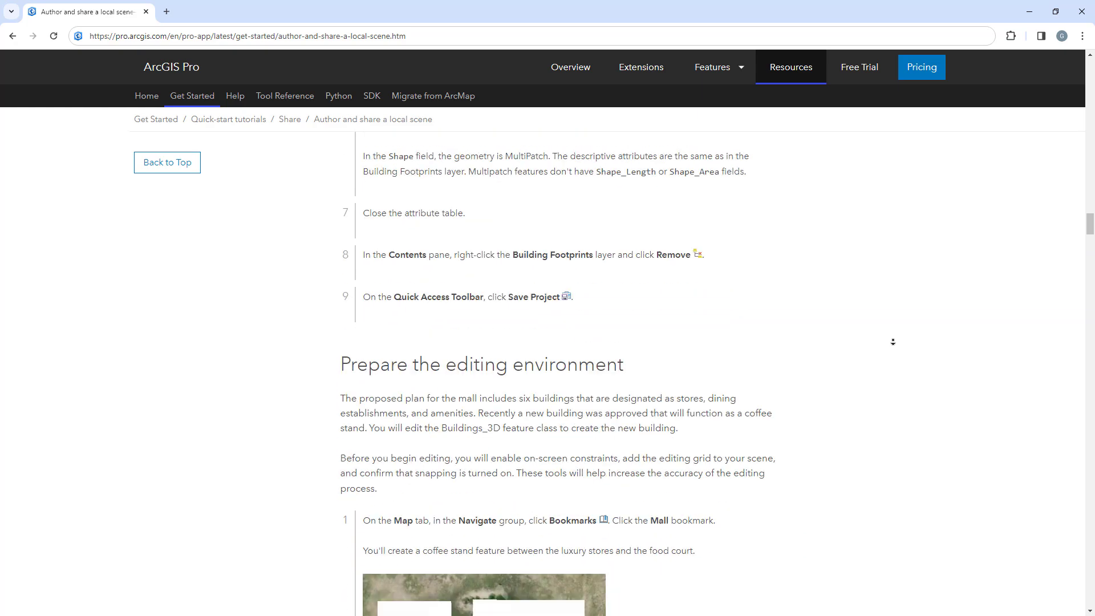